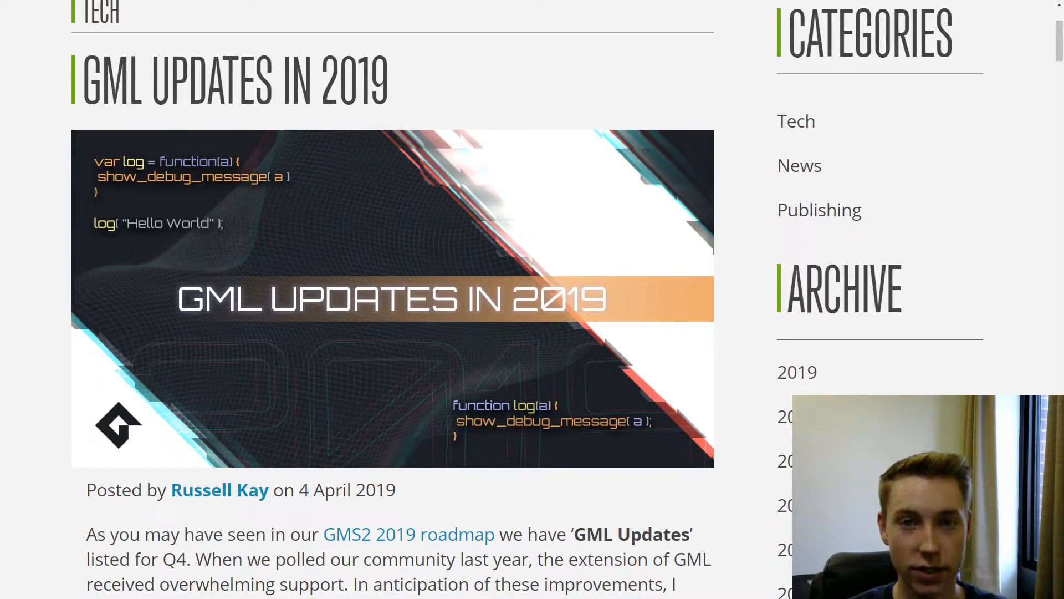
# Step: Scroll through the title banner and introduction down to the Chained Accessors heading
pyautogui.scroll(-3)
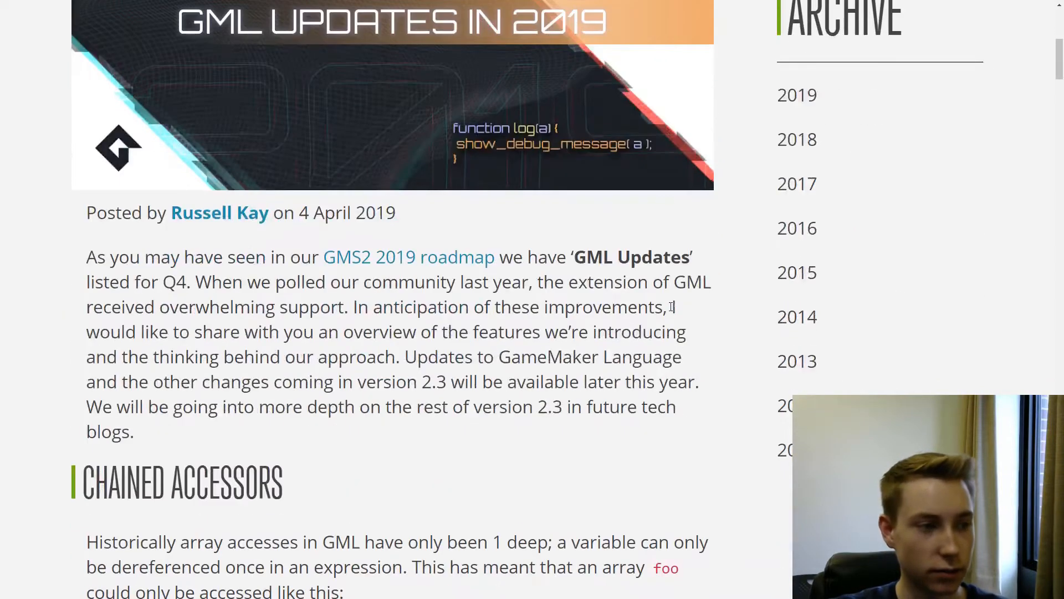
pyautogui.scroll(3)
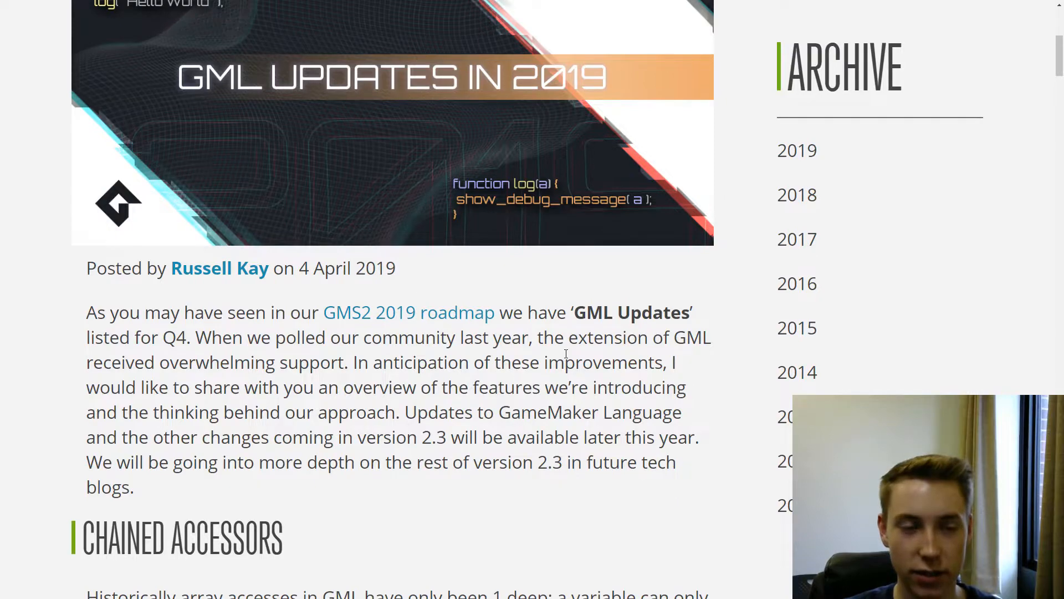
pyautogui.scroll(-3)
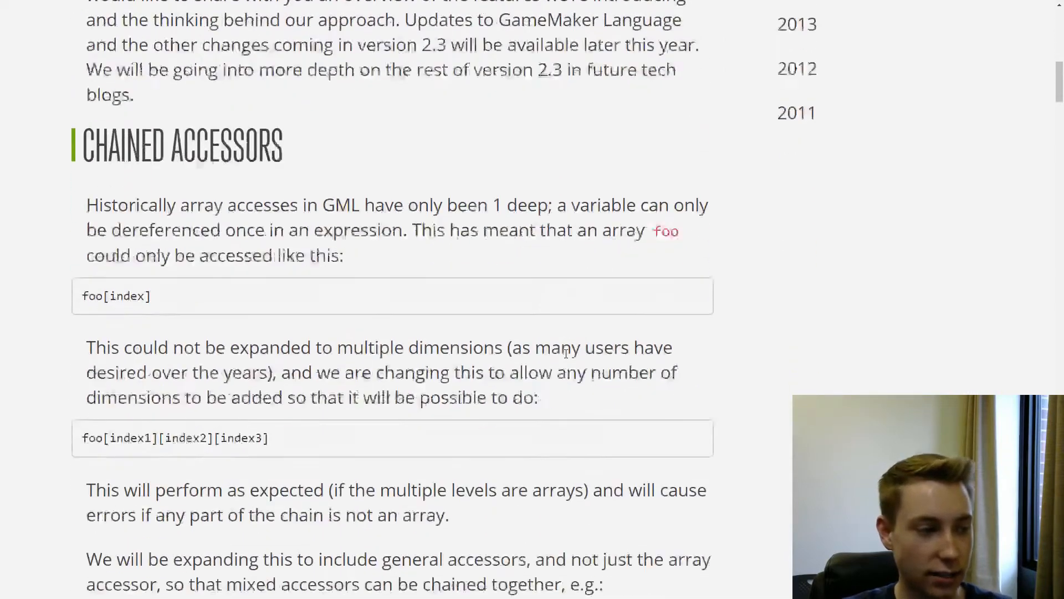
pyautogui.scroll(3)
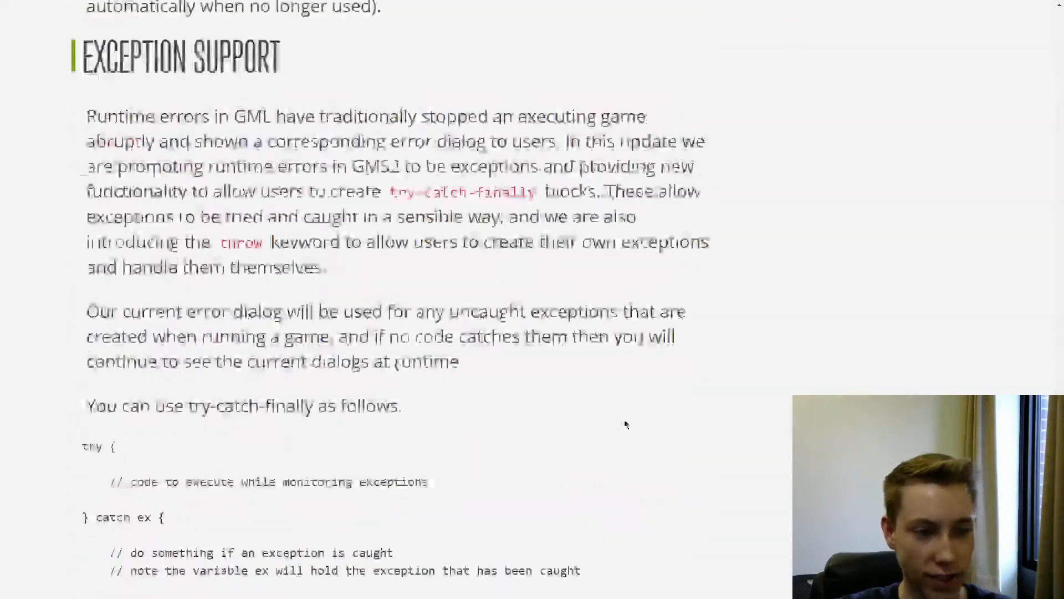
pyautogui.scroll(3)
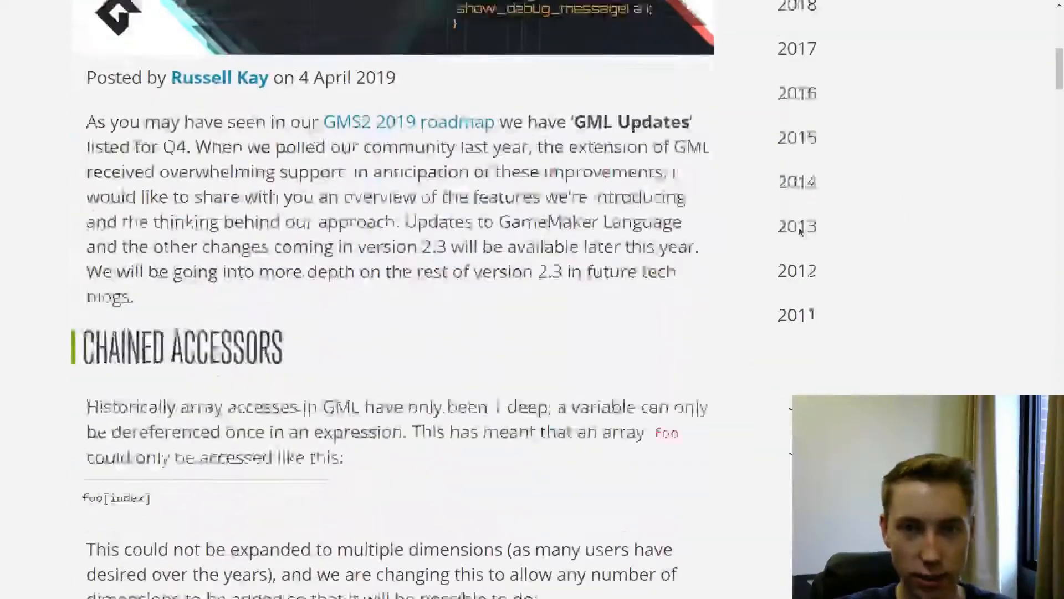
pyautogui.scroll(-3)
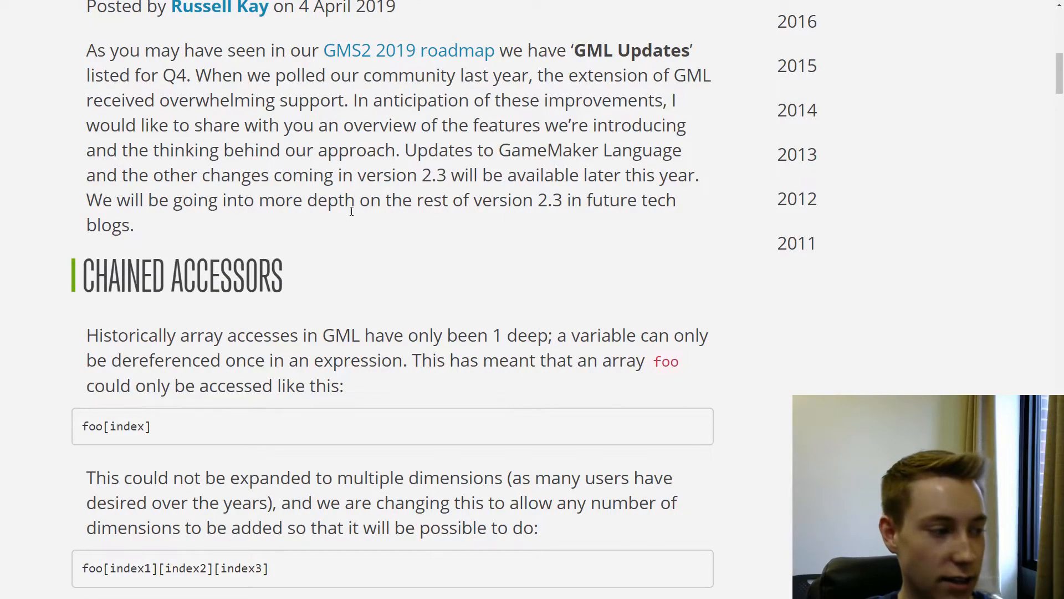
# Step: Scroll into Chained Accessors and highlight the foo[index1][index2][index3] example, then clear it
pyautogui.scroll(-3)
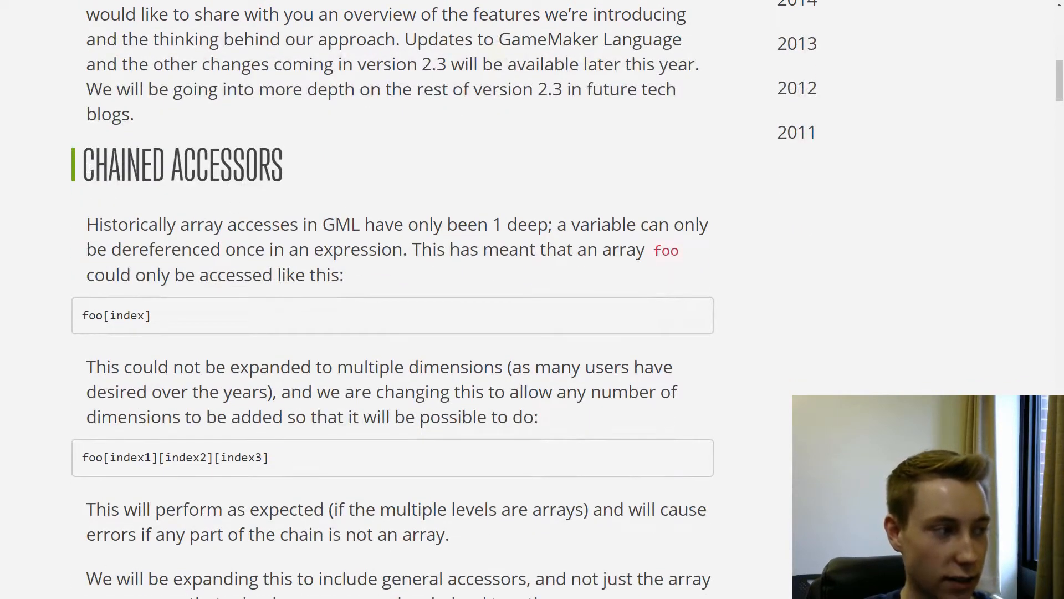
pyautogui.scroll(-3)
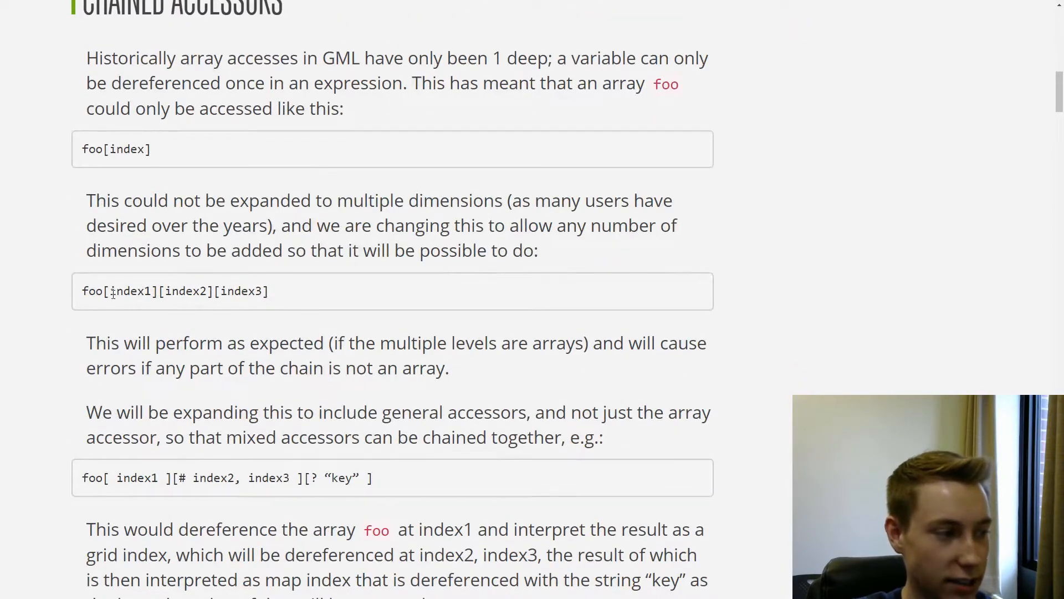
pyautogui.doubleClick(186, 291)
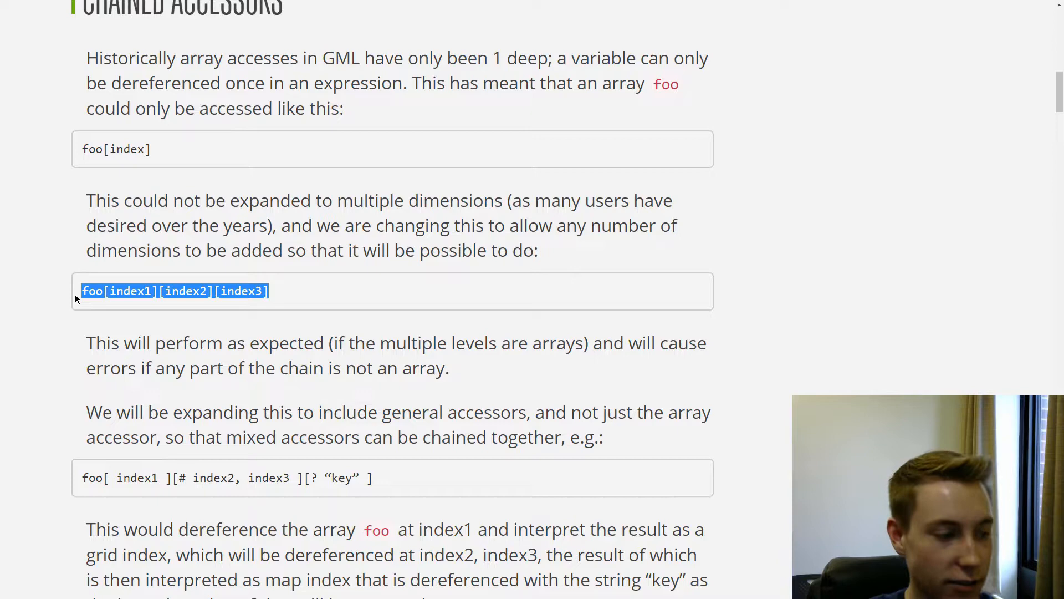
pyautogui.scroll(-3)
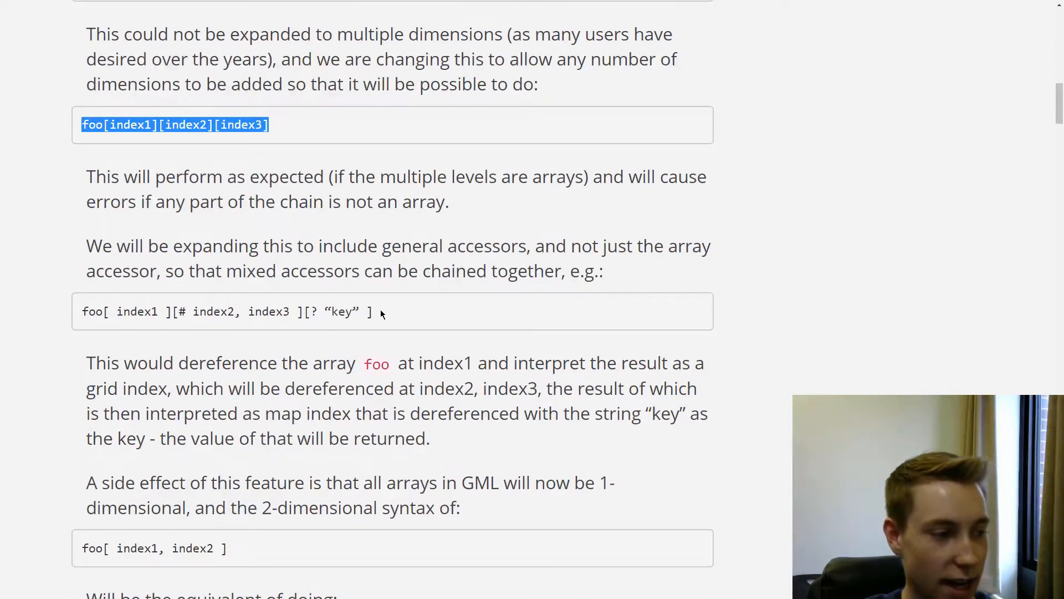
pyautogui.click(240, 304)
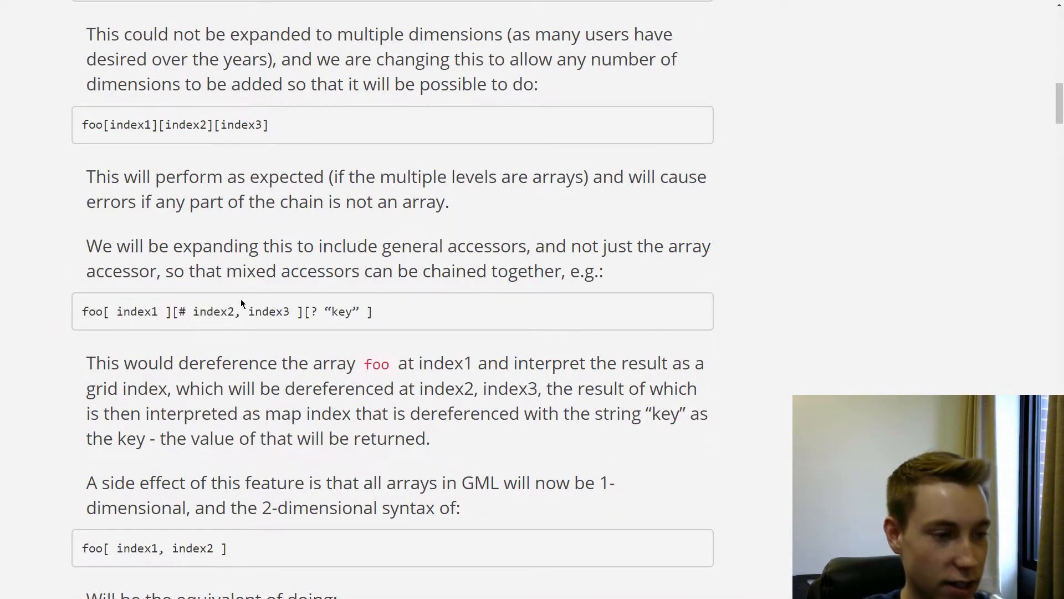
pyautogui.moveTo(263, 346)
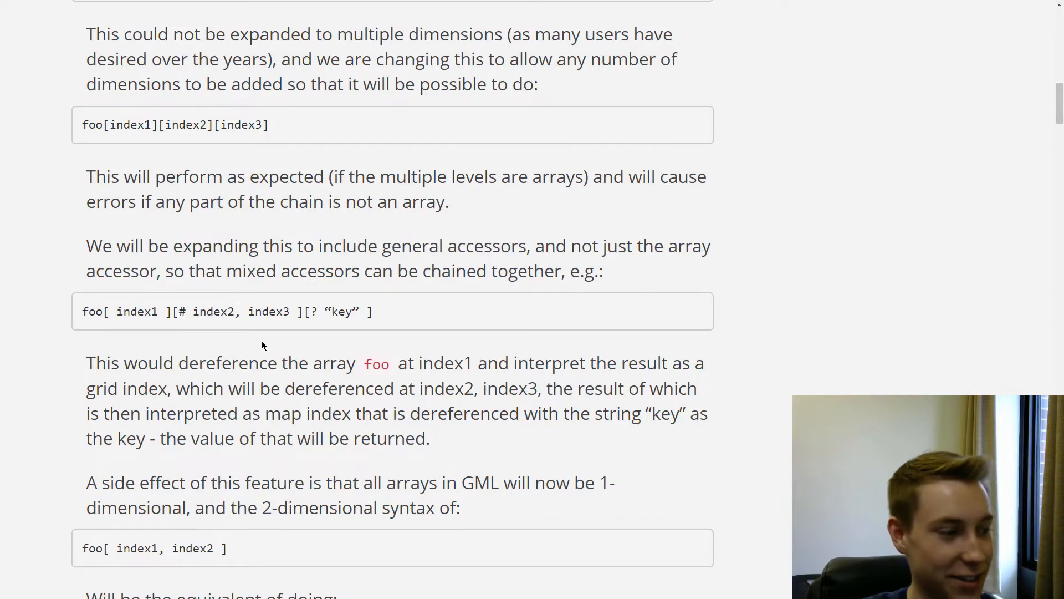
# Step: Highlight the foo[ index1, index2 ] example and scroll on to the array_length note
pyautogui.scroll(-3)
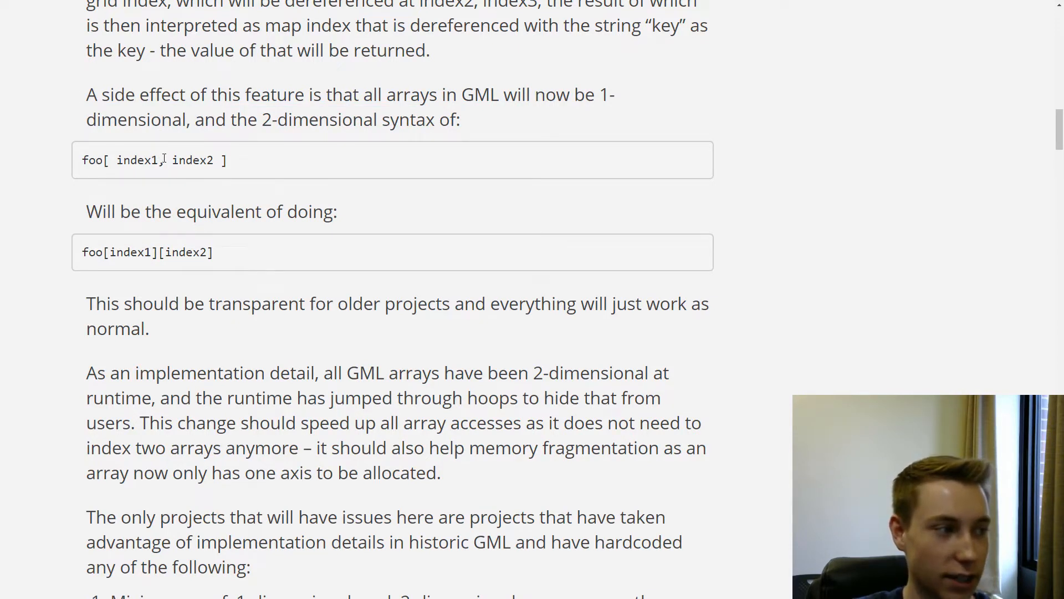
pyautogui.doubleClick(131, 252)
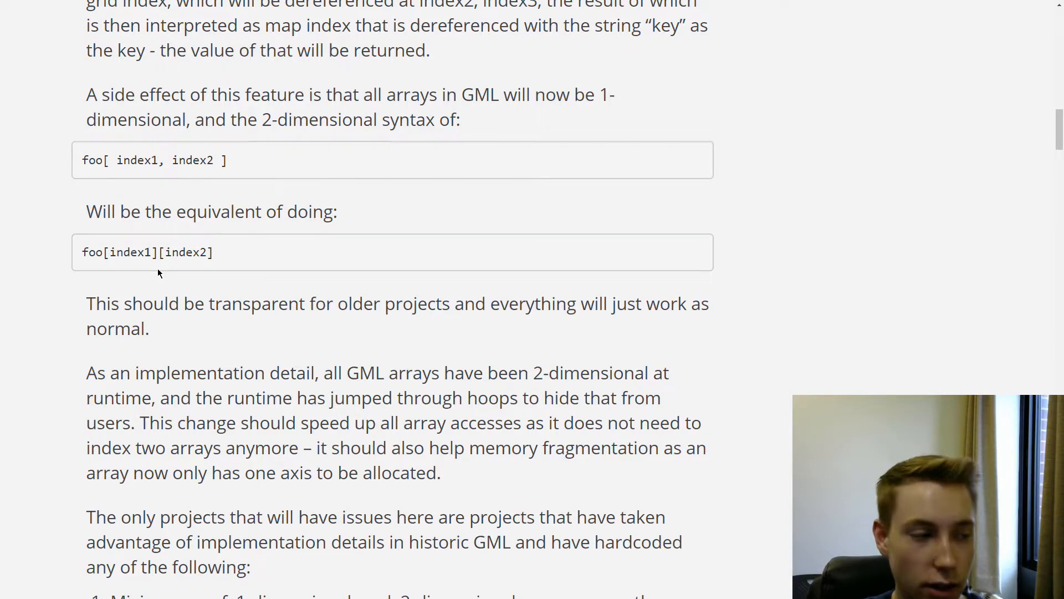
pyautogui.scroll(-3)
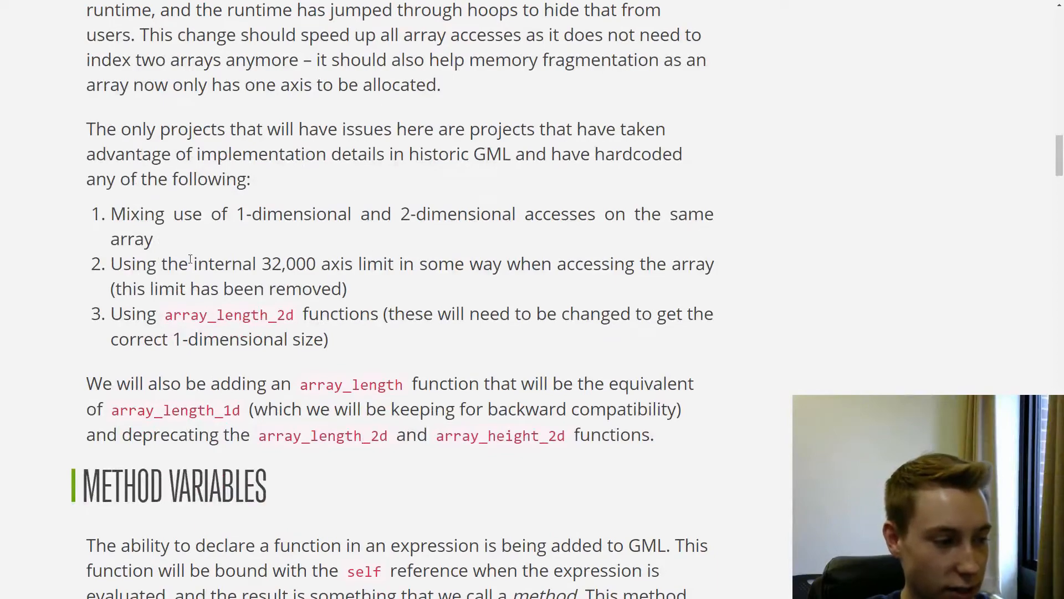
pyautogui.scroll(-3)
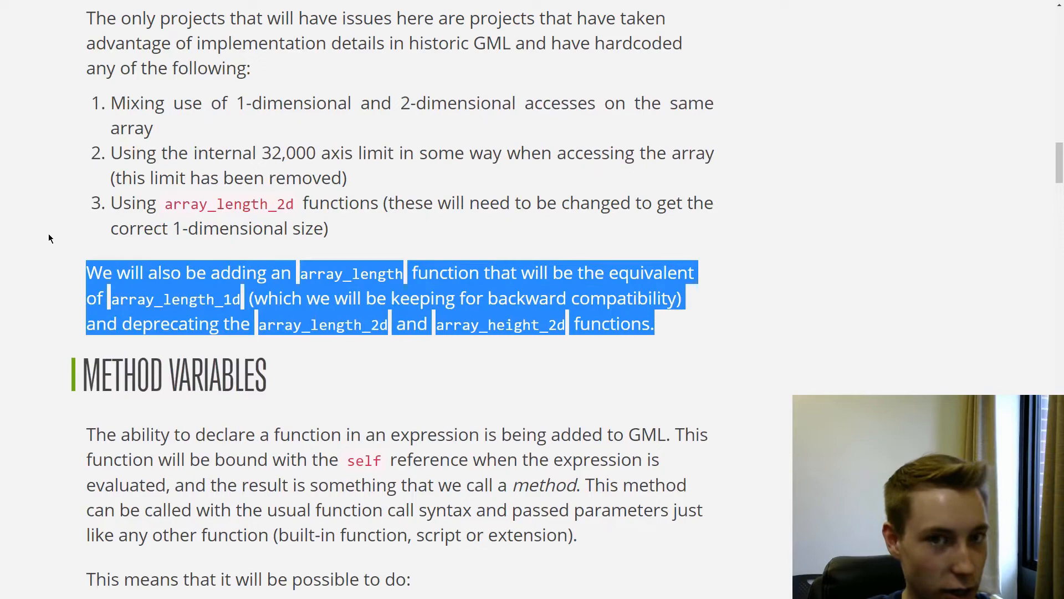
# Step: Scroll into Method Variables and highlight the anonymous function example code
pyautogui.scroll(-3)
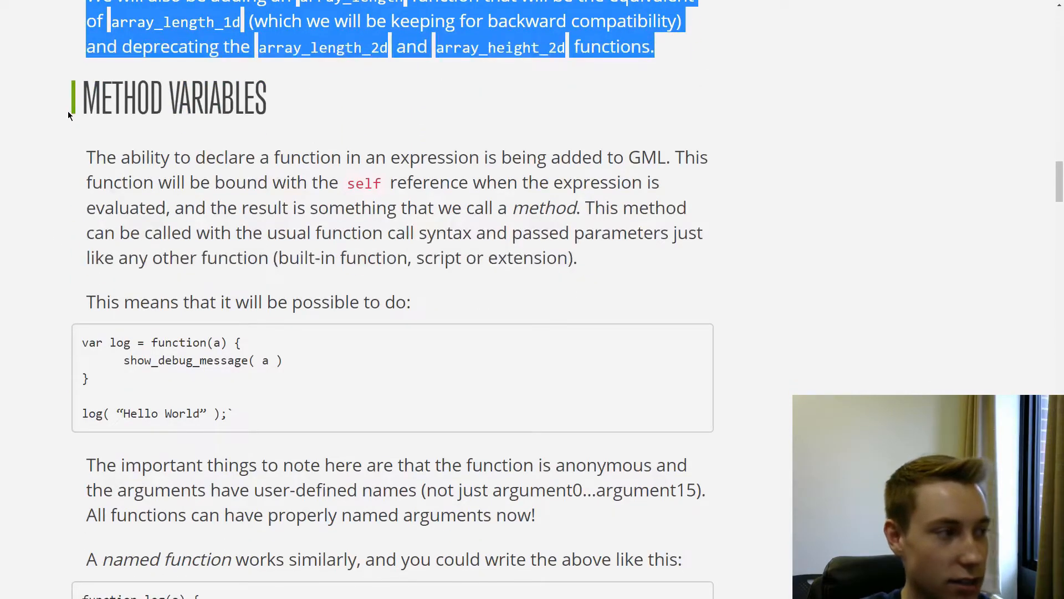
pyautogui.scroll(-3)
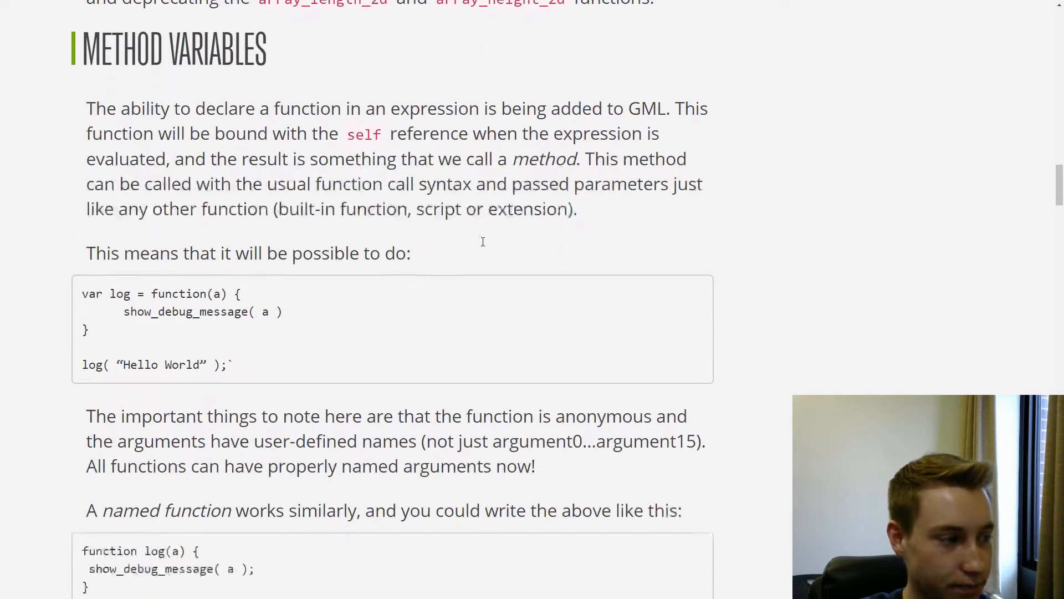
pyautogui.scroll(-3)
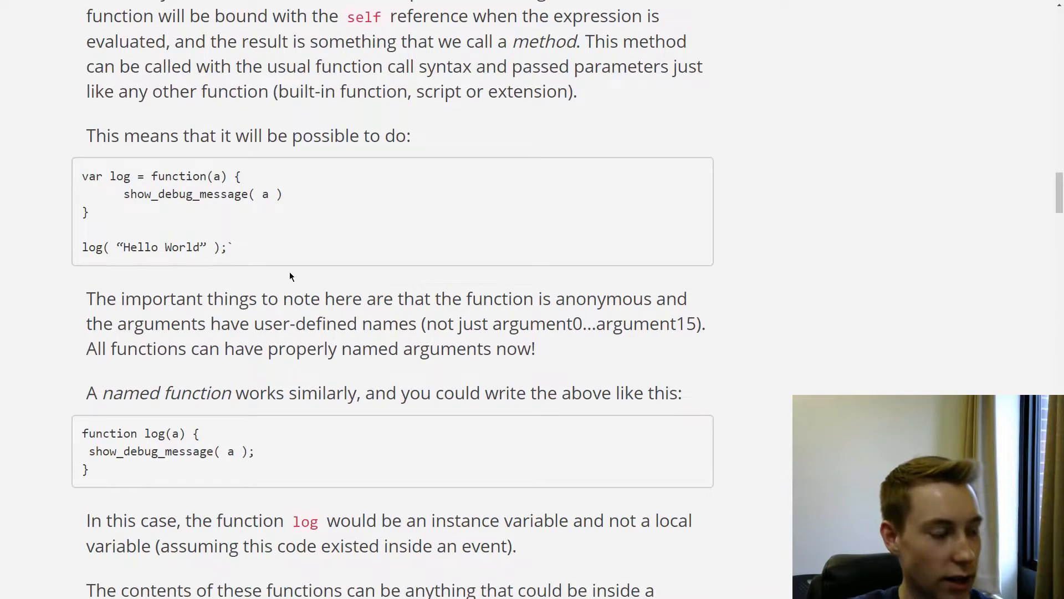
pyautogui.moveTo(95, 192)
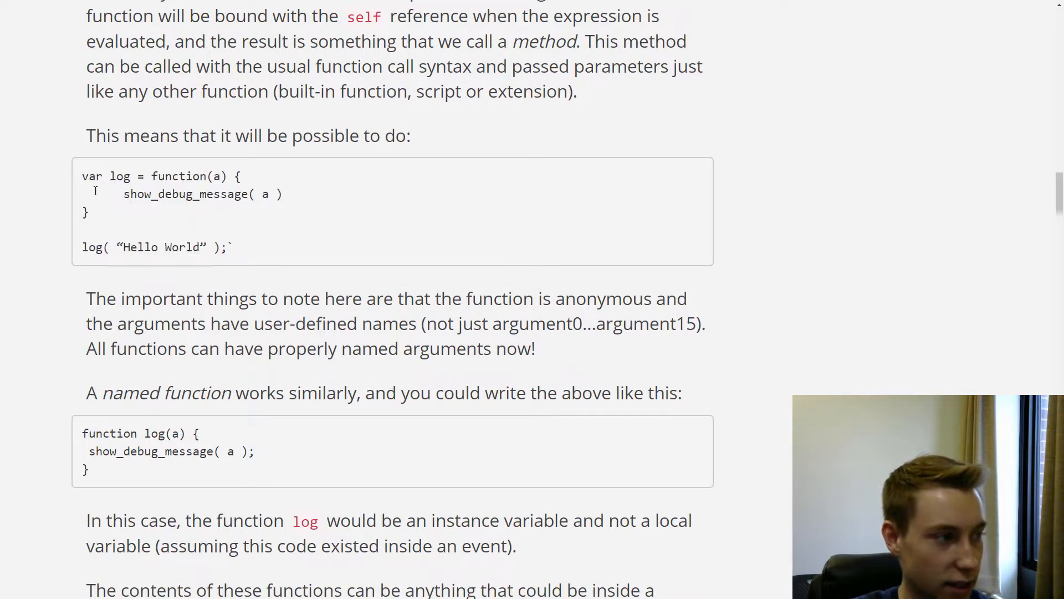
pyautogui.moveTo(80, 177); pyautogui.dragTo(195, 176)
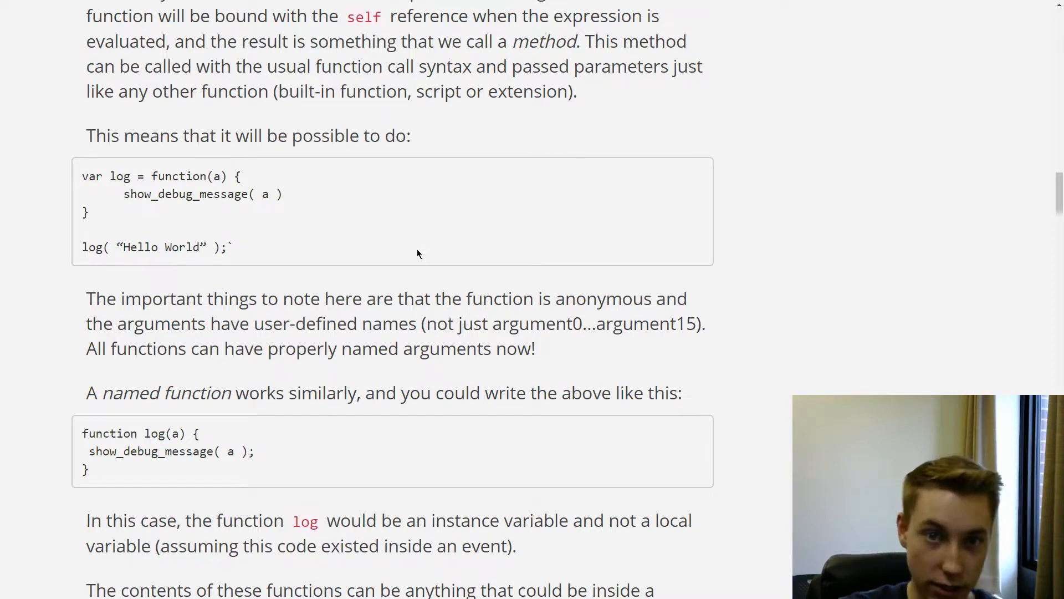
# Step: Highlight var, then the whole anonymous log function definition, and clear the selection
pyautogui.scroll(-3)
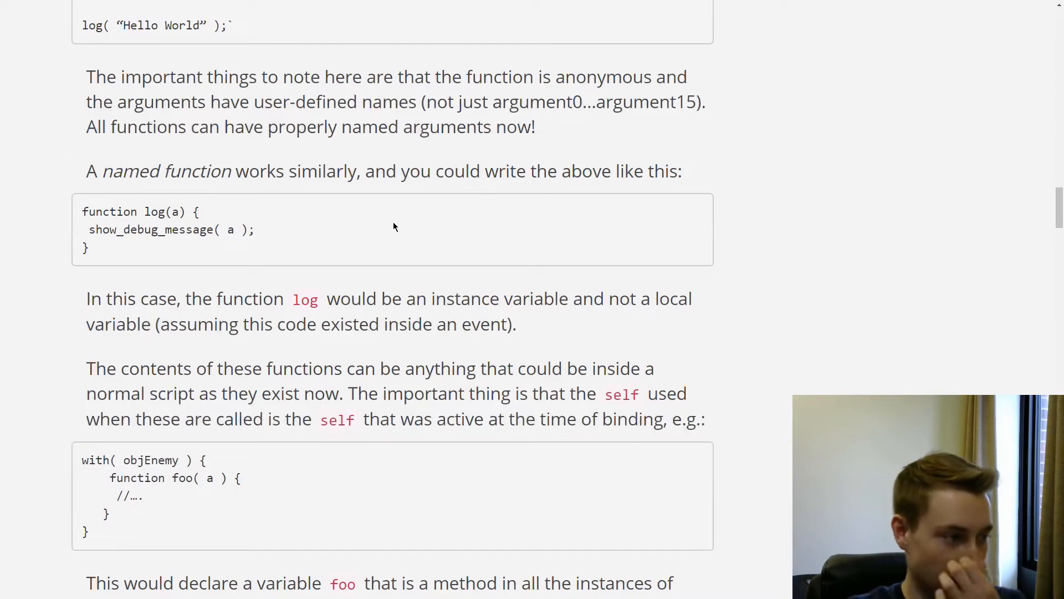
pyautogui.scroll(3)
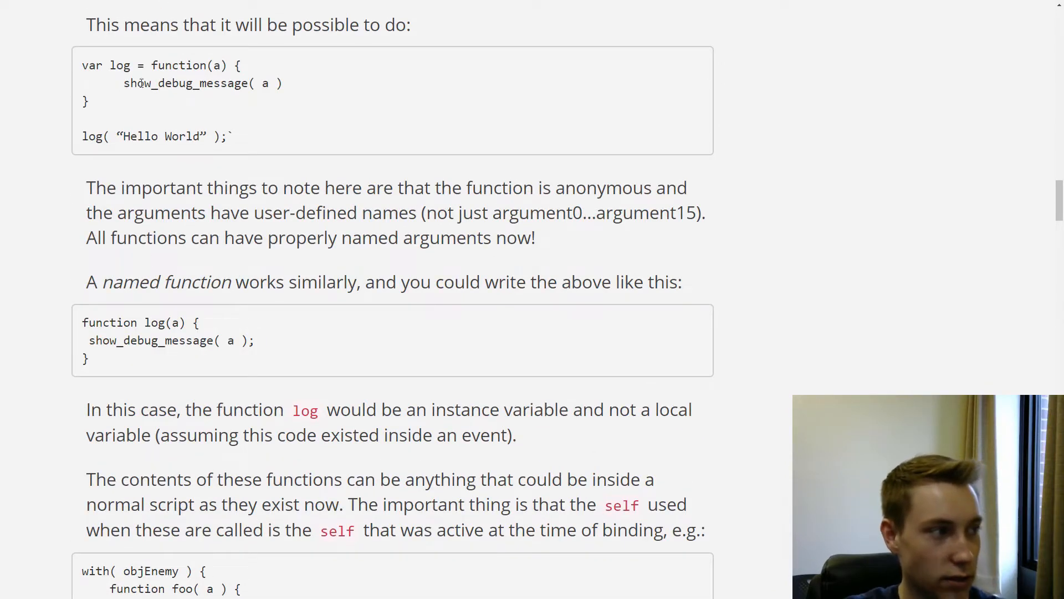
pyautogui.moveTo(115, 102)
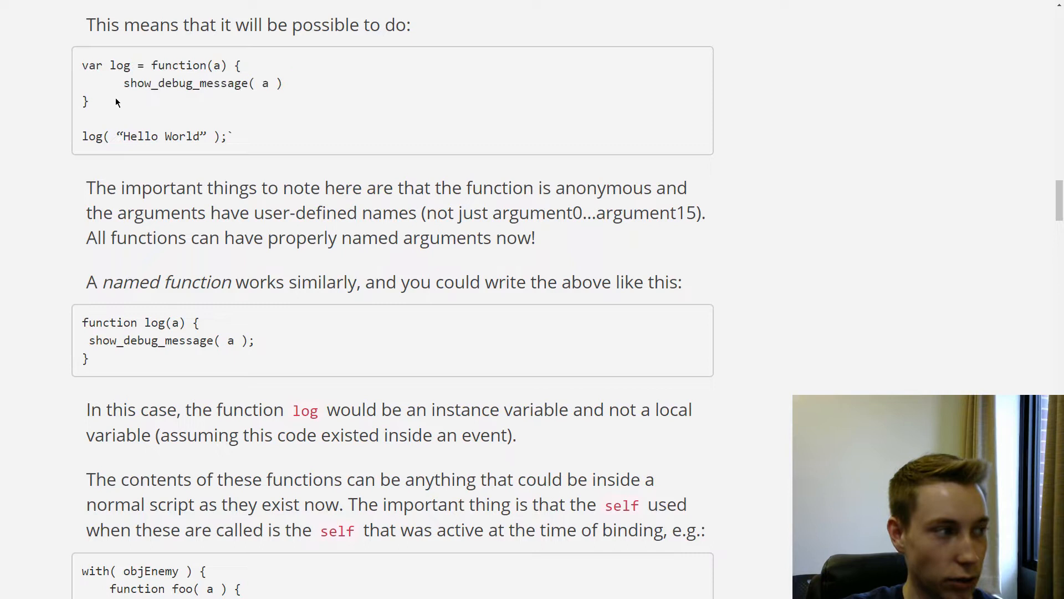
pyautogui.doubleClick(92, 66)
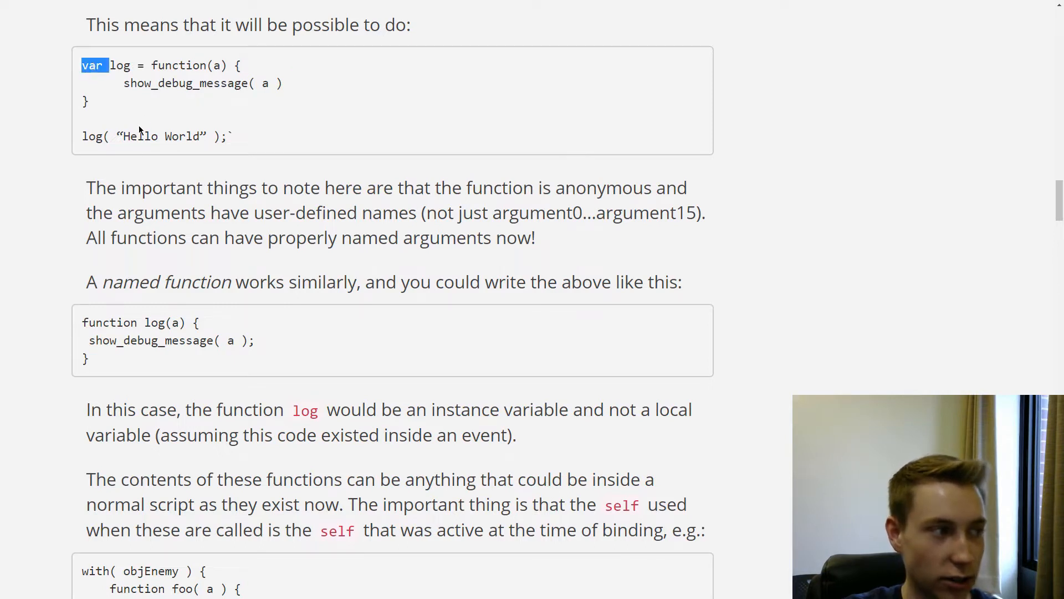
pyautogui.moveTo(106, 66); pyautogui.dragTo(86, 102)
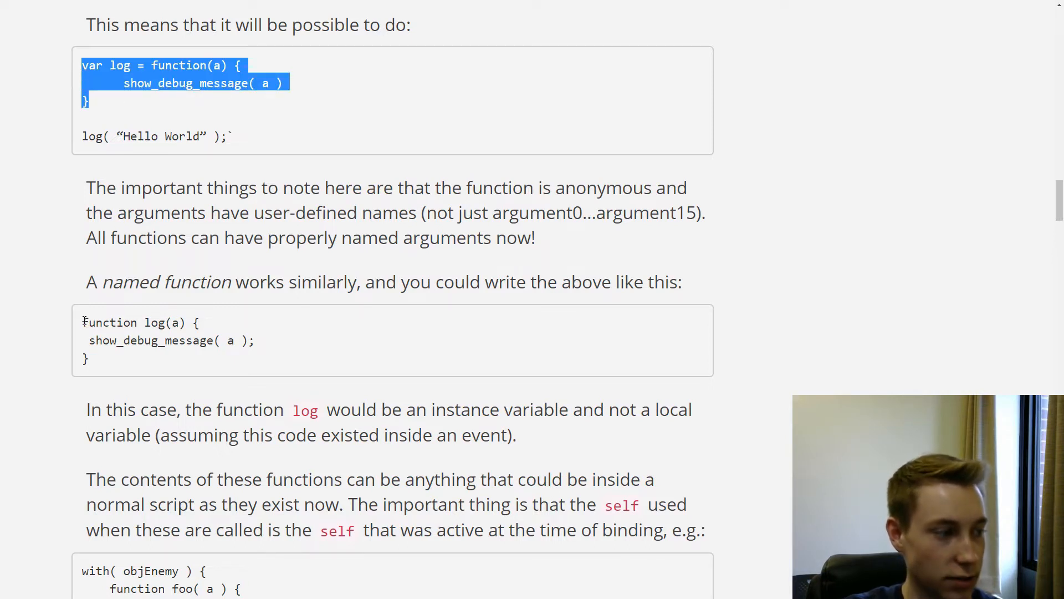
pyautogui.click(147, 370)
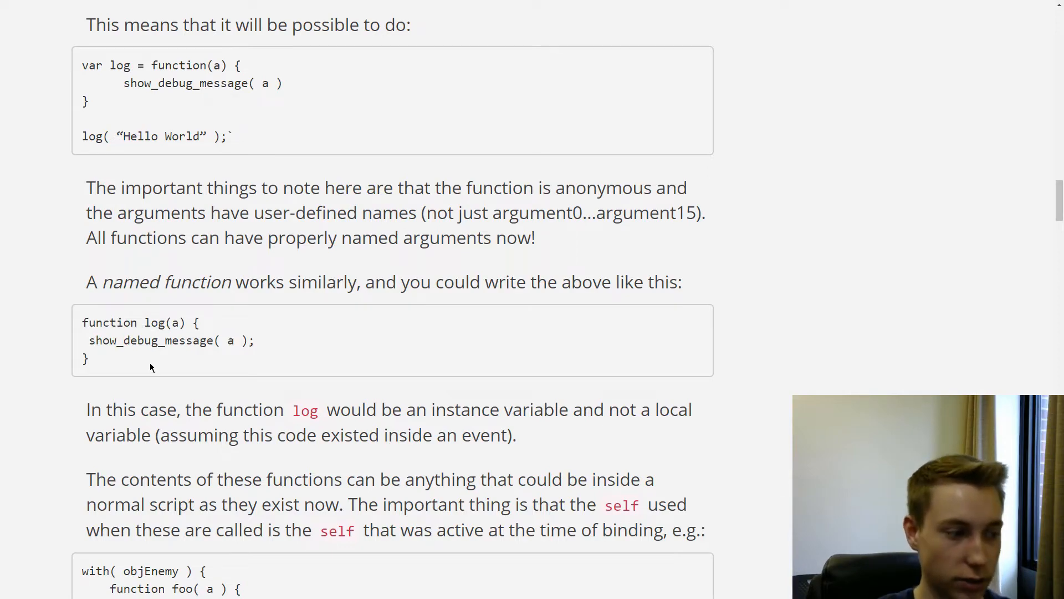
# Step: Scroll past the my_load_async callback example to the method() paragraph and Multiple Scripts heading
pyautogui.scroll(-3)
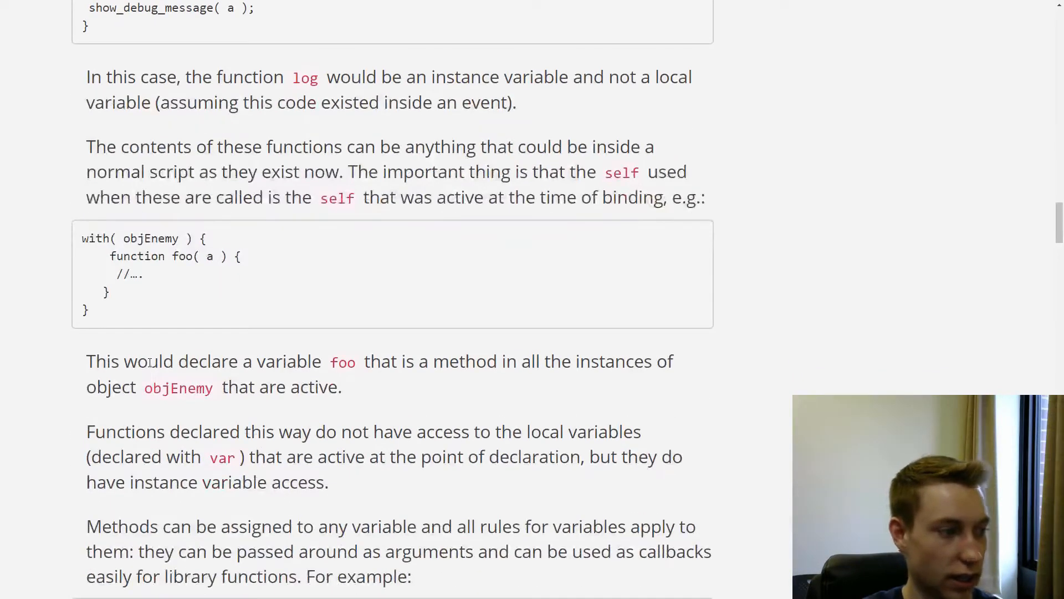
pyautogui.scroll(-3)
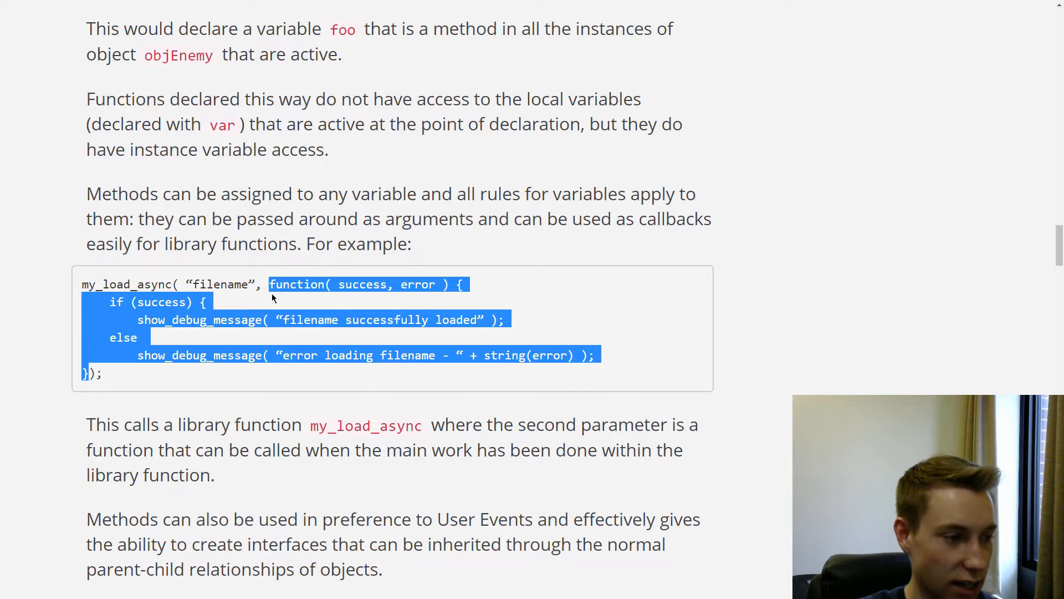
pyautogui.click(204, 332)
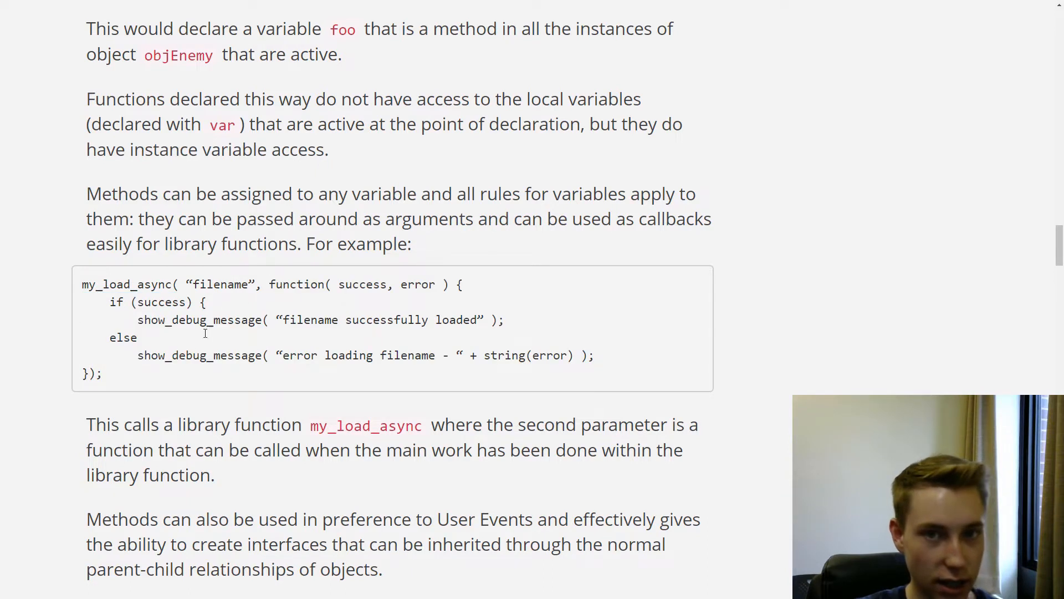
pyautogui.moveTo(270, 283)
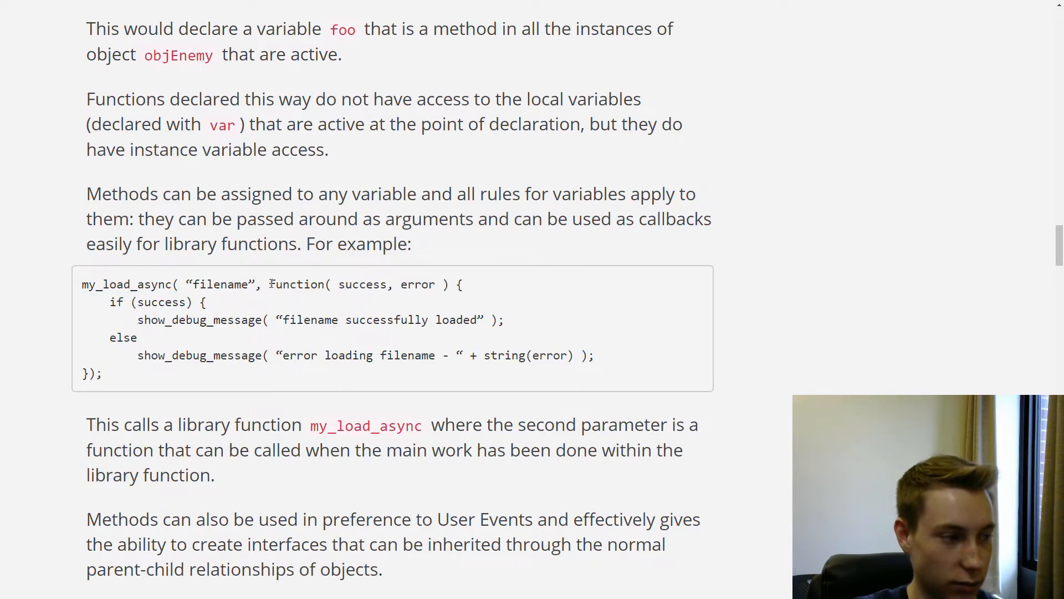
pyautogui.moveTo(460, 389)
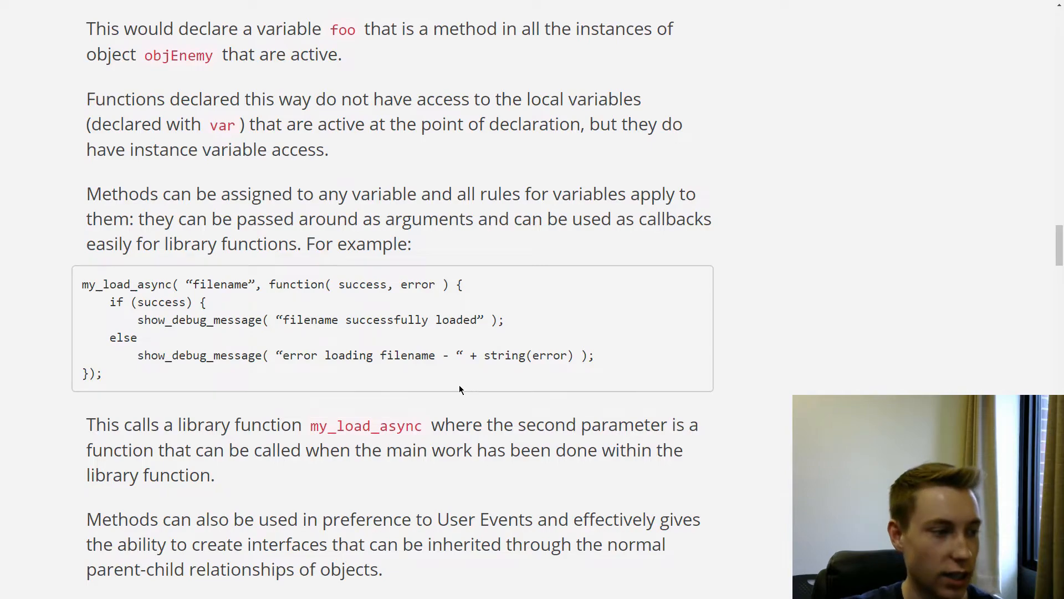
pyautogui.moveTo(217, 319)
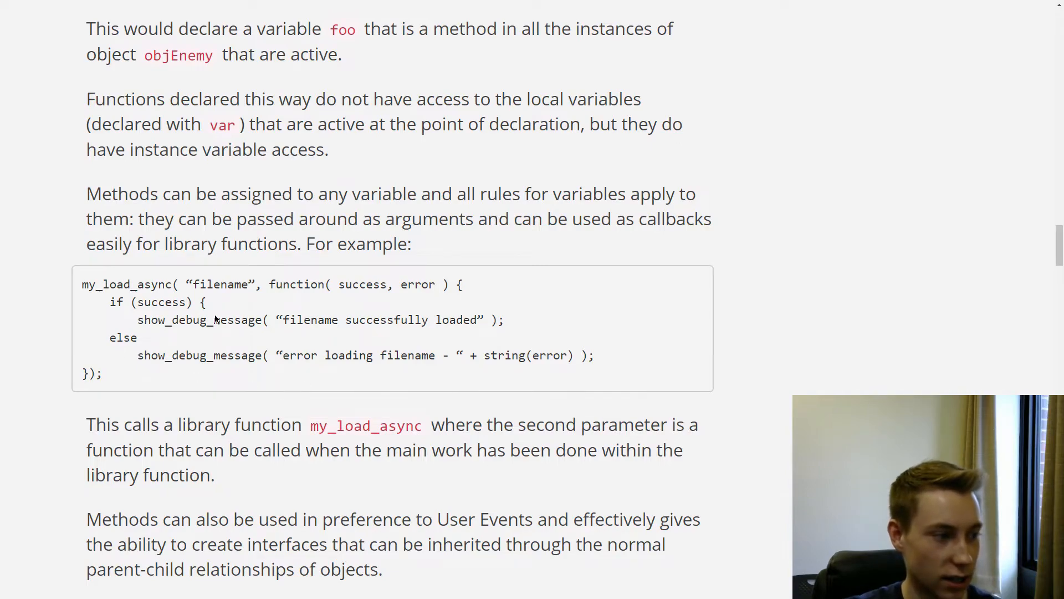
pyautogui.scroll(-3)
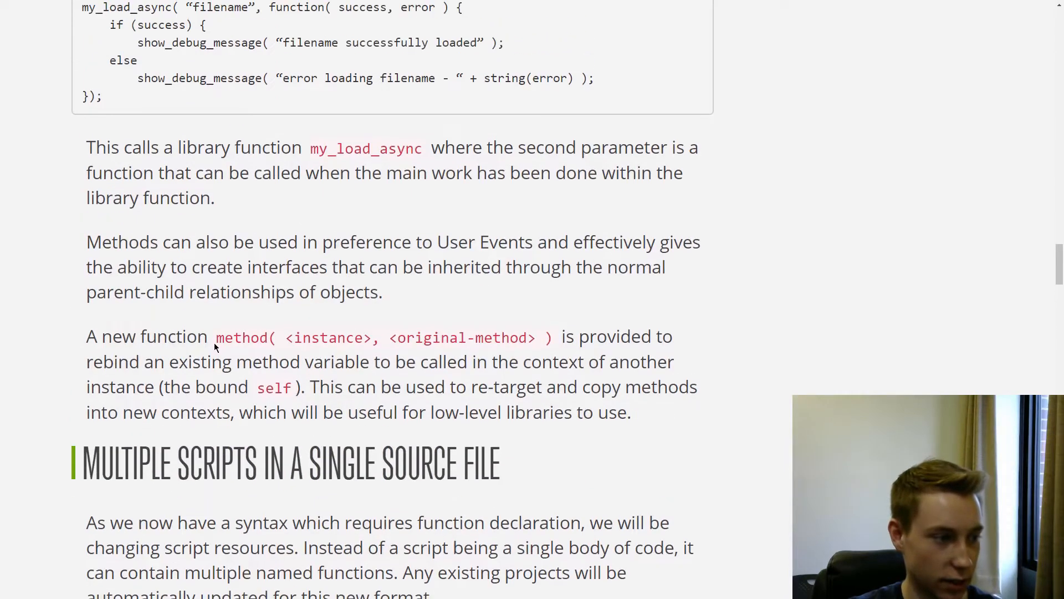
pyautogui.scroll(-3)
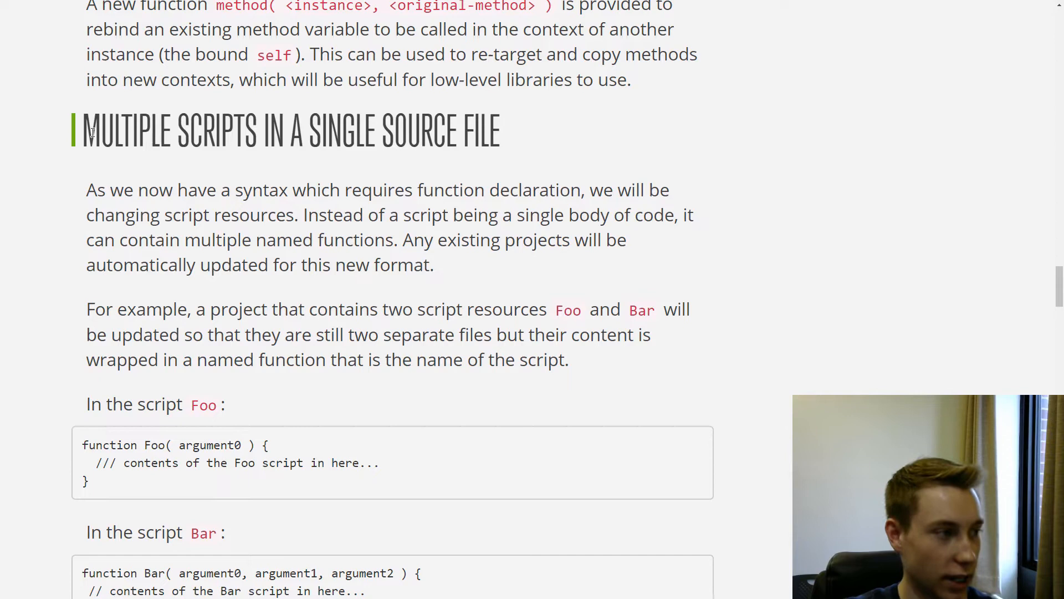
# Step: Highlight the Multiple Scripts in a Single Source File heading and scroll down to Lightweight Objects
pyautogui.moveTo(89, 130); pyautogui.dragTo(247, 130)
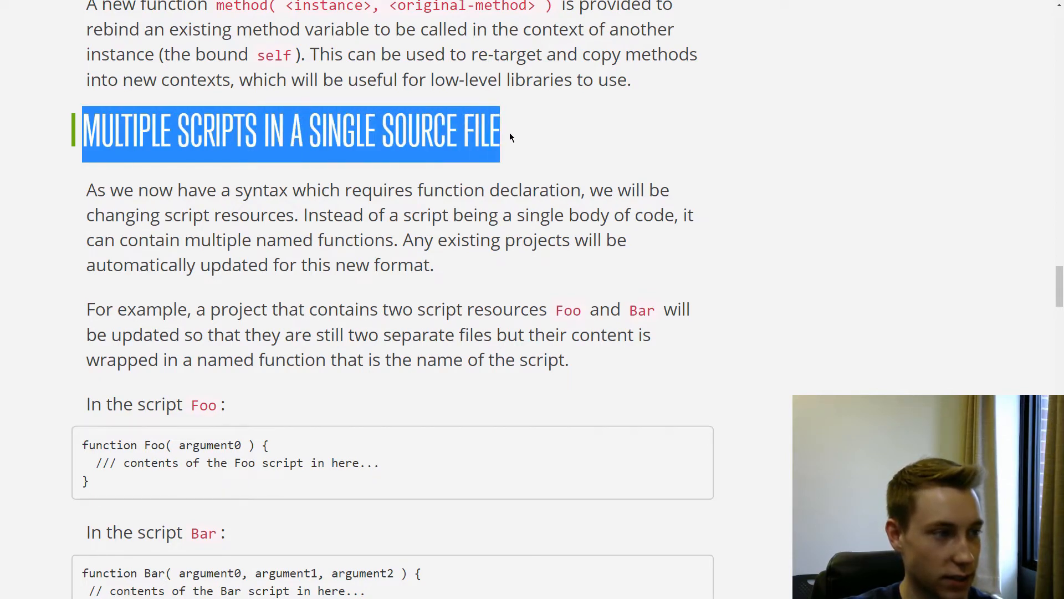
pyautogui.scroll(-3)
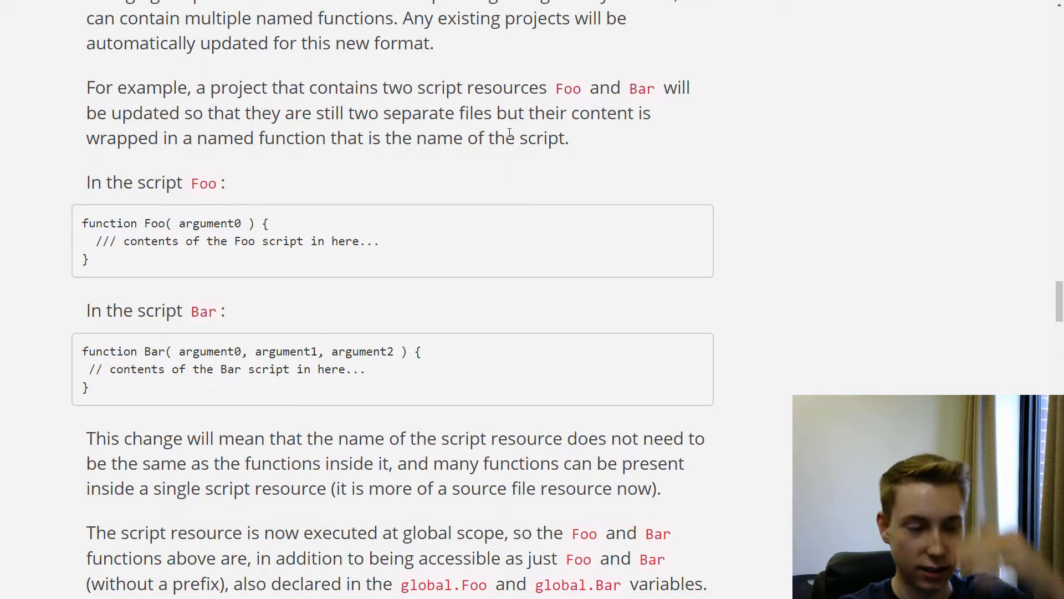
pyautogui.scroll(-3)
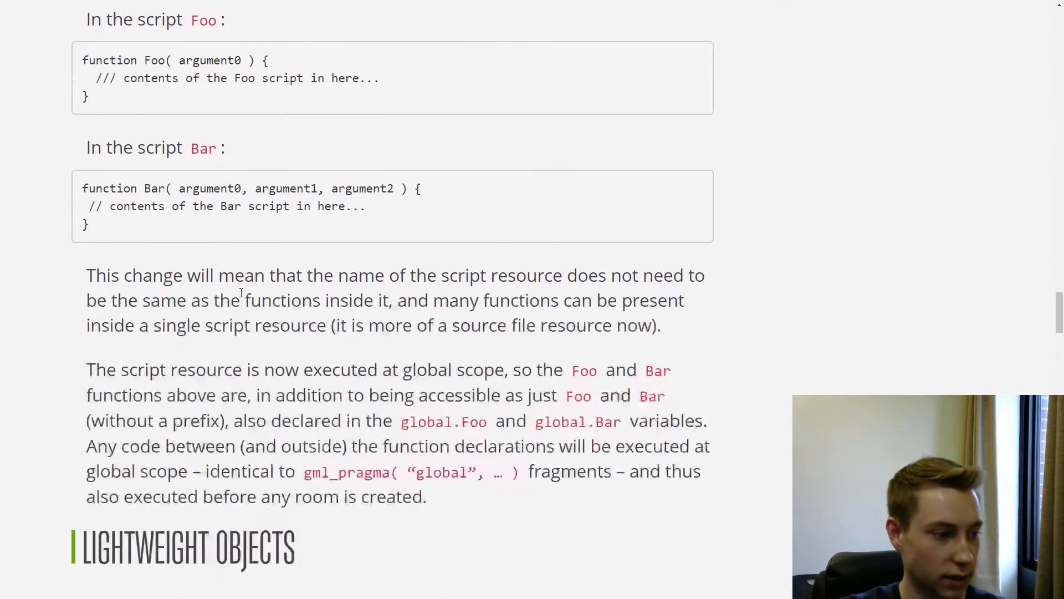
pyautogui.scroll(-3)
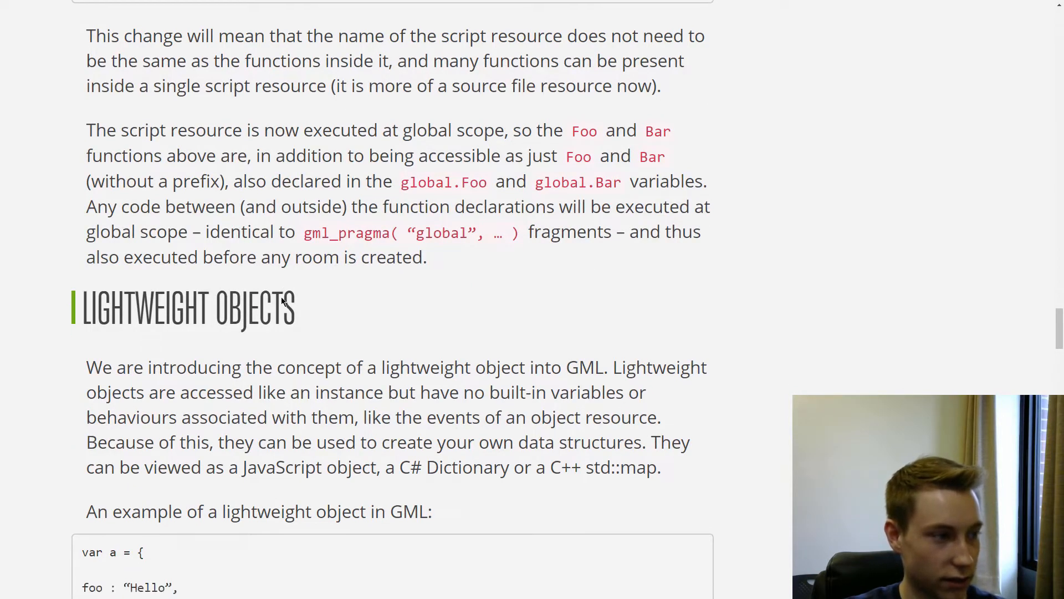
pyautogui.scroll(-3)
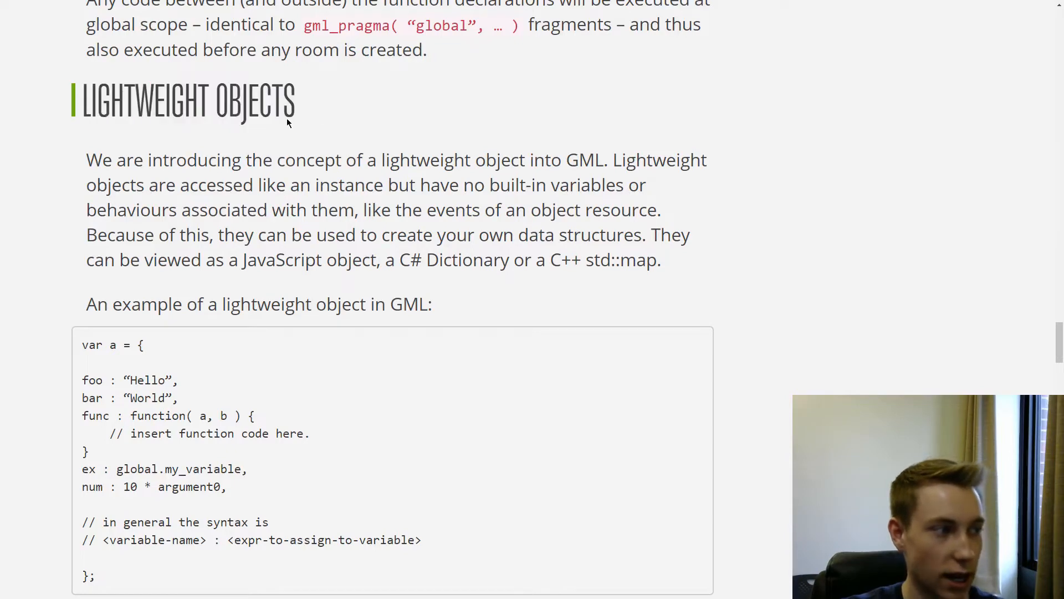
pyautogui.moveTo(324, 113)
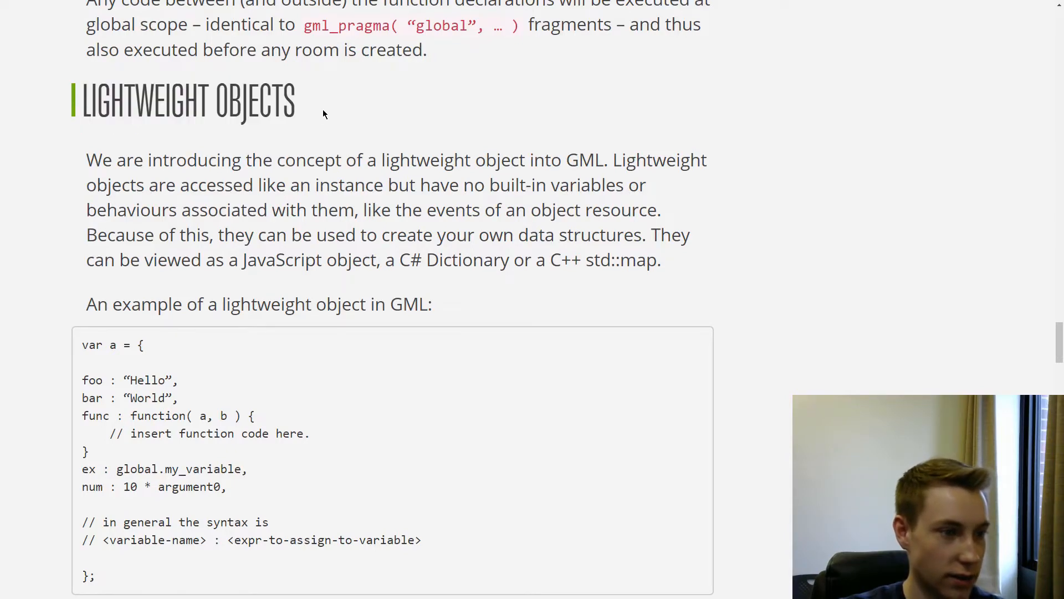
# Step: Scroll the Lightweight Objects example into view and clear highlights on the code and ex/num lines
pyautogui.scroll(-3)
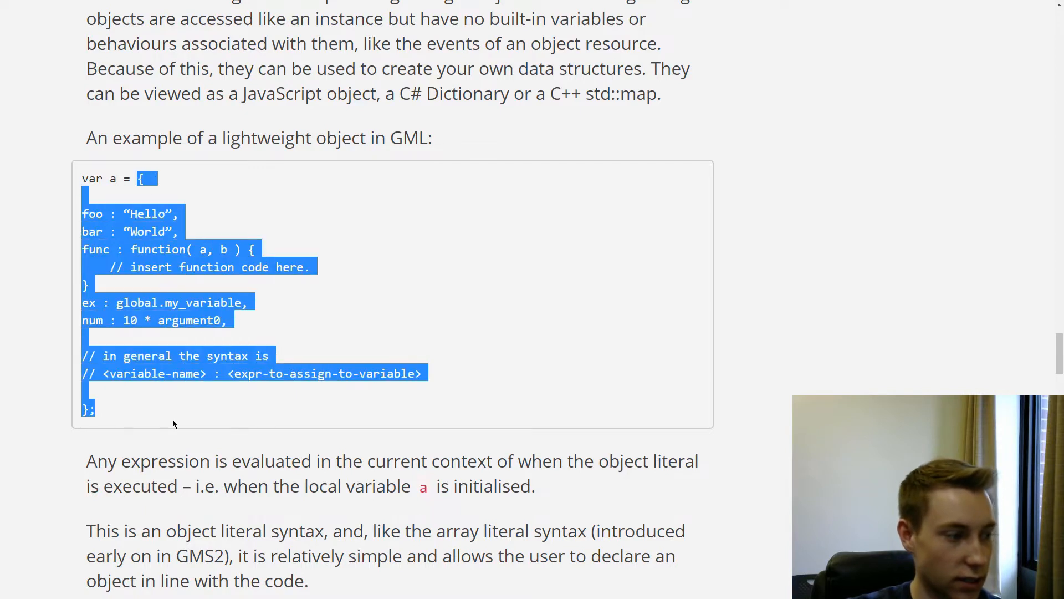
pyautogui.click(173, 424)
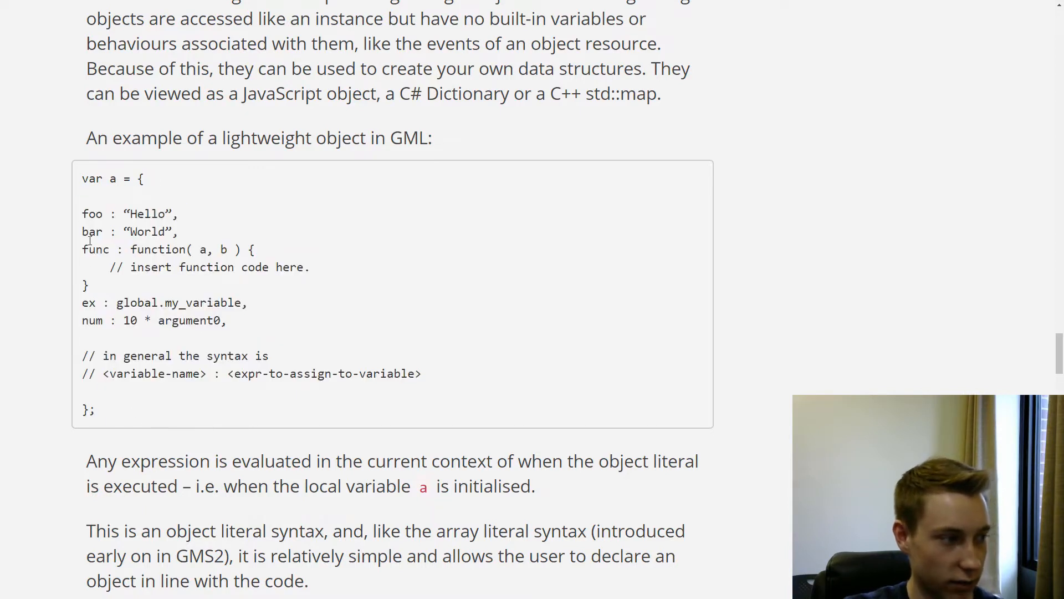
pyautogui.moveTo(113, 223)
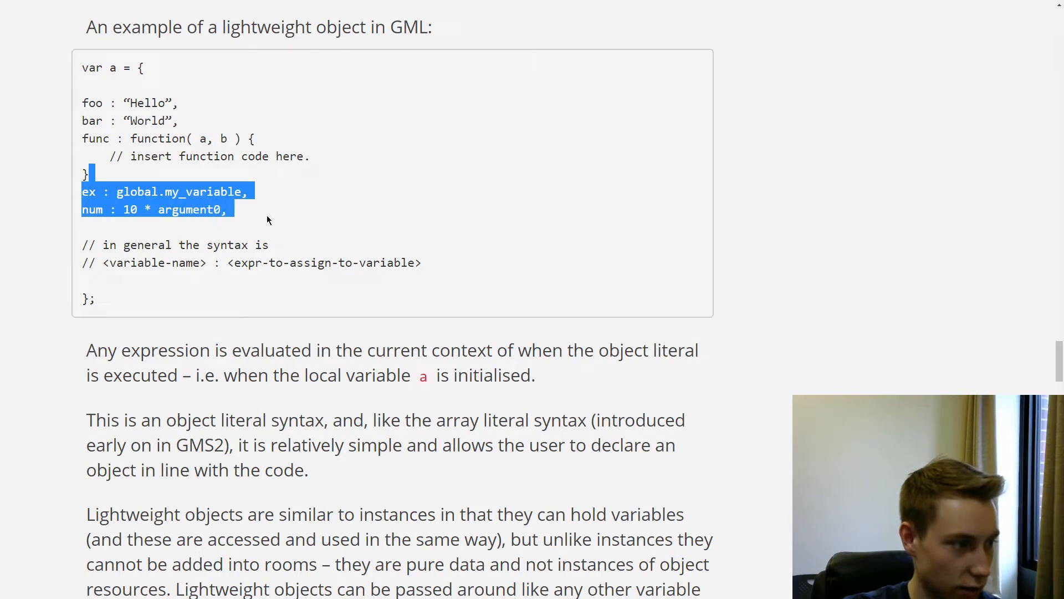
pyautogui.click(267, 219)
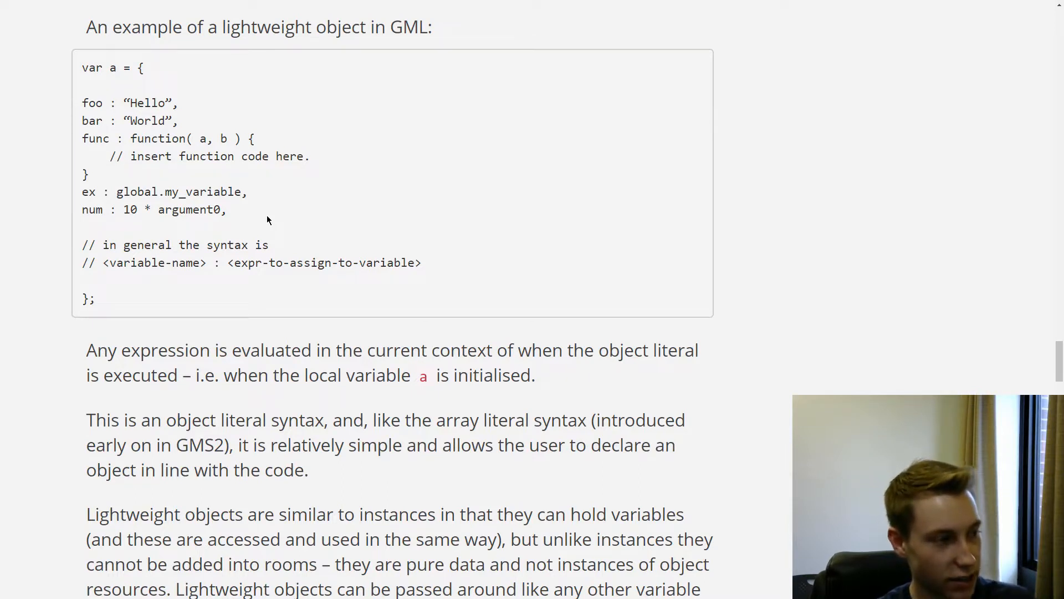
# Step: Highlight the phrase lightweight object, clear it, and scroll down to the 'New' Operator section
pyautogui.scroll(3)
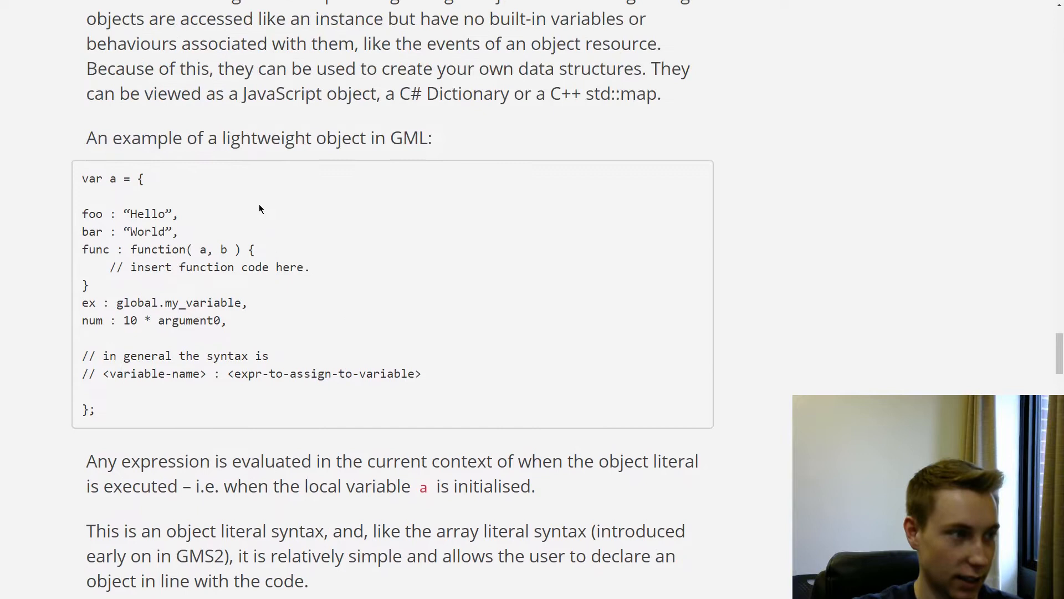
pyautogui.doubleClick(272, 137)
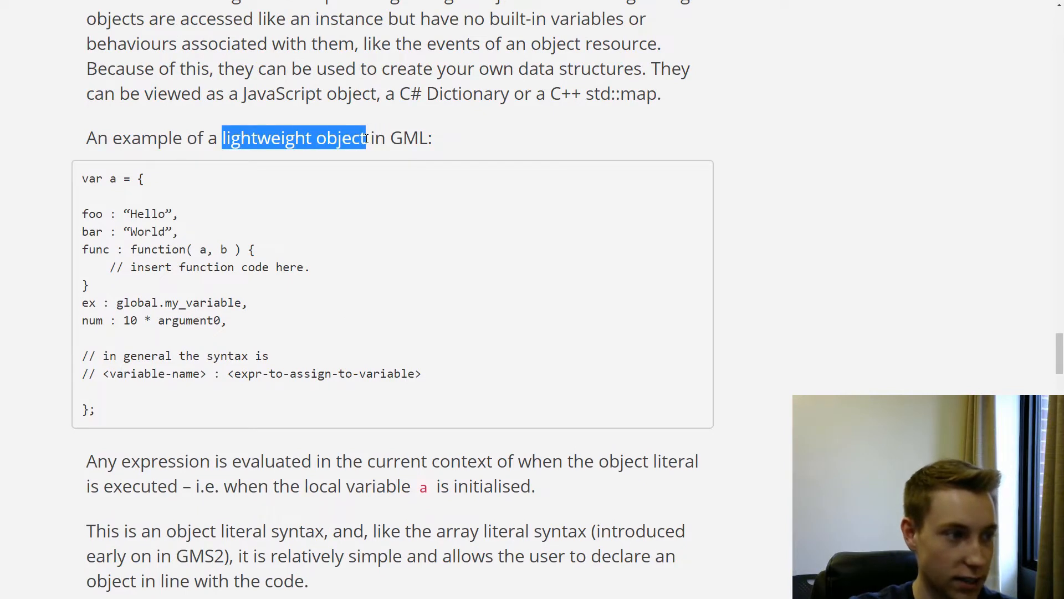
pyautogui.click(455, 198)
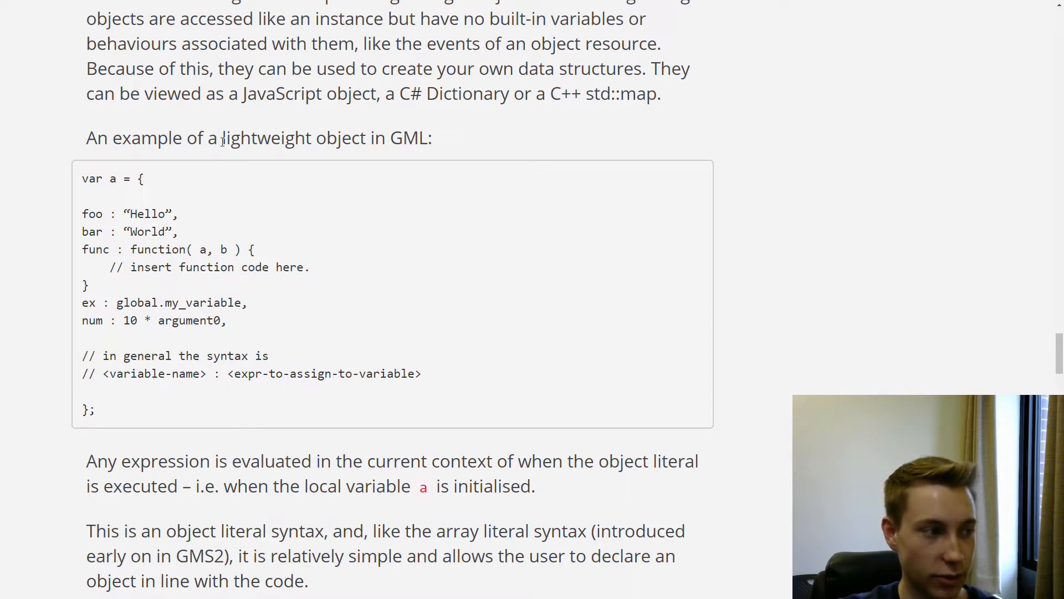
pyautogui.moveTo(393, 219)
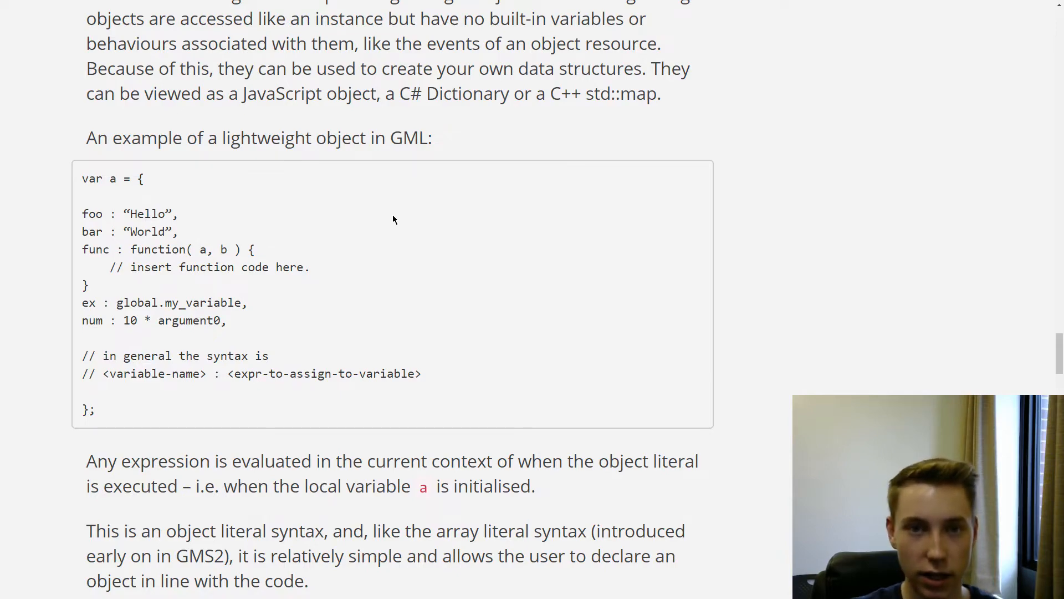
pyautogui.scroll(-3)
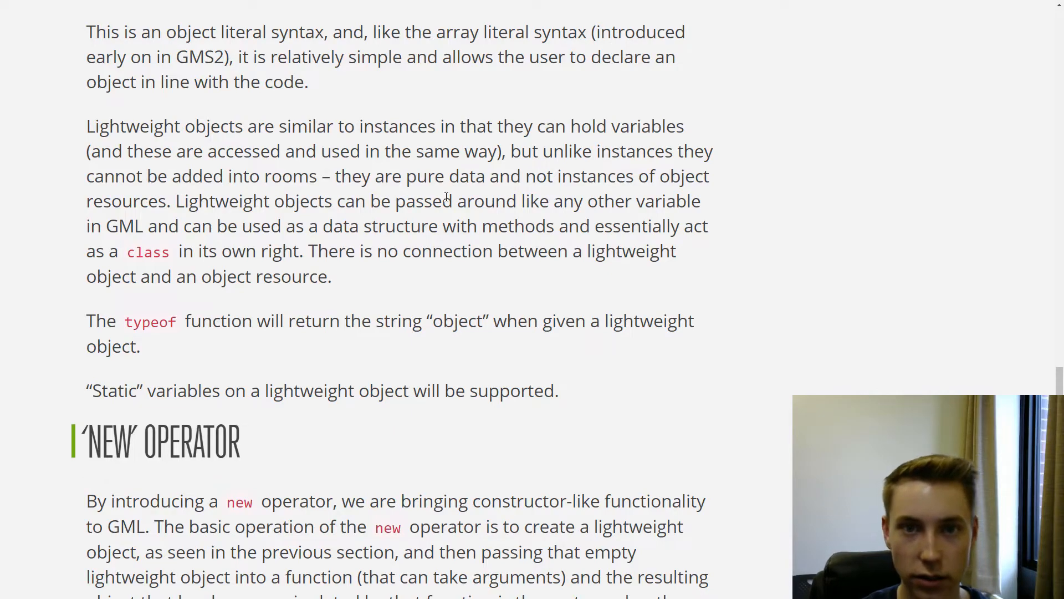
# Step: Scroll to the 'New' Operator intro and highlight the Static variables sentence, then clear it
pyautogui.scroll(-3)
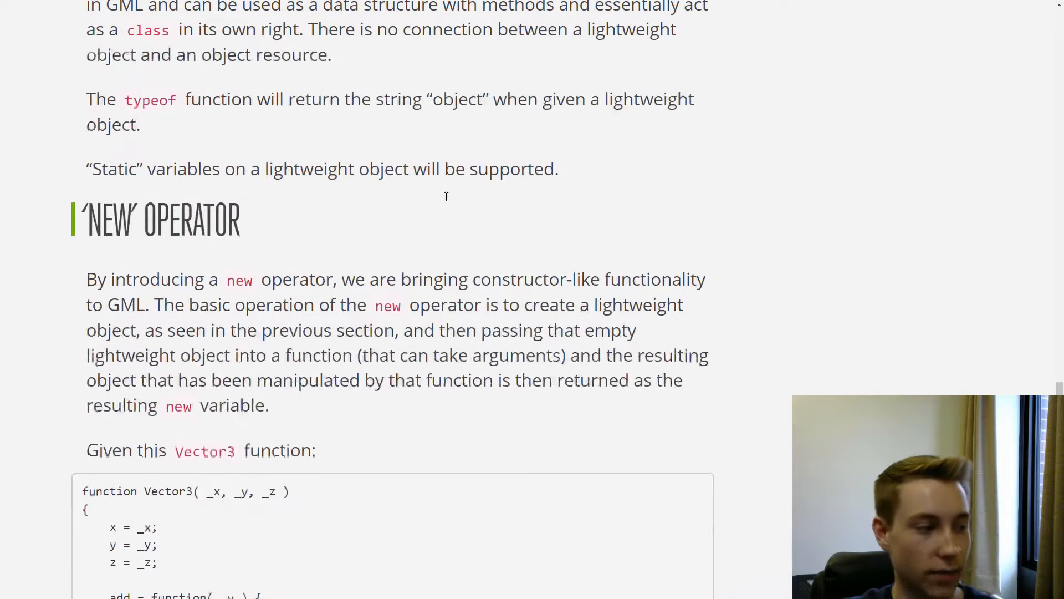
pyautogui.scroll(-3)
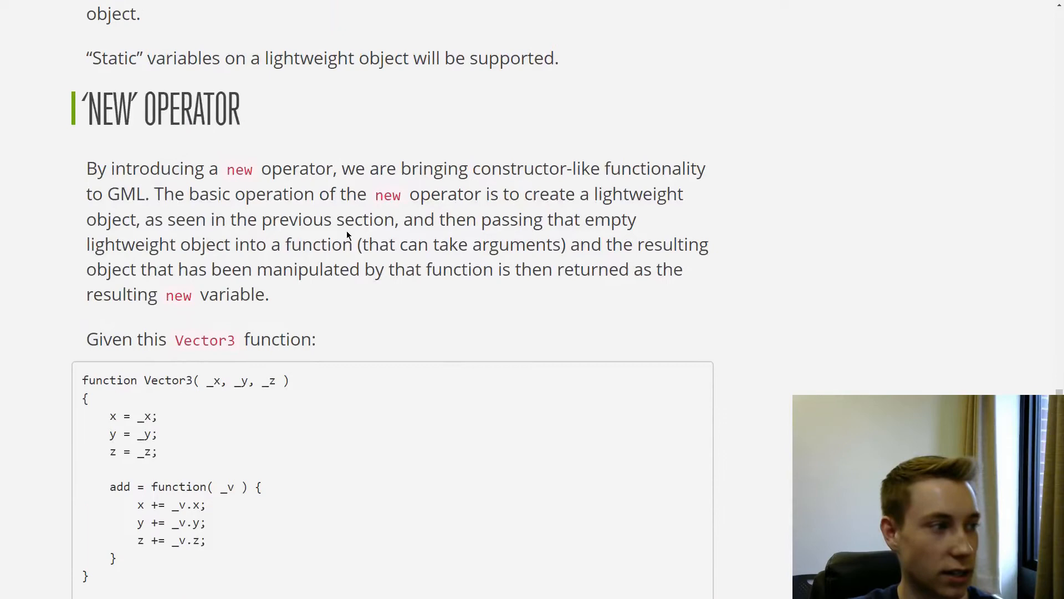
pyautogui.scroll(3)
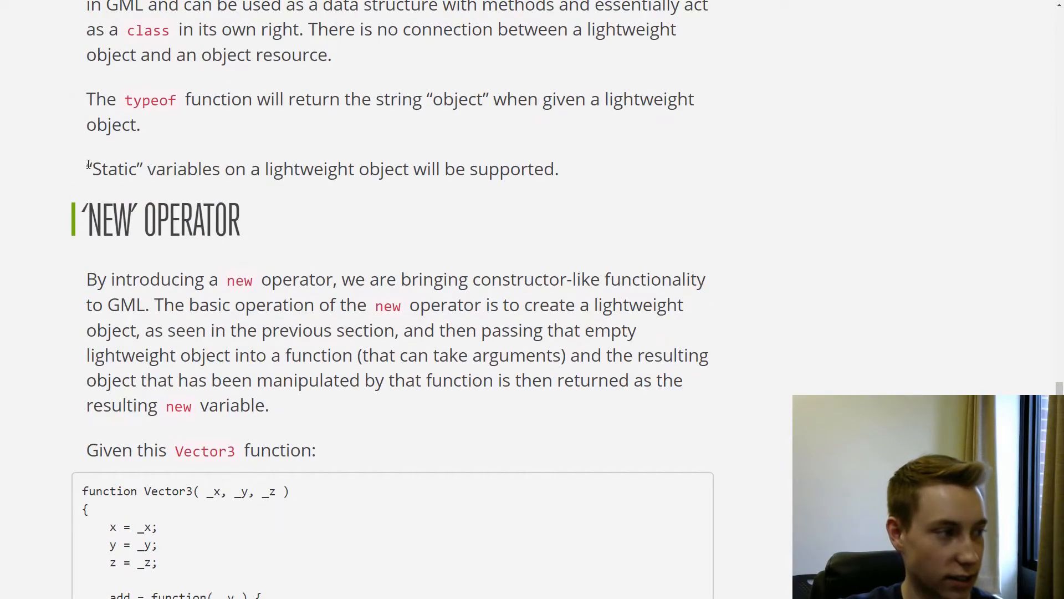
pyautogui.moveTo(86, 169); pyautogui.dragTo(284, 168)
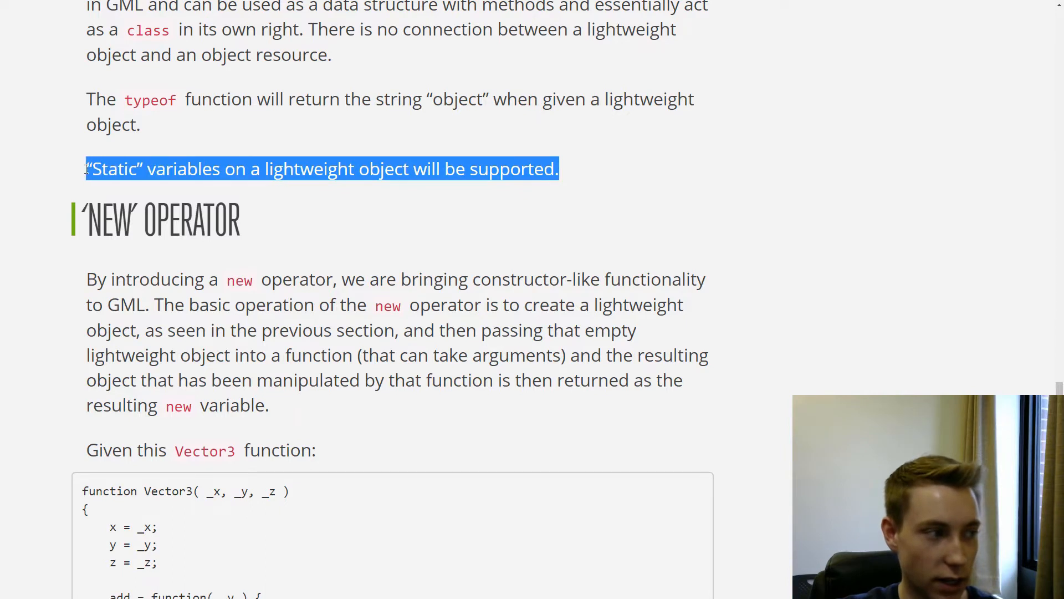
pyautogui.click(569, 168)
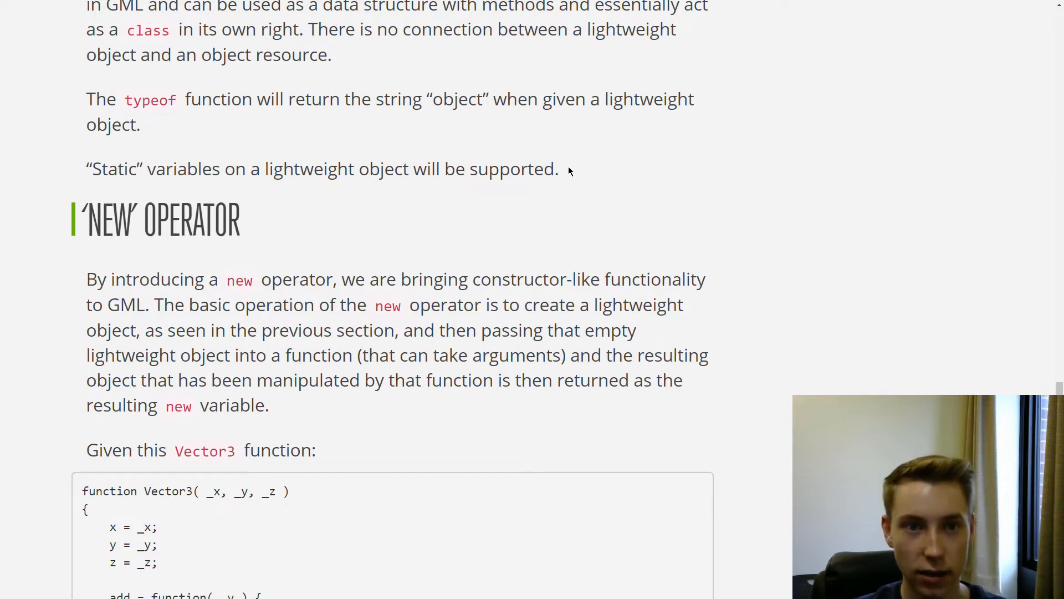
# Step: Scroll back up to the Lightweight Objects example, then return down to the 'New' Operator intro and Vector3 function
pyautogui.scroll(3)
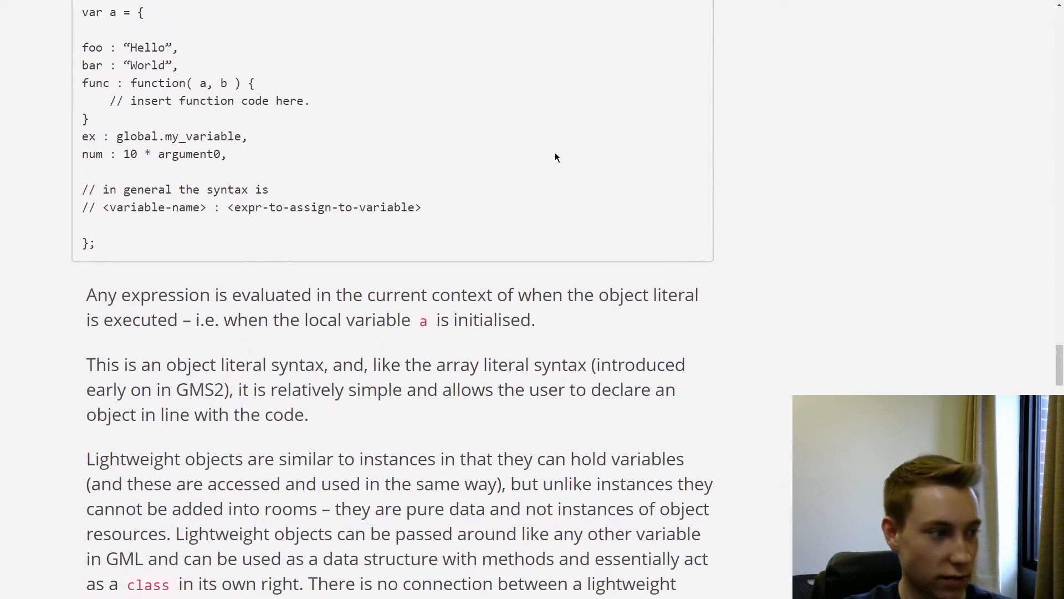
pyautogui.scroll(3)
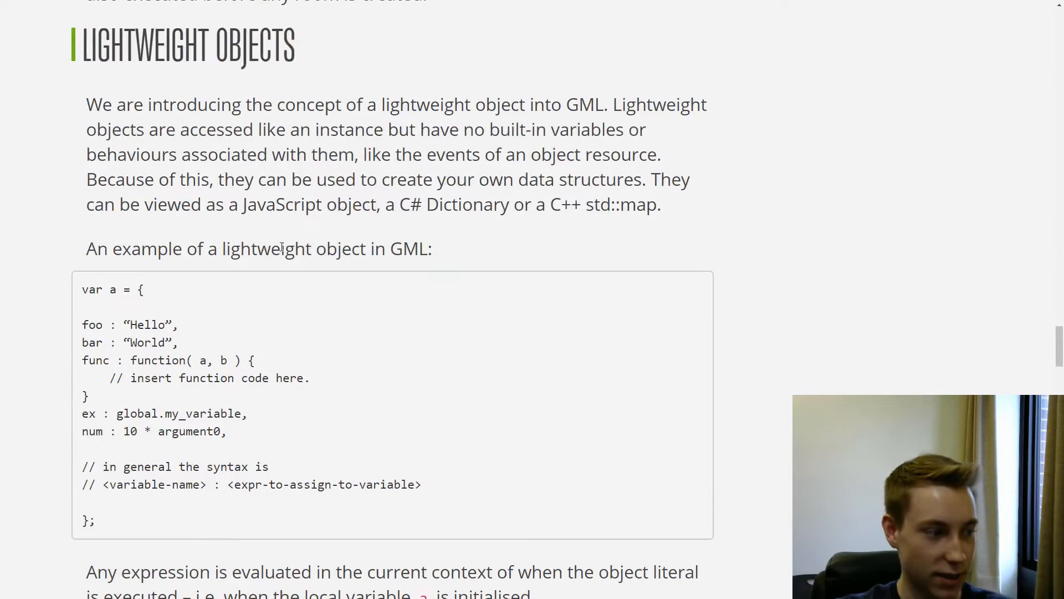
pyautogui.scroll(-3)
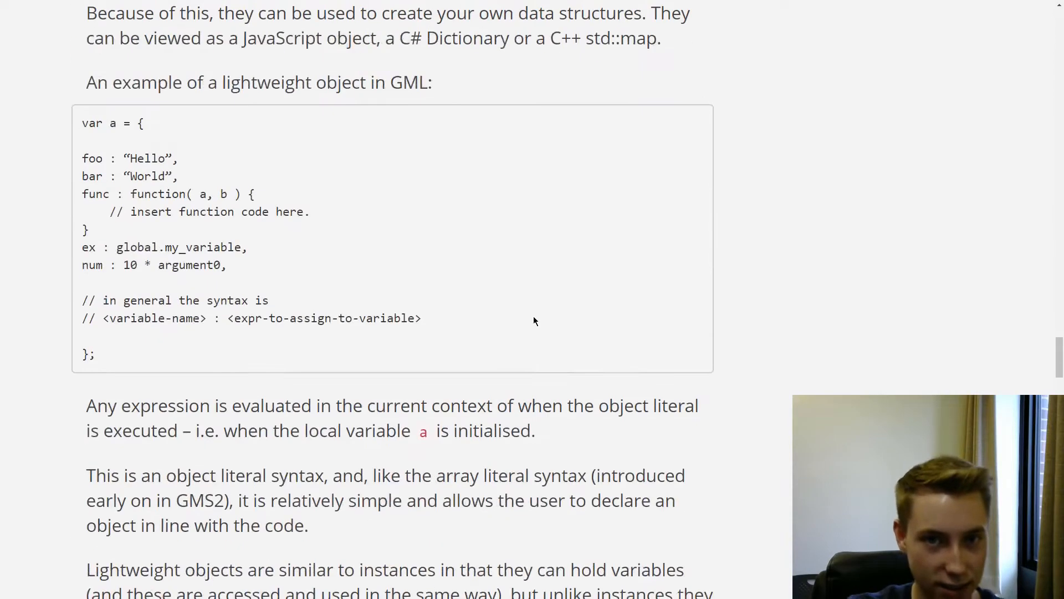
pyautogui.scroll(-3)
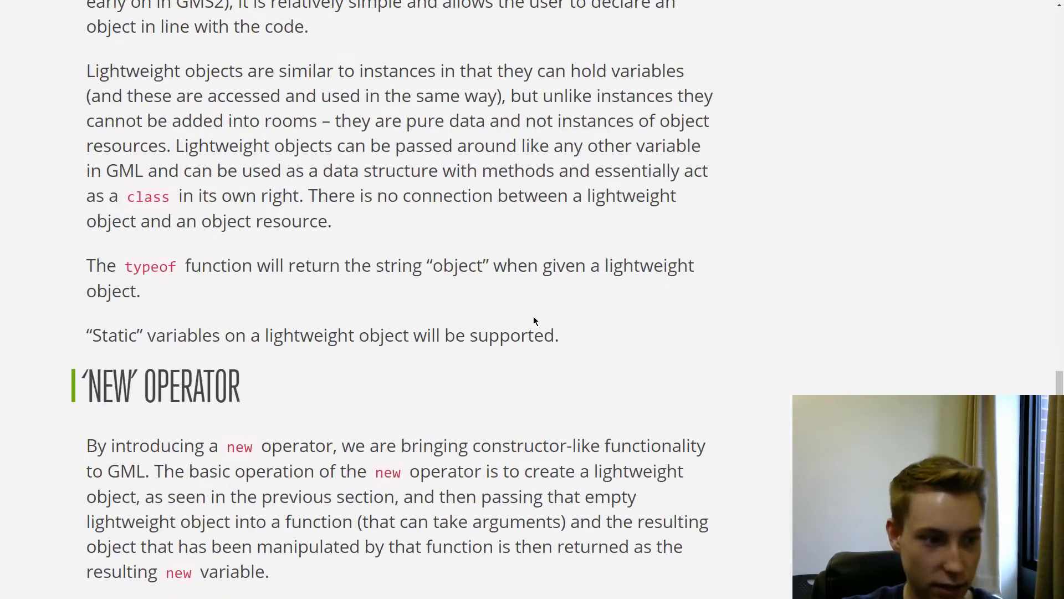
pyautogui.scroll(-3)
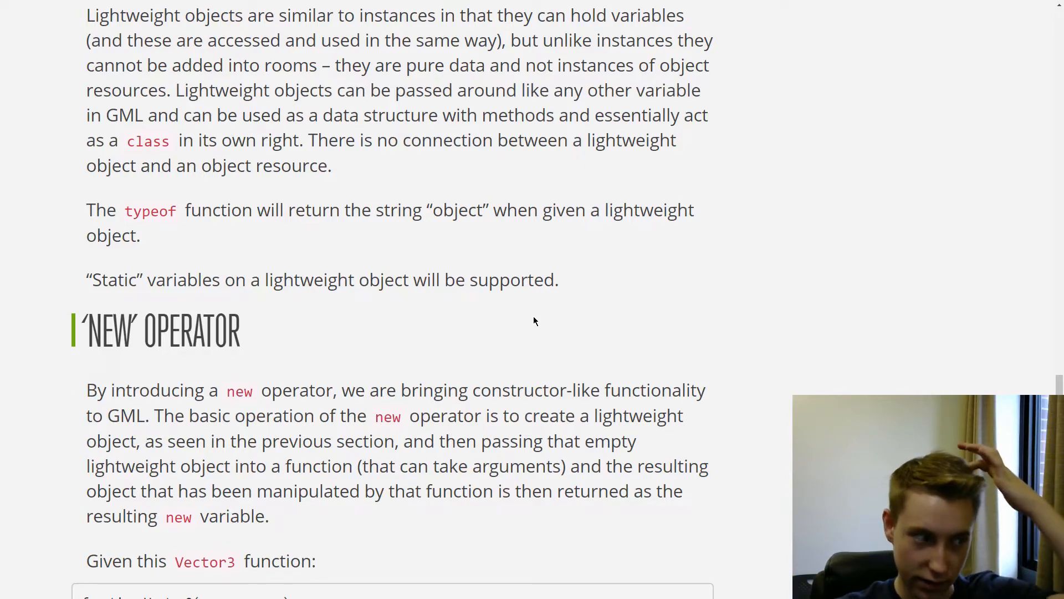
pyautogui.scroll(-3)
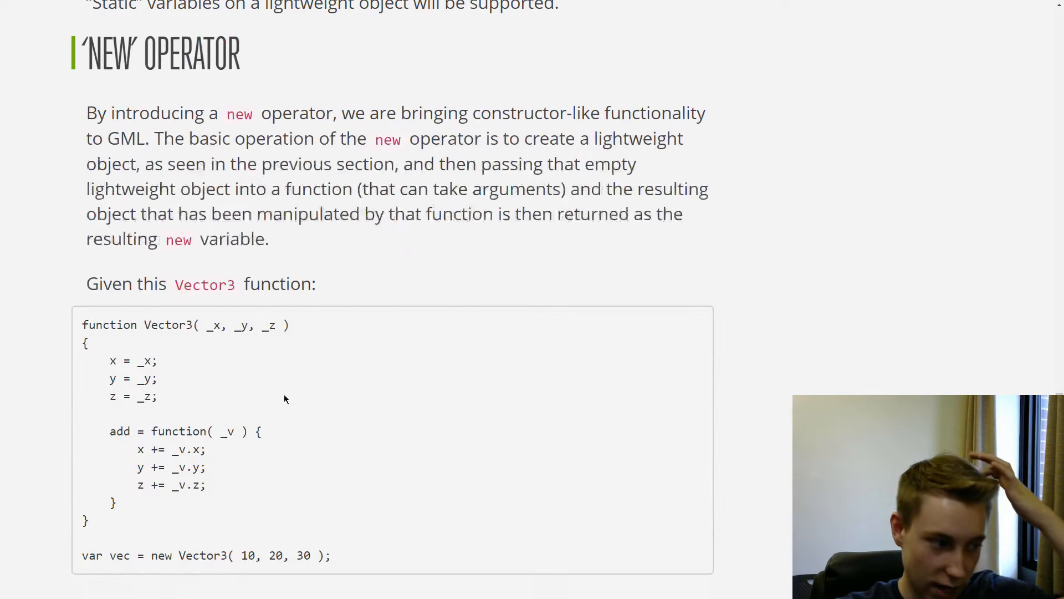
pyautogui.scroll(3)
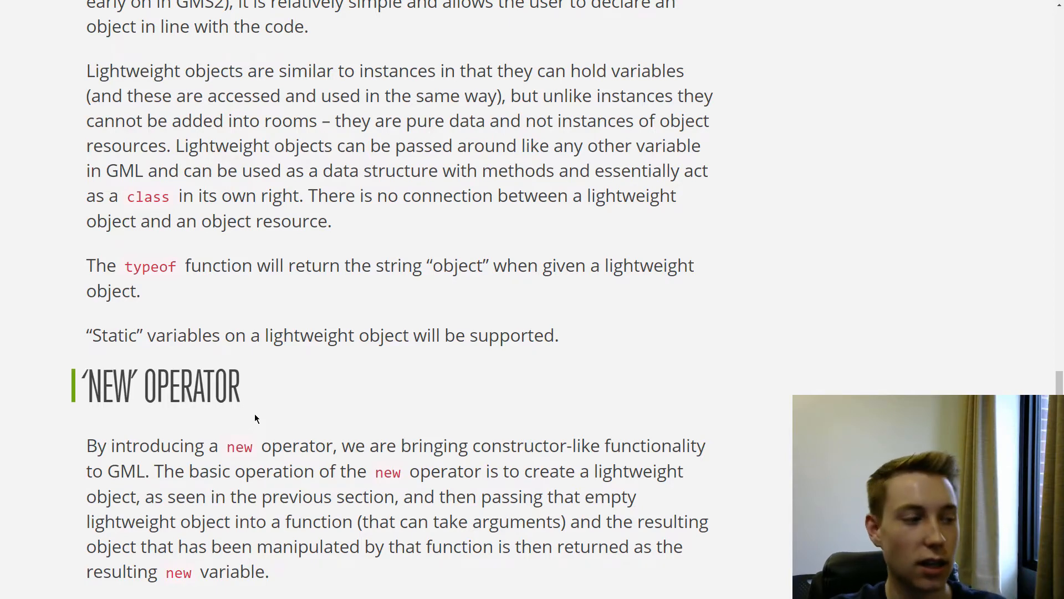
pyautogui.scroll(-3)
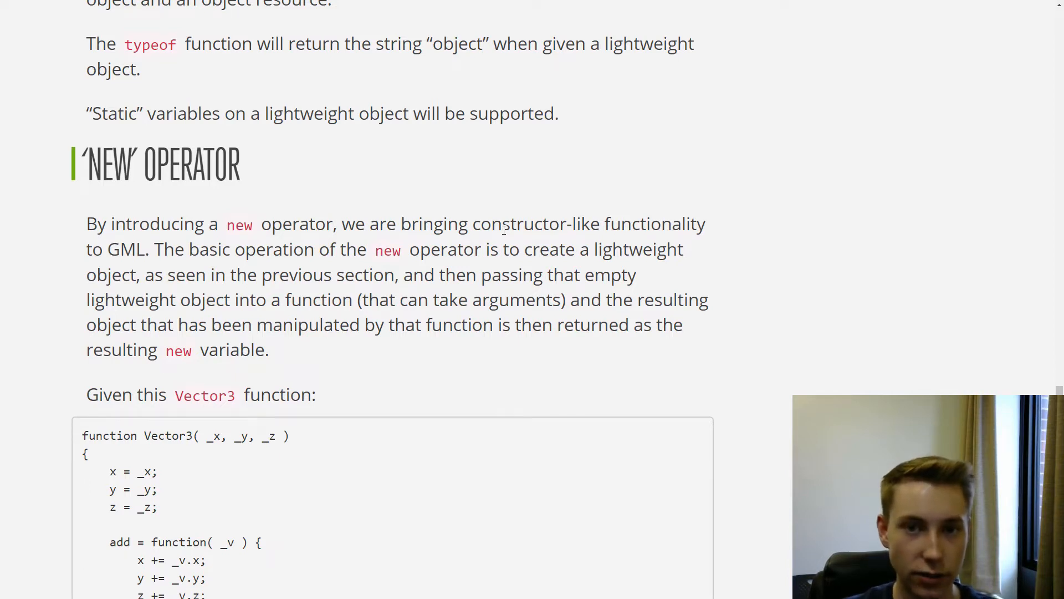
pyautogui.moveTo(365, 348)
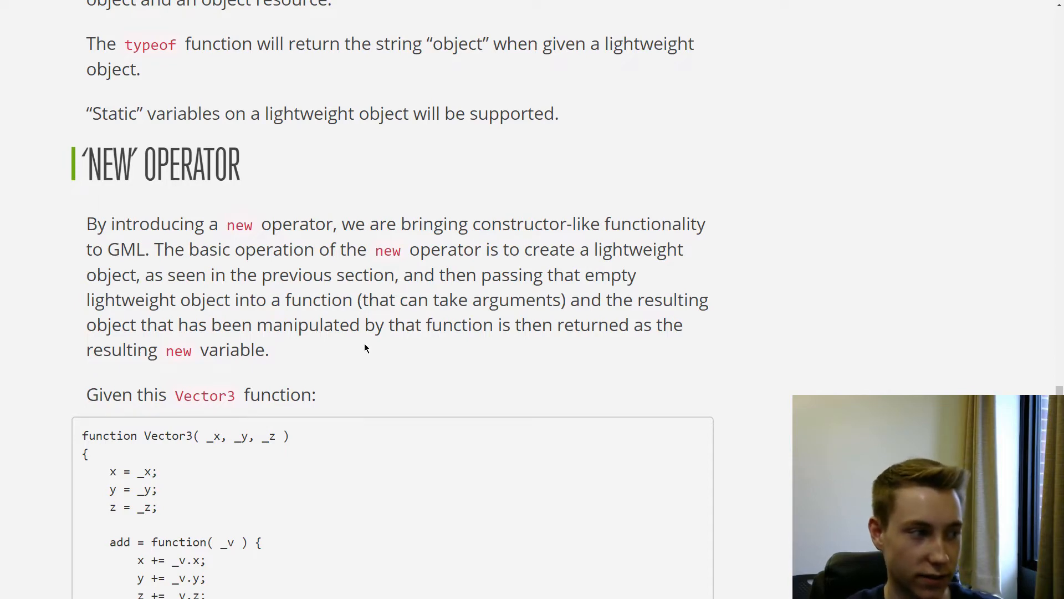
# Step: Highlight the x assignment and the _y and _z parameters in the Vector3 constructor code
pyautogui.scroll(-3)
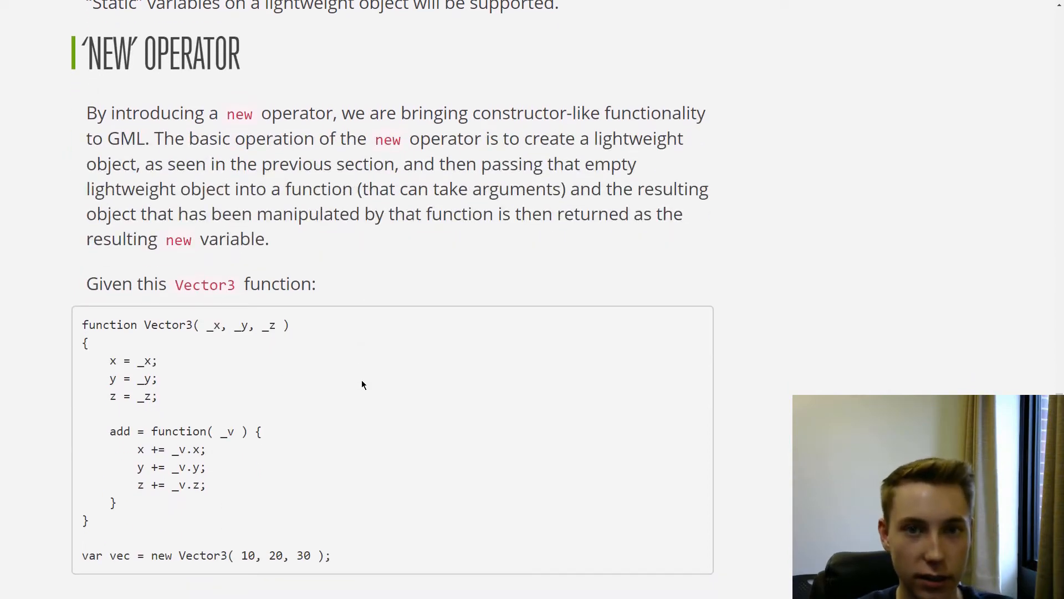
pyautogui.moveTo(143, 63)
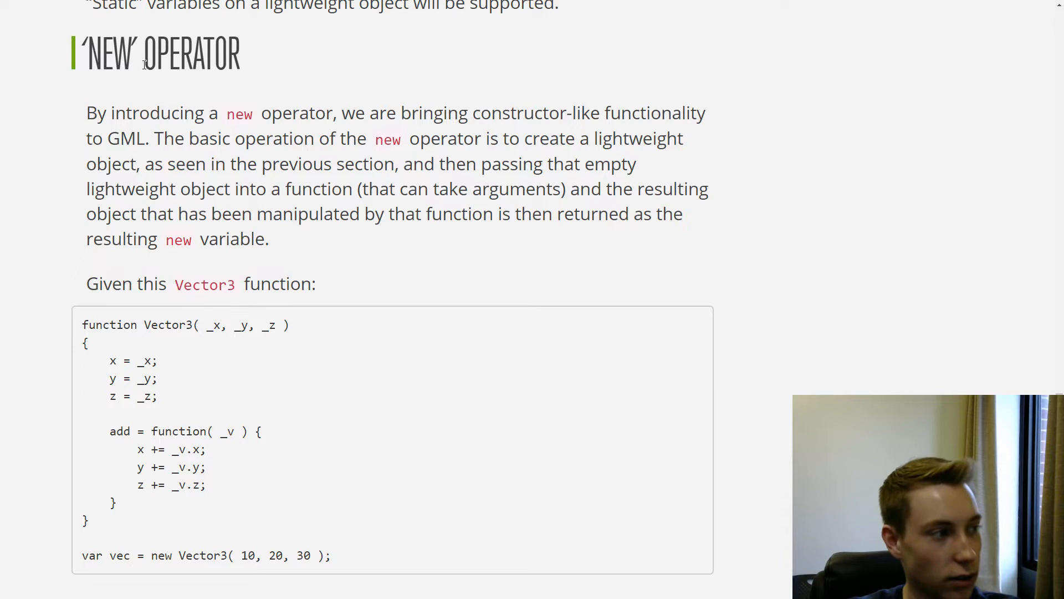
pyautogui.doubleClick(109, 54)
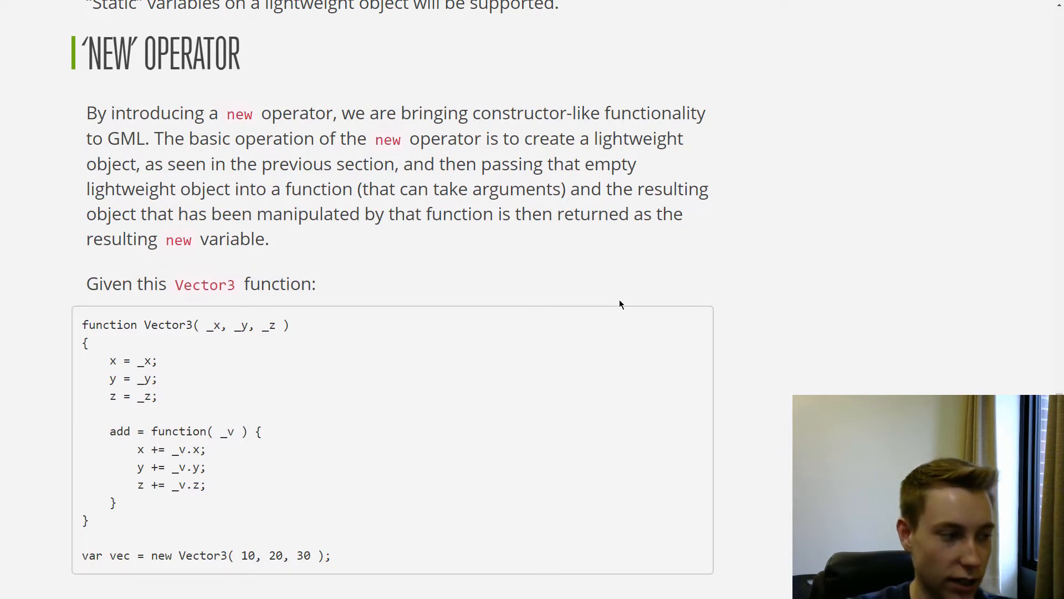
pyautogui.scroll(-3)
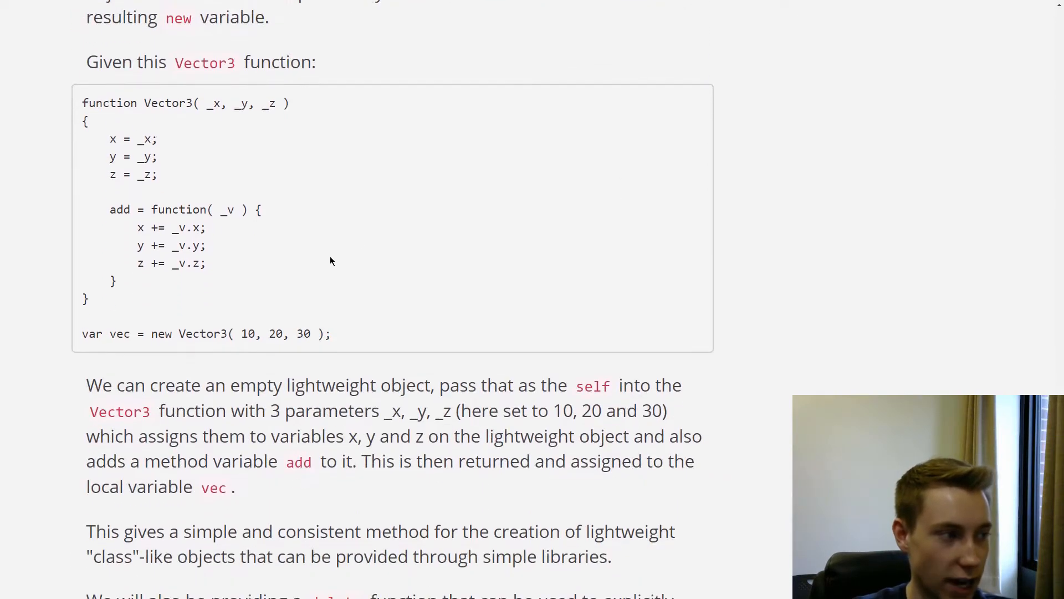
pyautogui.moveTo(97, 191)
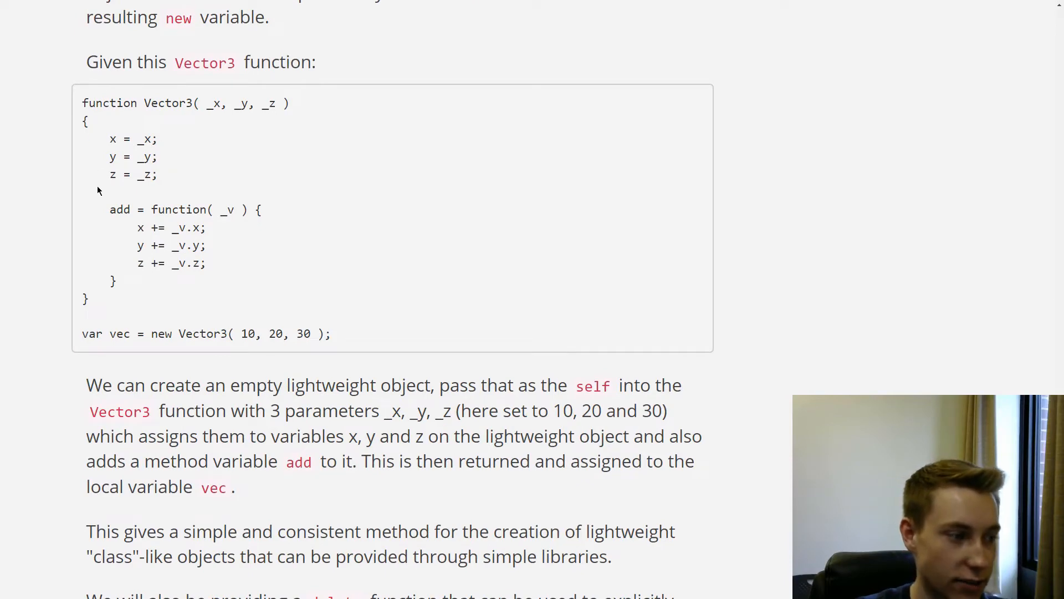
pyautogui.moveTo(177, 131)
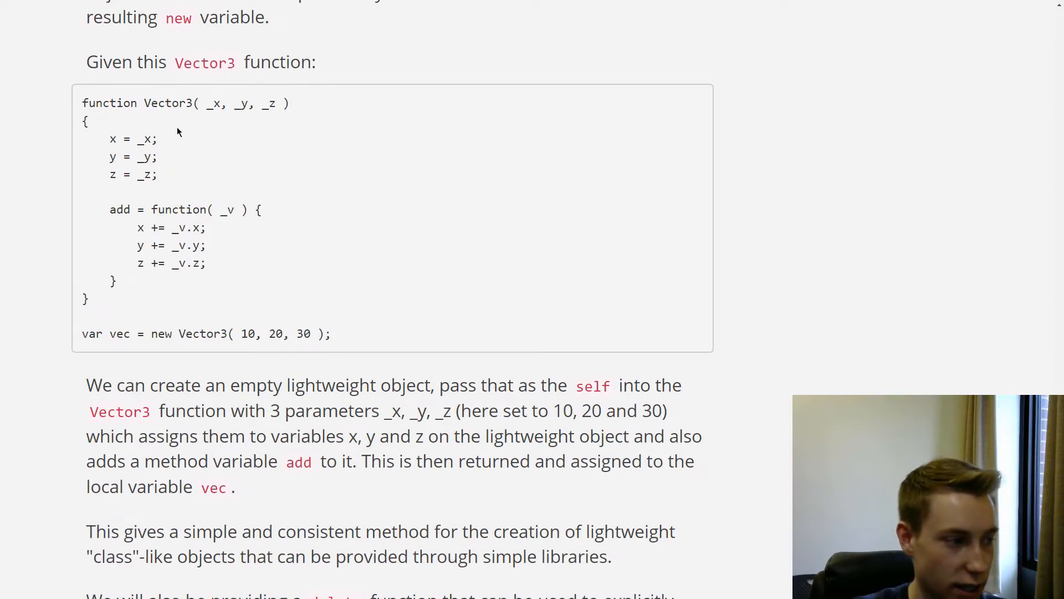
pyautogui.moveTo(342, 169)
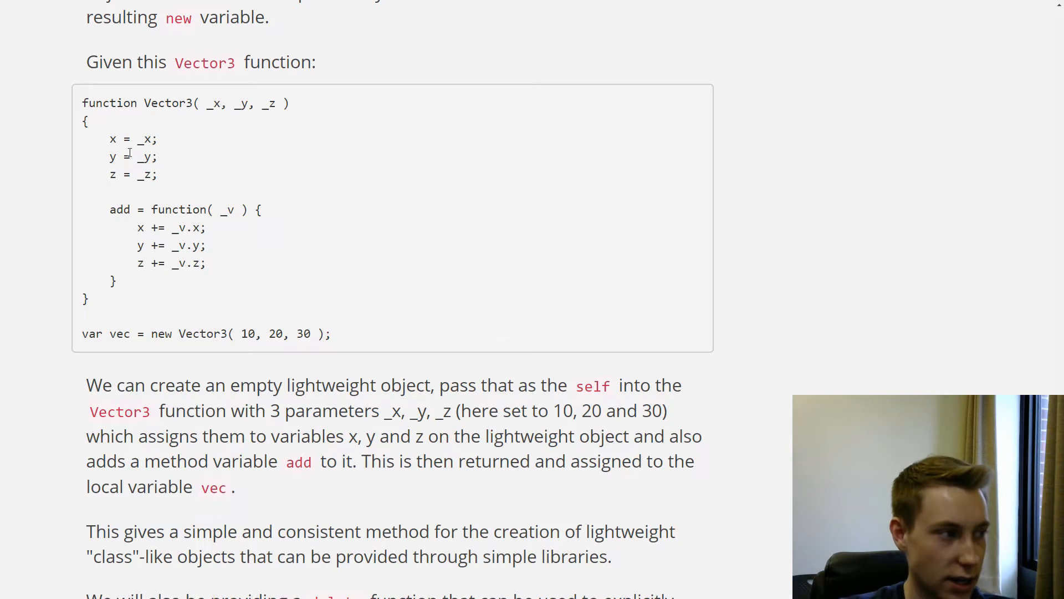
pyautogui.moveTo(182, 116)
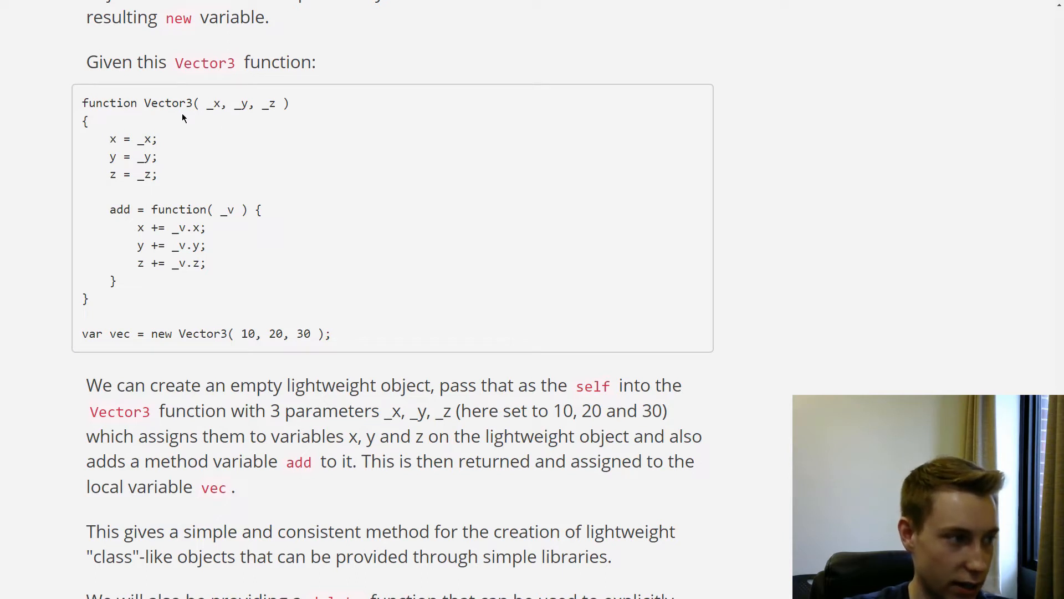
pyautogui.doubleClick(112, 139)
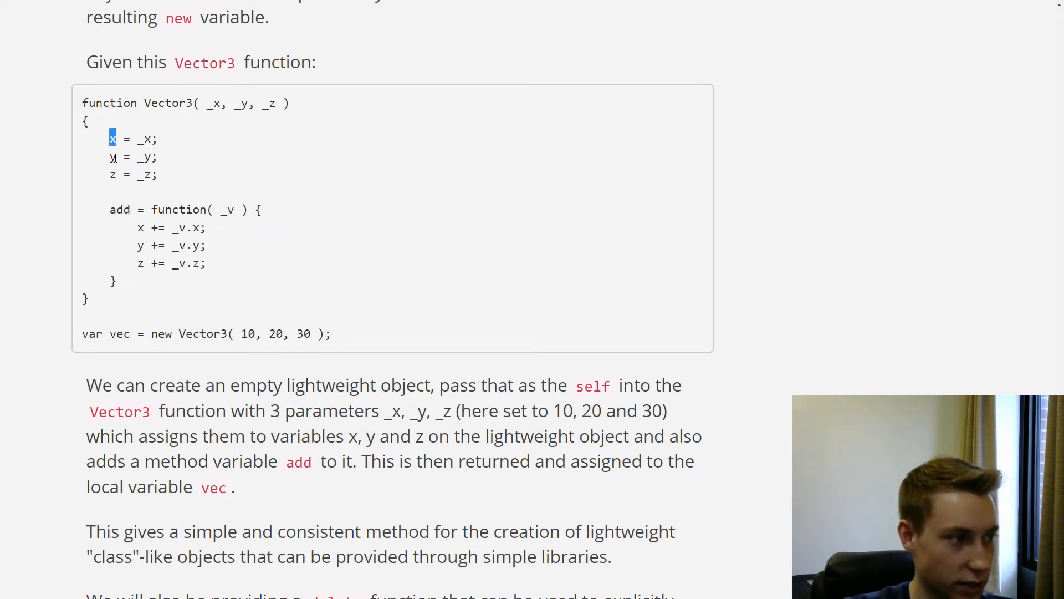
pyautogui.click(112, 156)
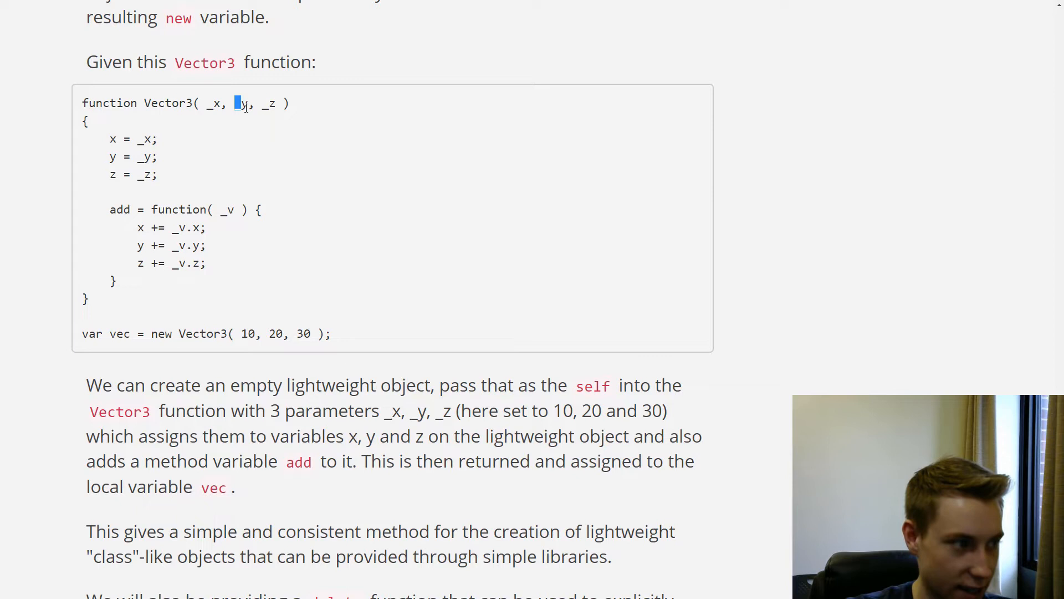
pyautogui.doubleClick(268, 102)
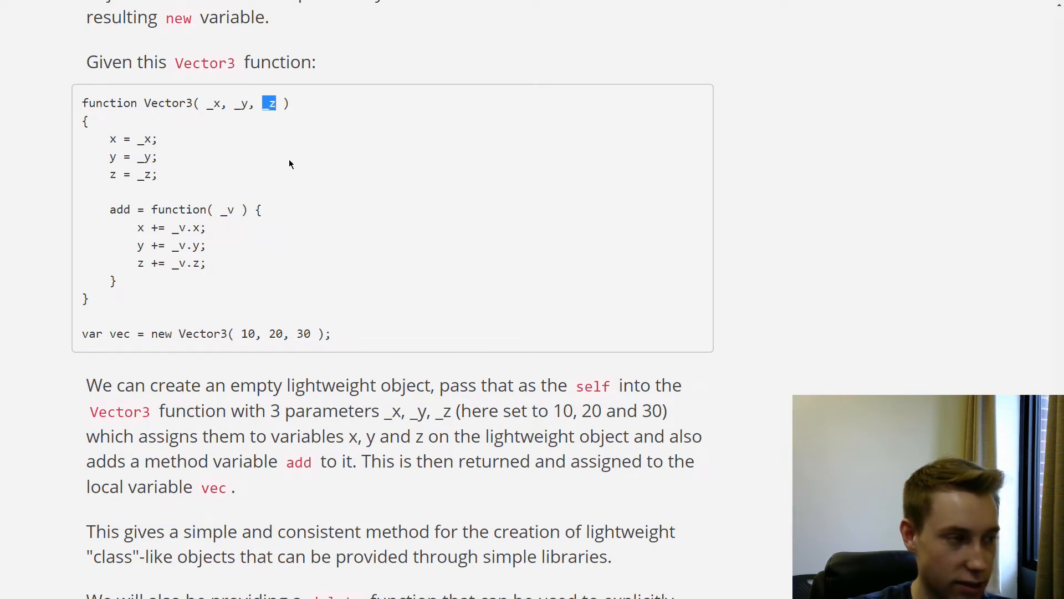
pyautogui.doubleClick(213, 102)
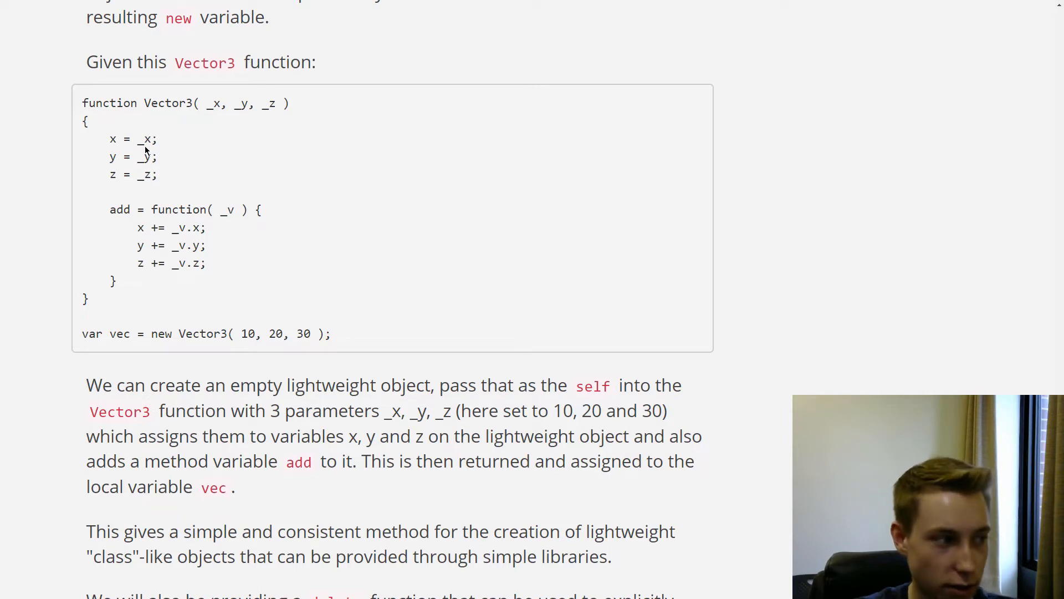
# Step: Highlight the add method, its _v argument and the _v uses in the x and y lines
pyautogui.scroll(-3)
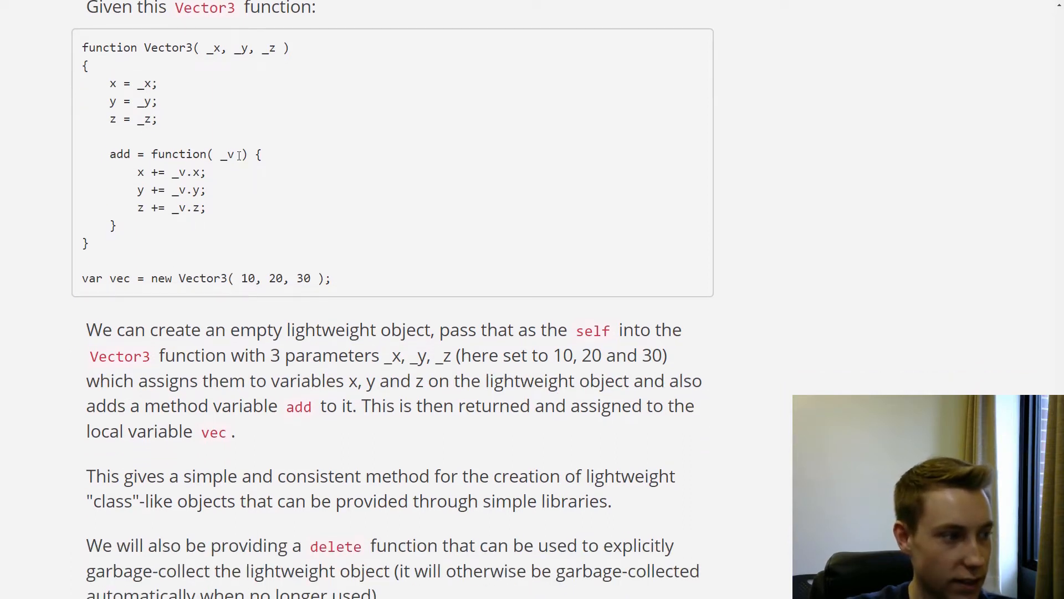
pyautogui.doubleClick(229, 154)
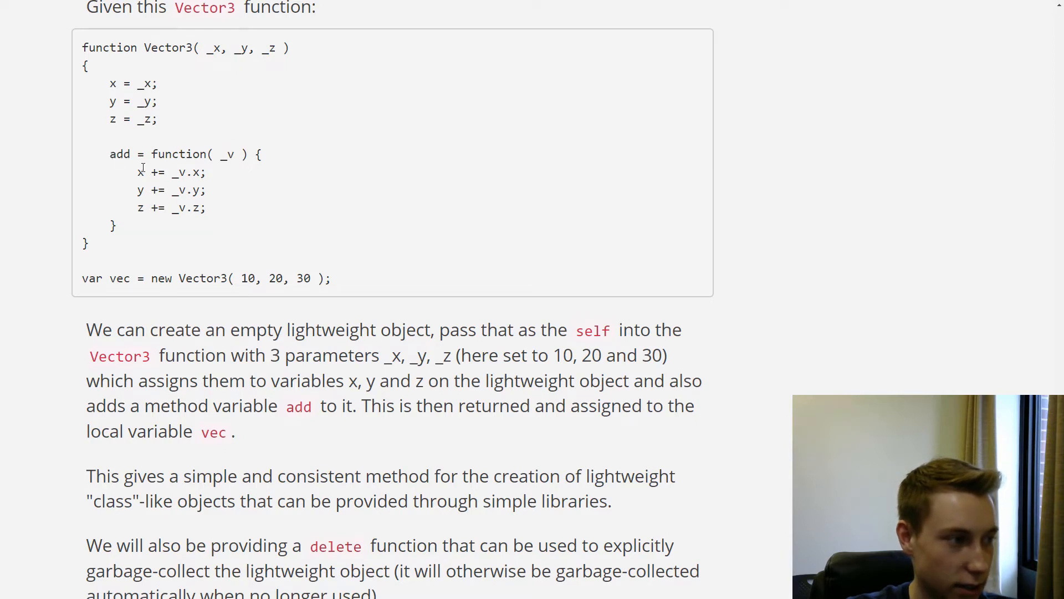
pyautogui.moveTo(310, 159)
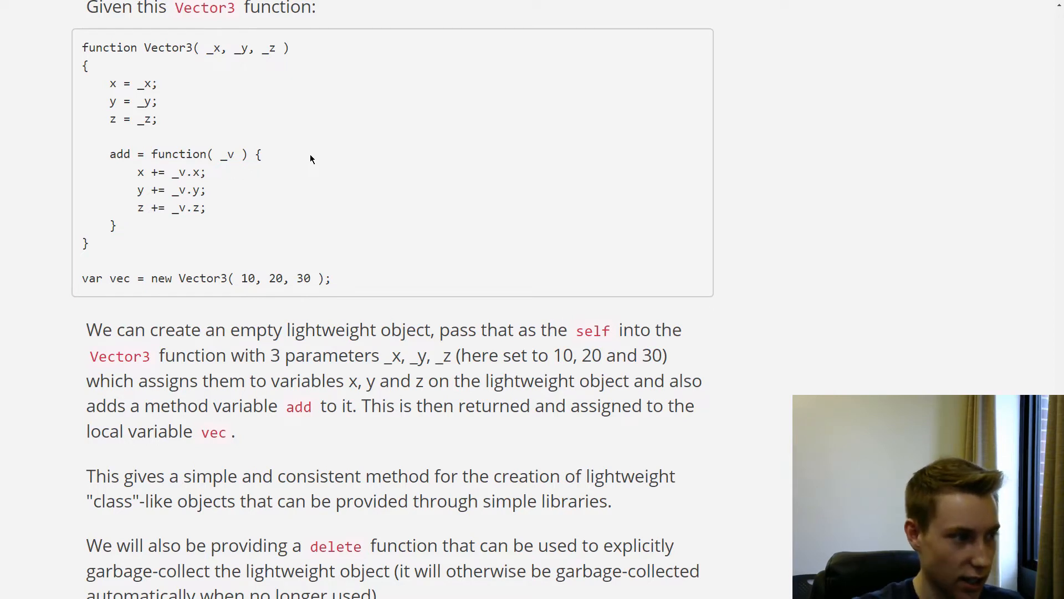
pyautogui.doubleClick(120, 153)
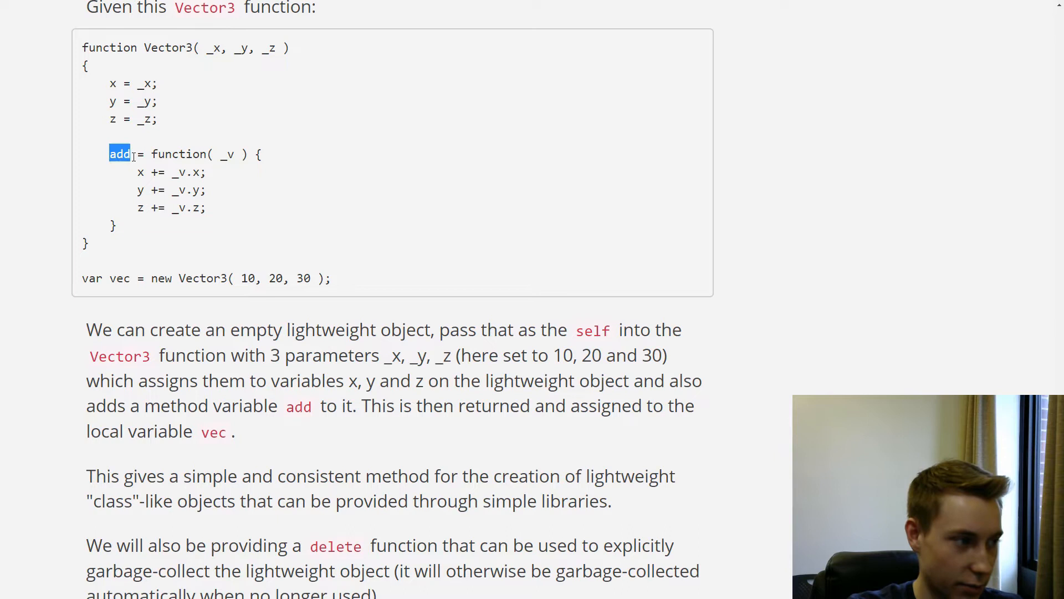
pyautogui.moveTo(108, 154); pyautogui.dragTo(210, 154)
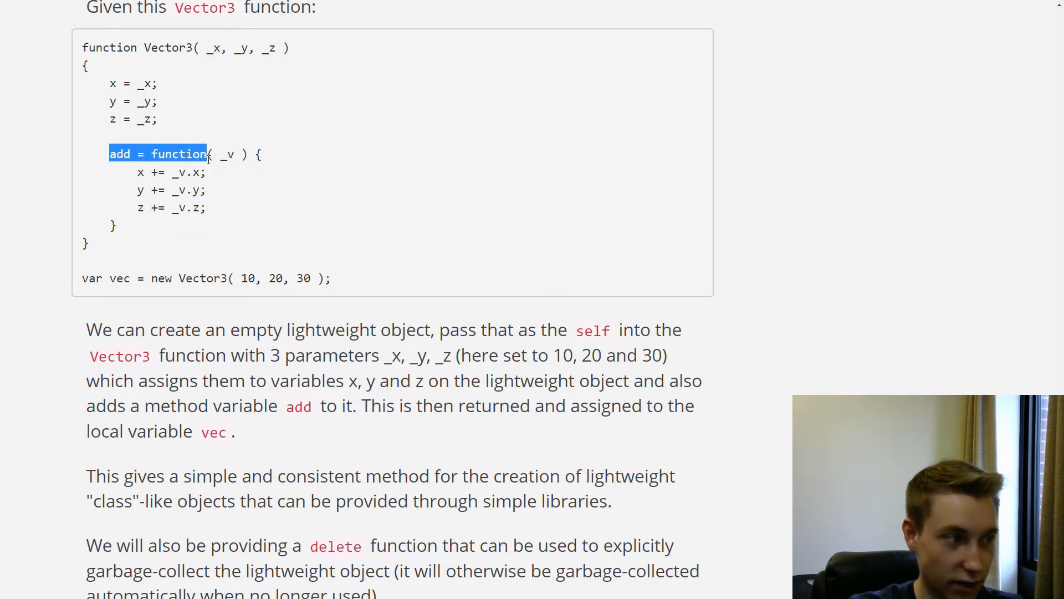
pyautogui.click(116, 154)
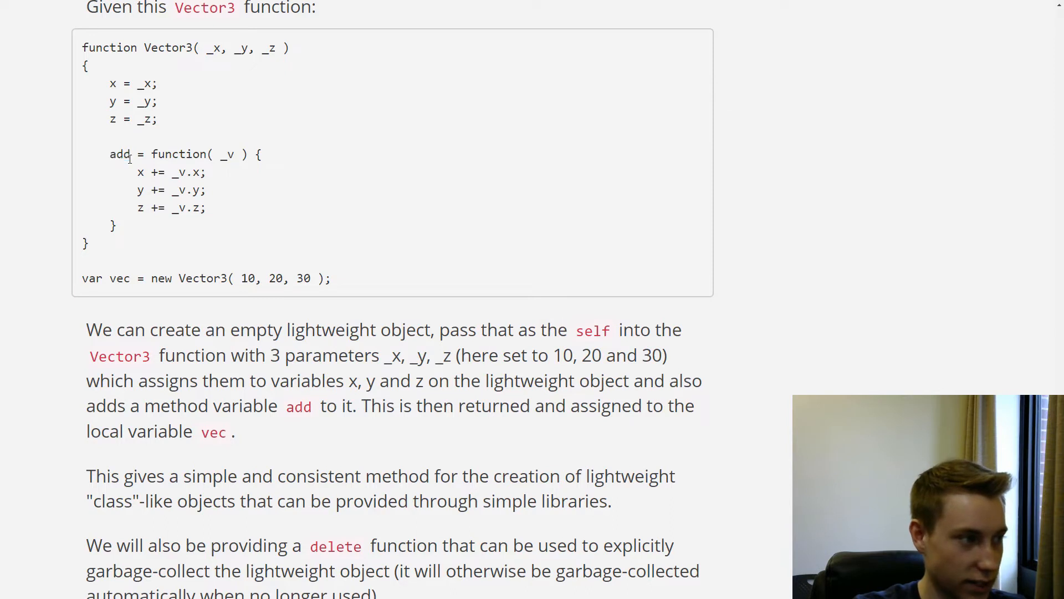
pyautogui.moveTo(277, 165)
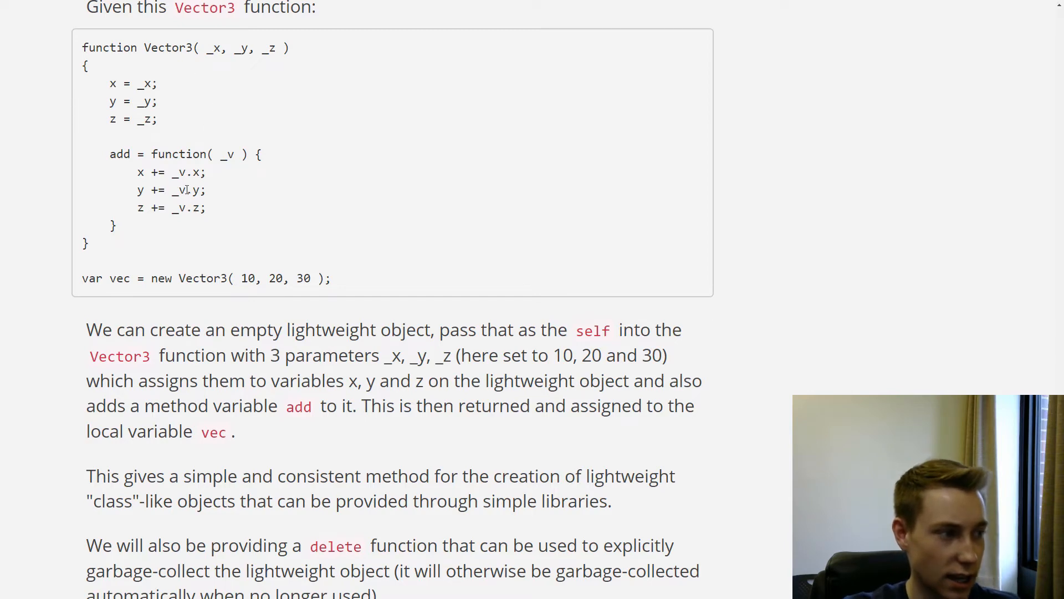
pyautogui.doubleClick(179, 172)
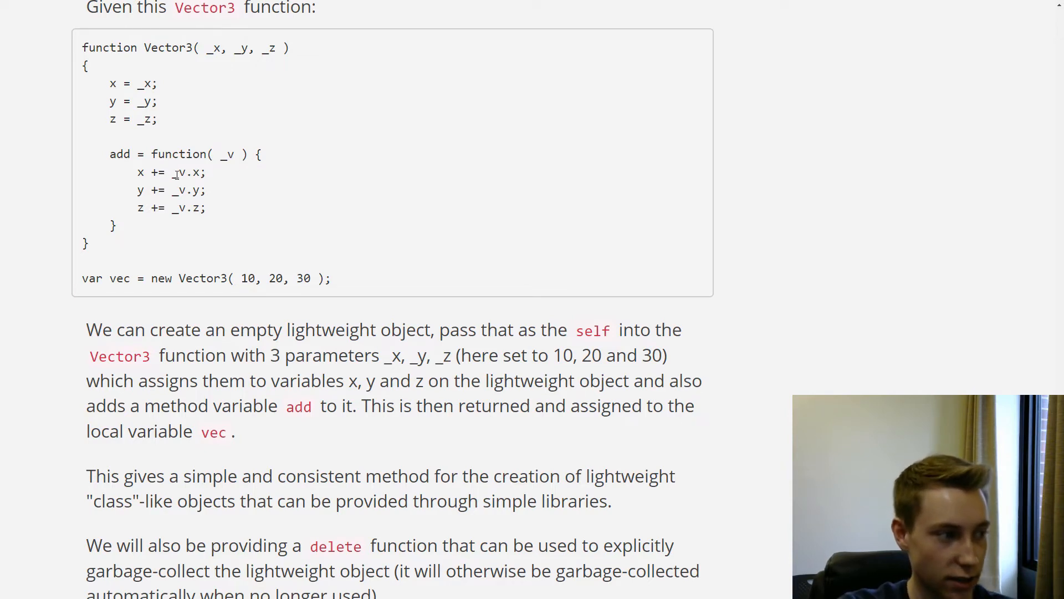
pyautogui.doubleClick(178, 172)
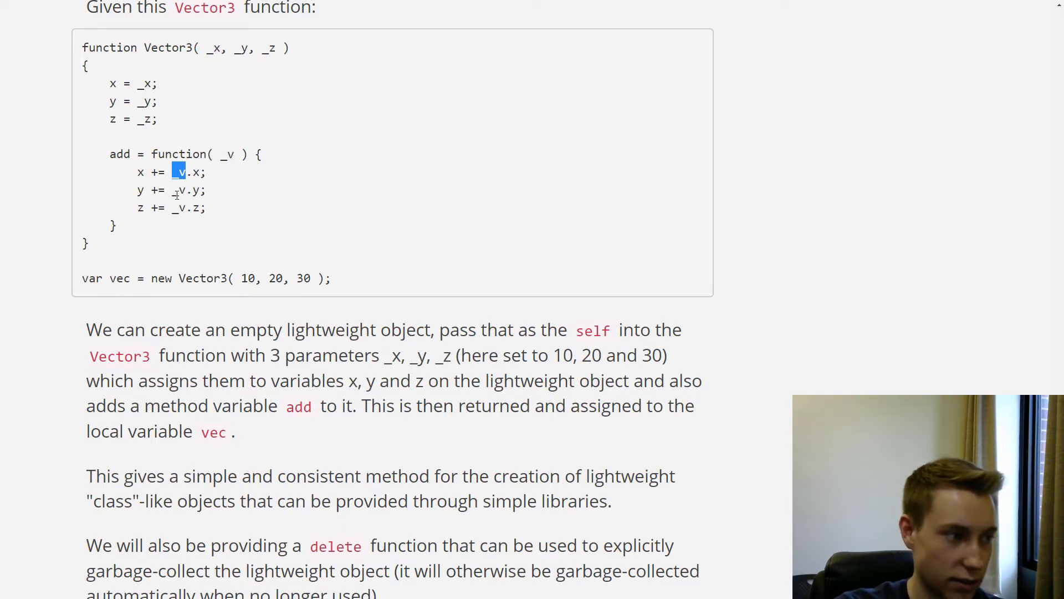
pyautogui.moveTo(209, 217)
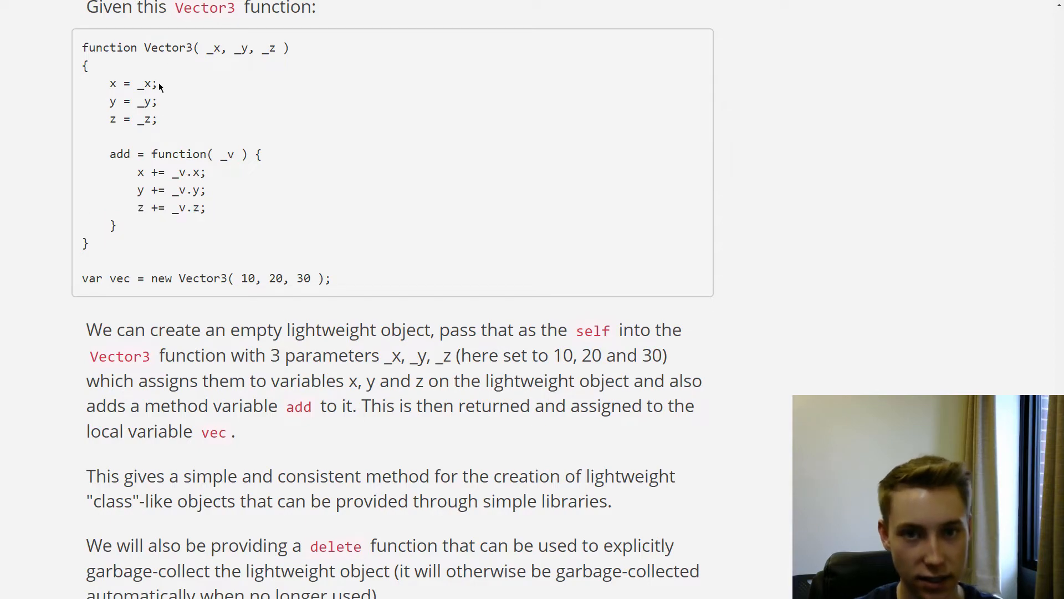
# Step: Scroll past the delete function note down to the Exception Support heading
pyautogui.scroll(-3)
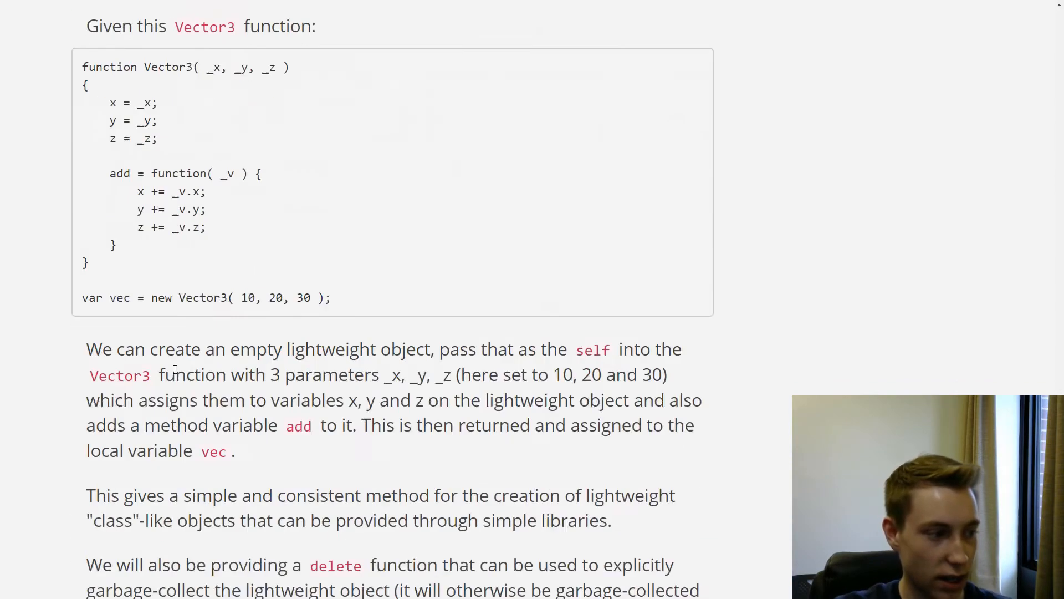
pyautogui.scroll(-3)
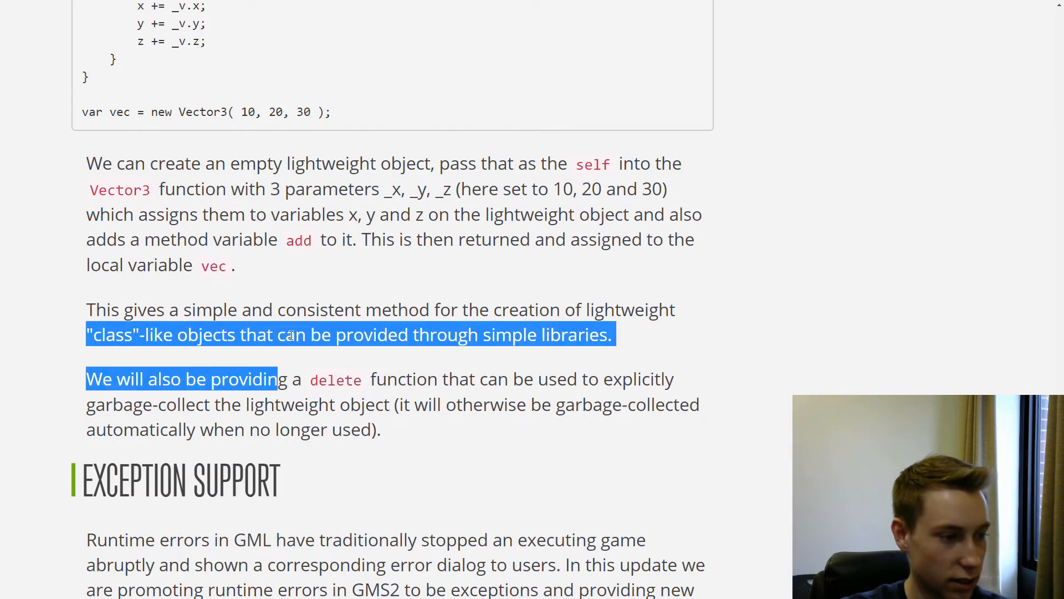
pyautogui.scroll(-3)
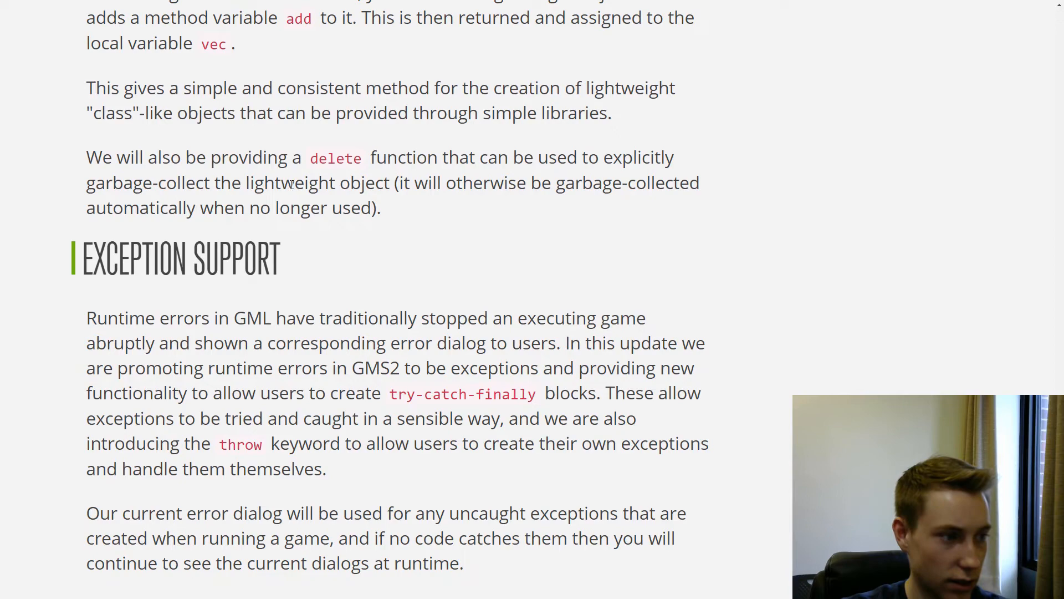
pyautogui.scroll(-3)
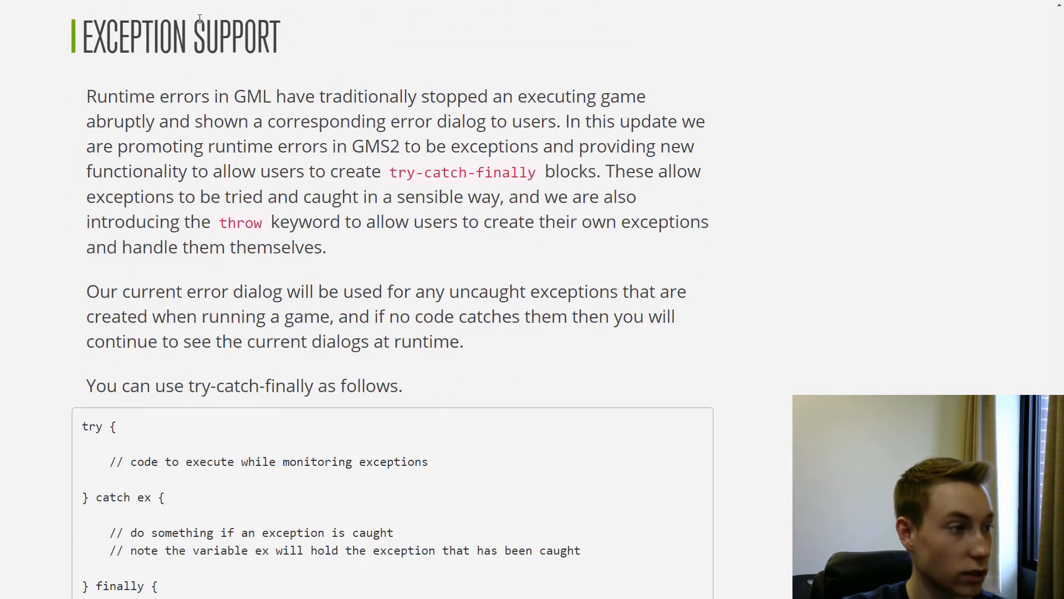
# Step: Scroll through the try-catch-finally example, highlighting the catch ex clause and clearing it
pyautogui.scroll(-3)
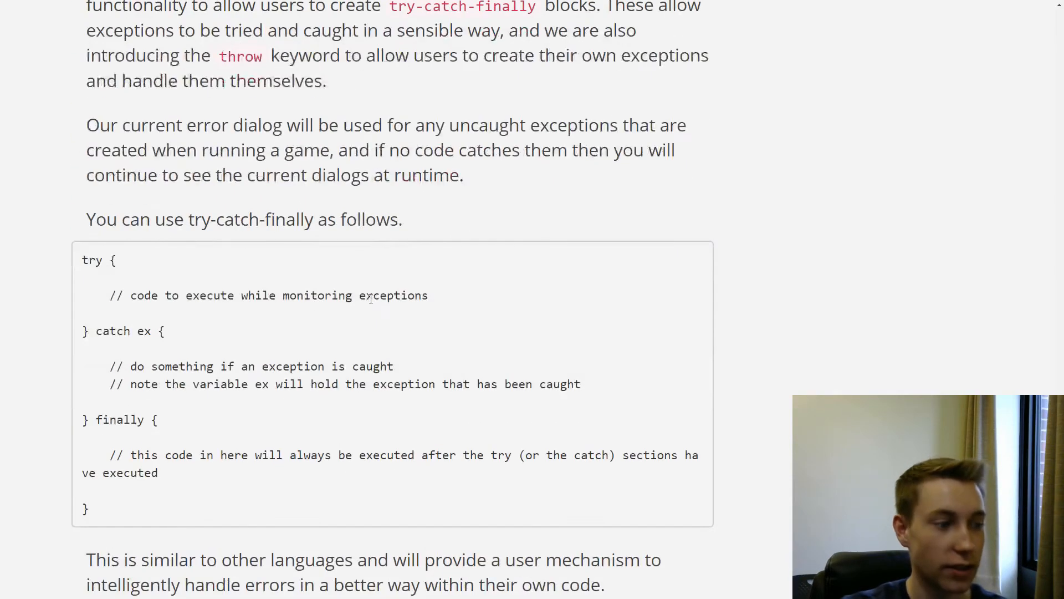
pyautogui.scroll(-3)
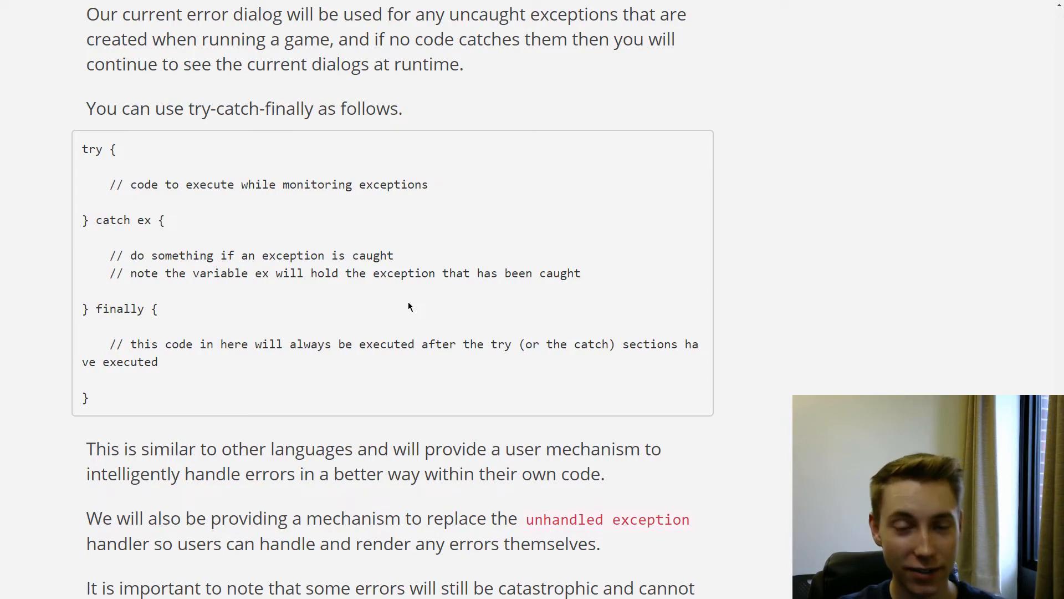
pyautogui.moveTo(407, 305)
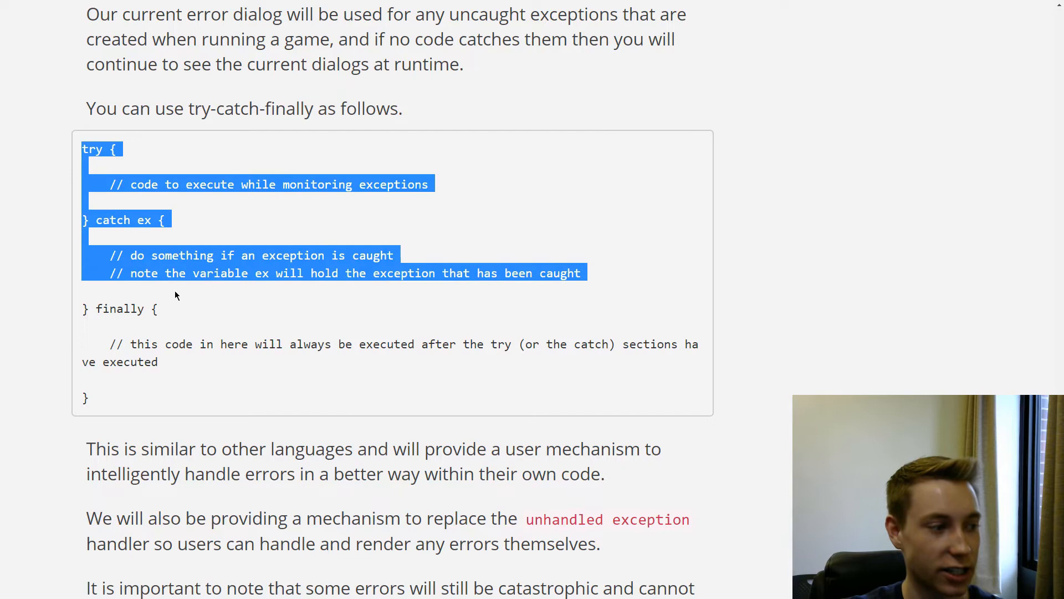
pyautogui.click(129, 325)
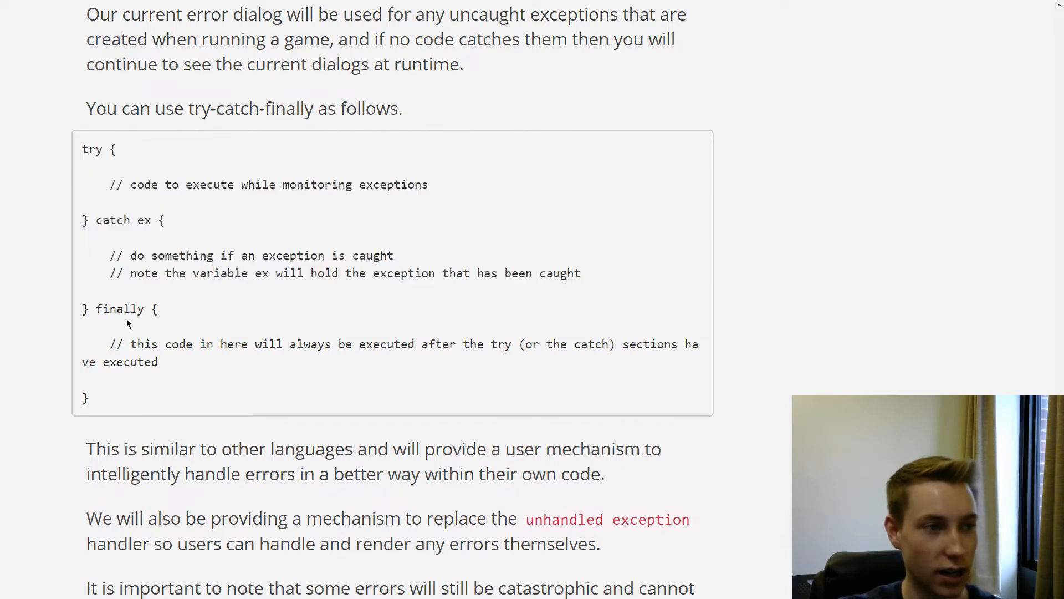
pyautogui.moveTo(148, 303)
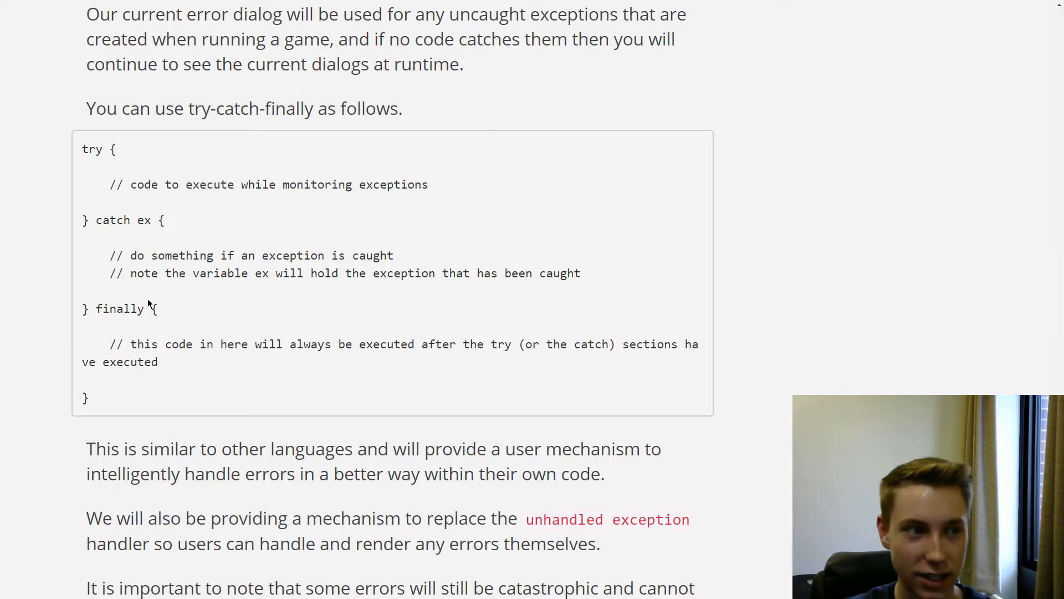
pyautogui.scroll(3)
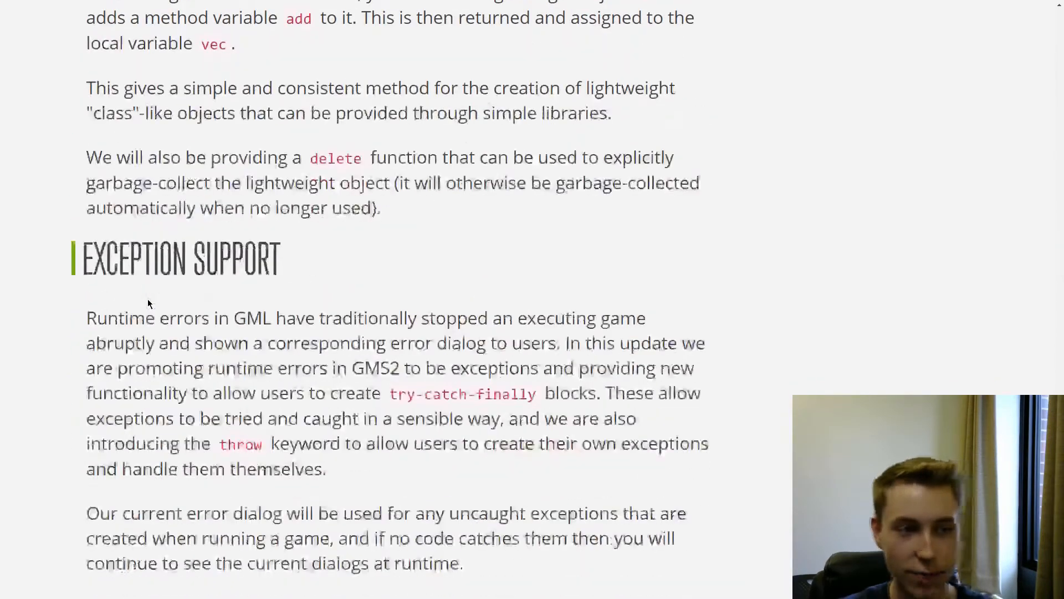
pyautogui.scroll(-3)
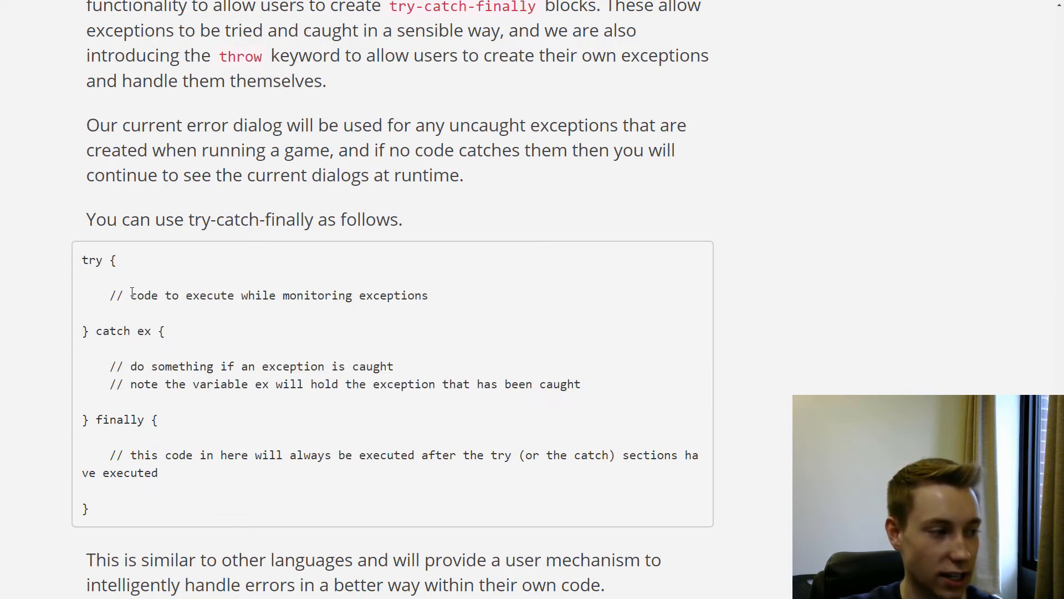
pyautogui.moveTo(461, 307)
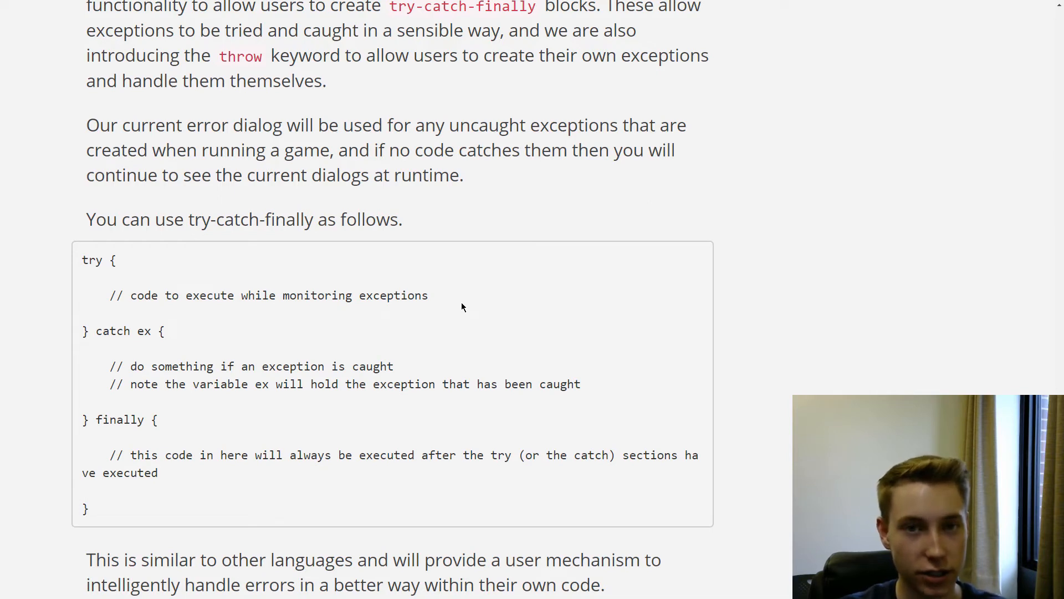
pyautogui.moveTo(198, 364)
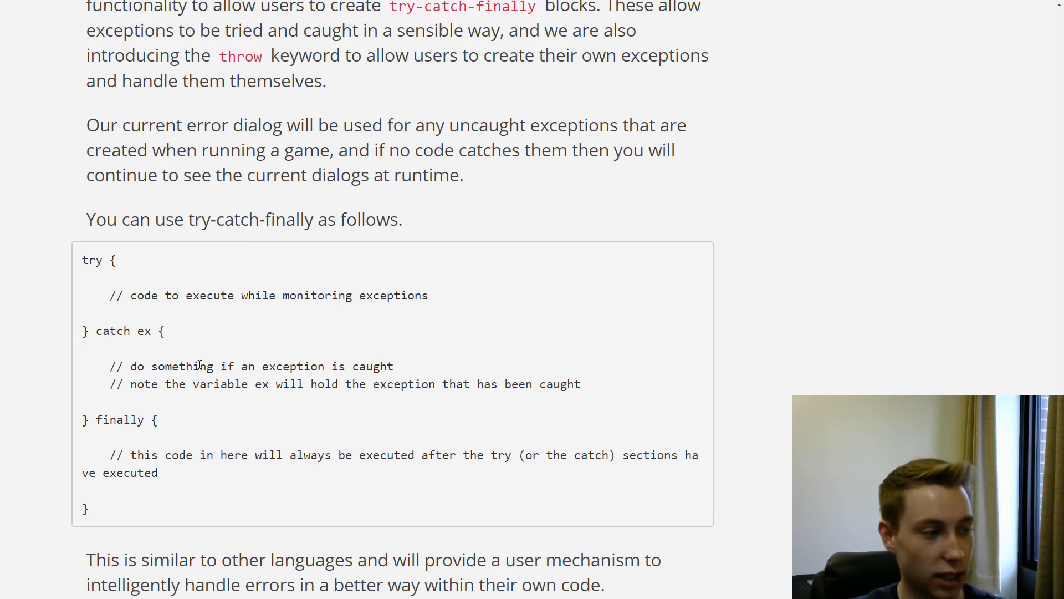
pyautogui.doubleClick(112, 330)
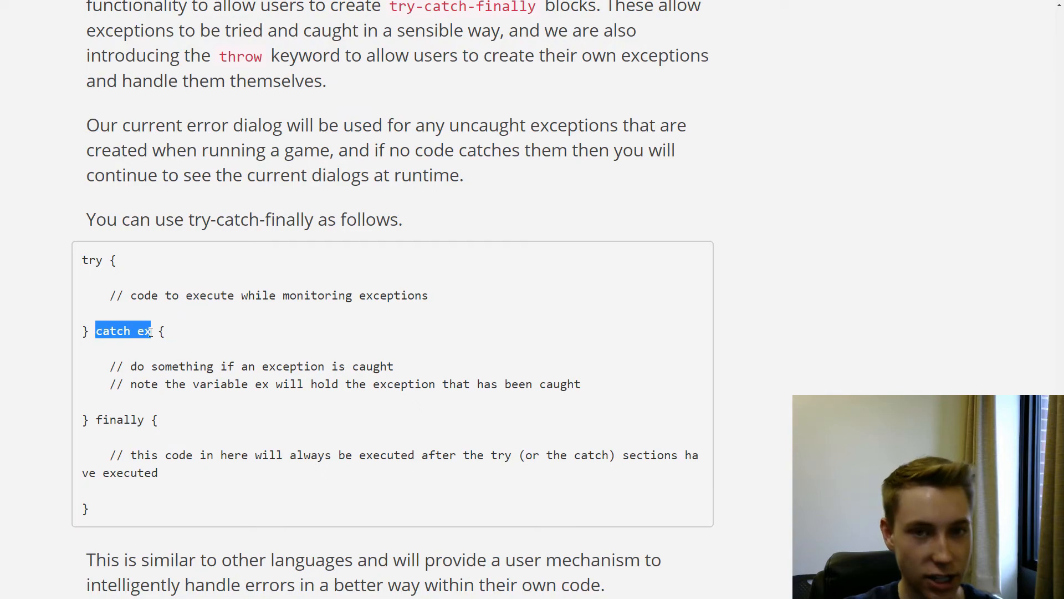
pyautogui.click(241, 372)
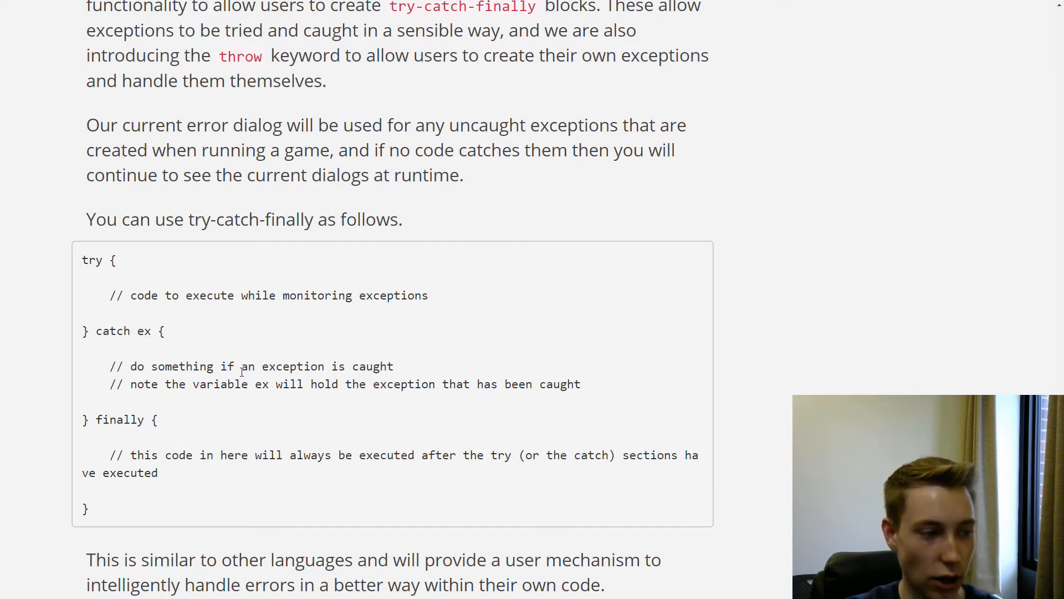
pyautogui.moveTo(311, 381)
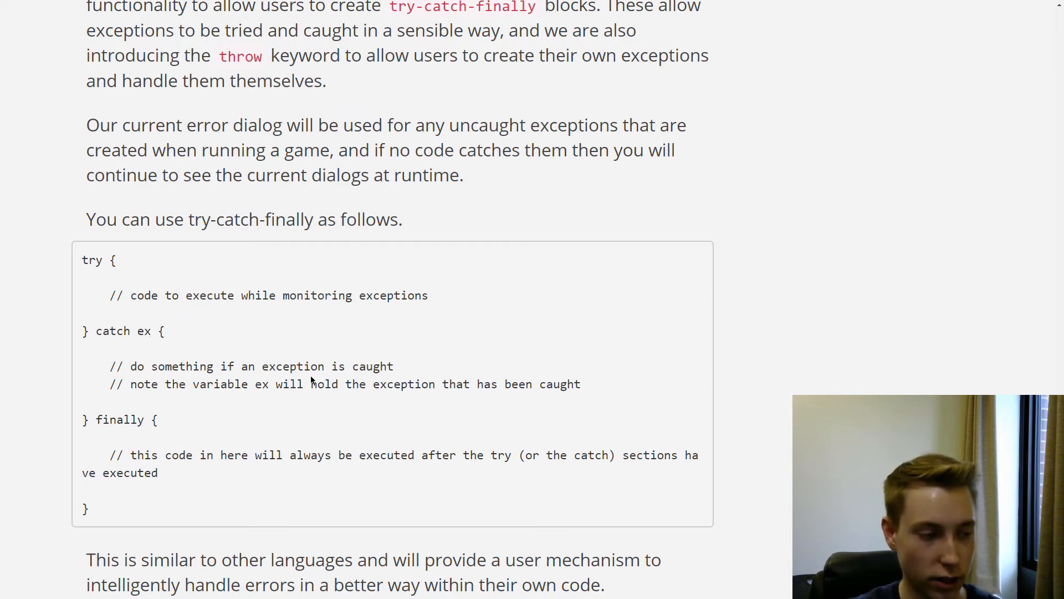
# Step: Scroll down to the Garbage Collector heading and Conclusion
pyautogui.scroll(-3)
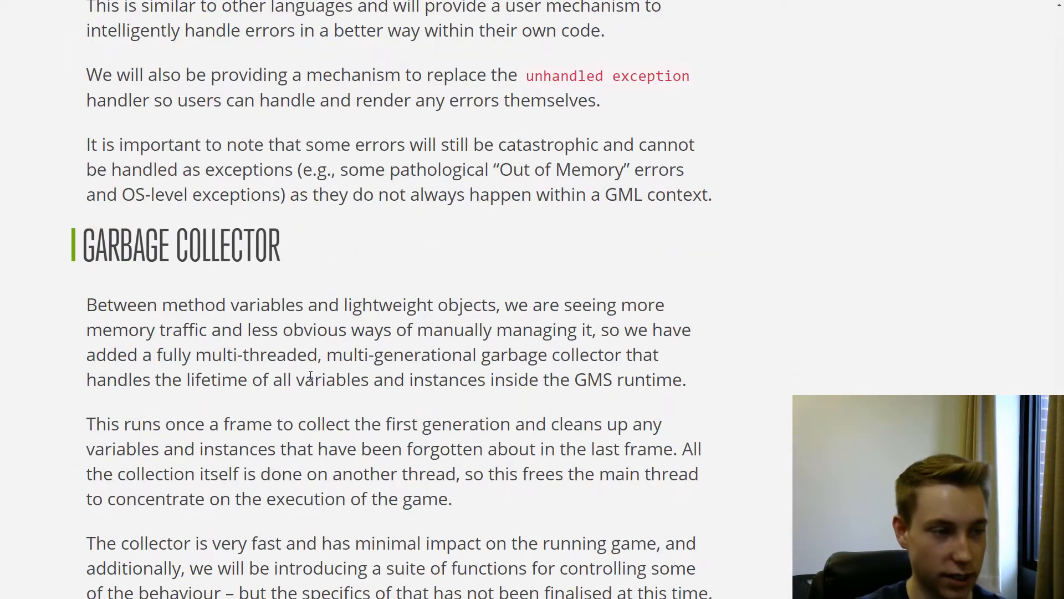
pyautogui.scroll(3)
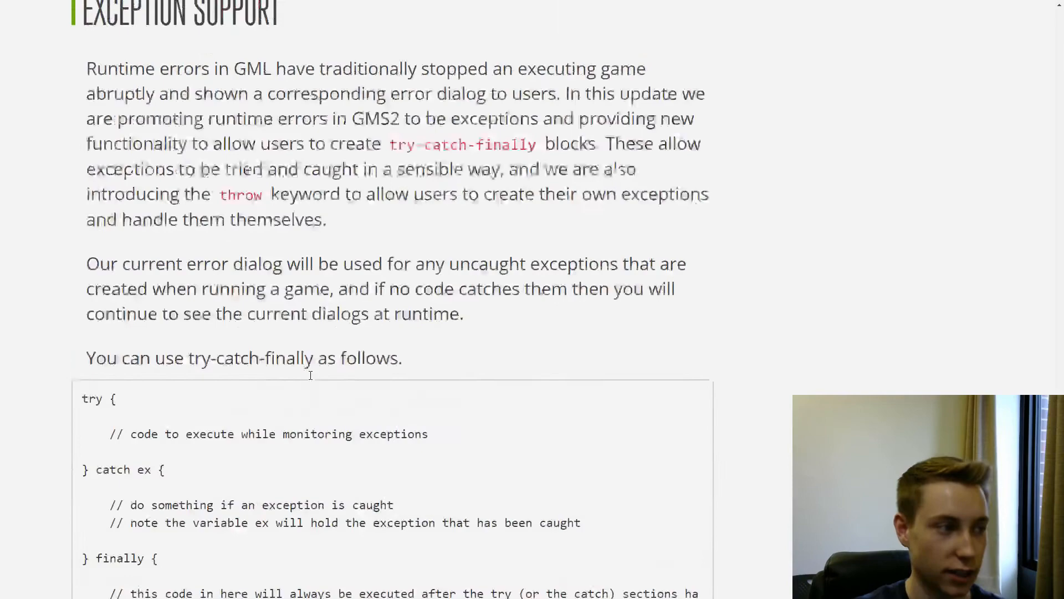
pyautogui.scroll(-3)
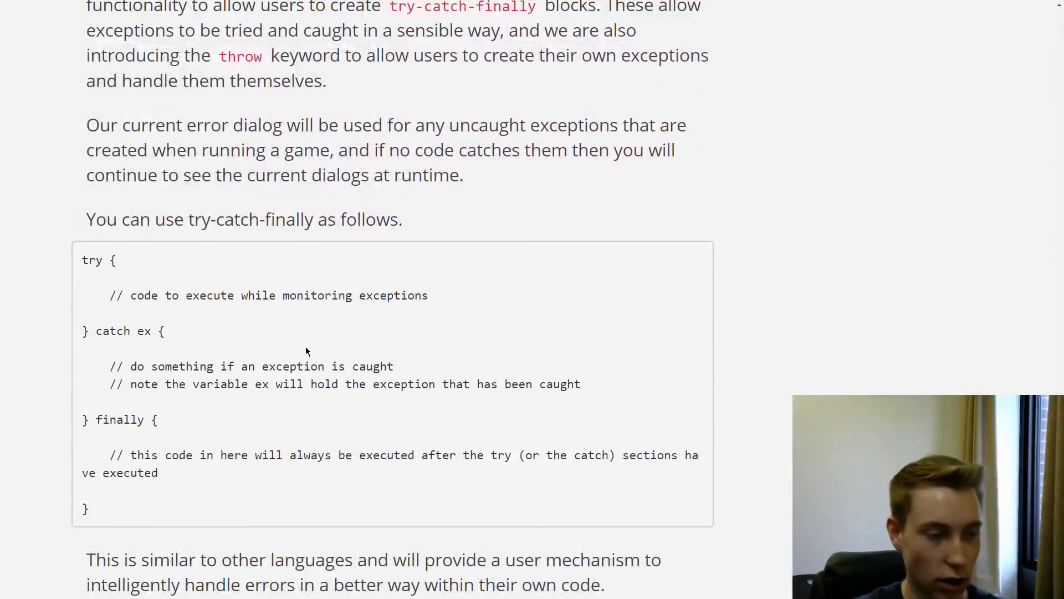
pyautogui.scroll(-3)
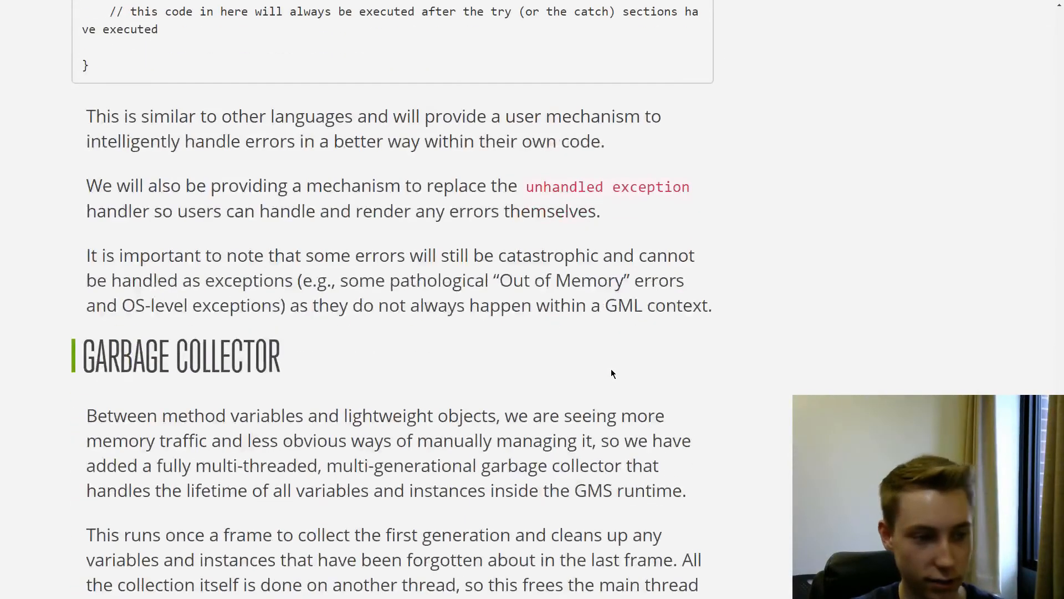
pyautogui.moveTo(516, 346)
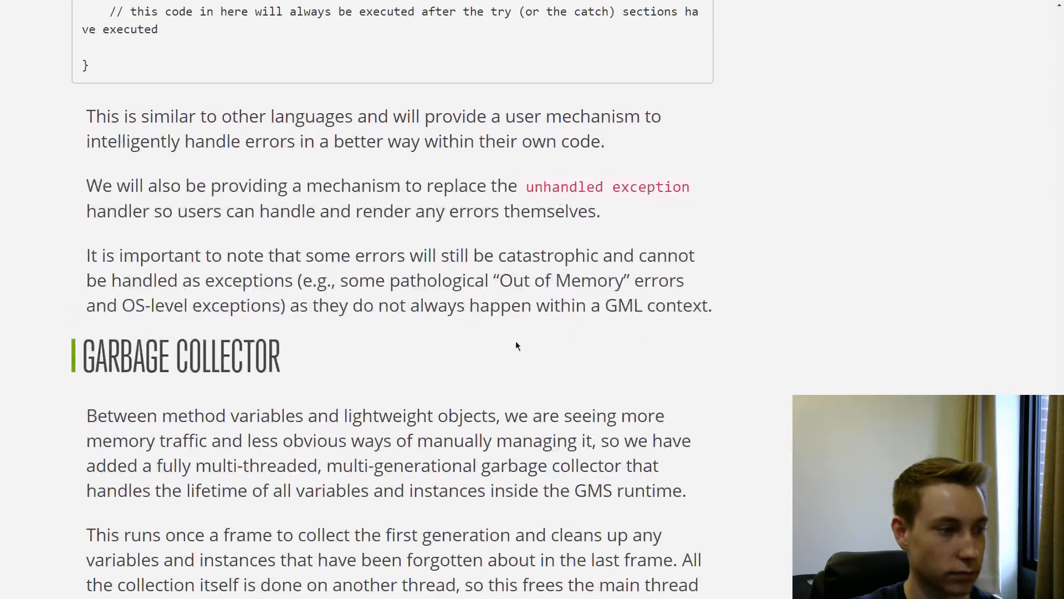
pyautogui.scroll(-3)
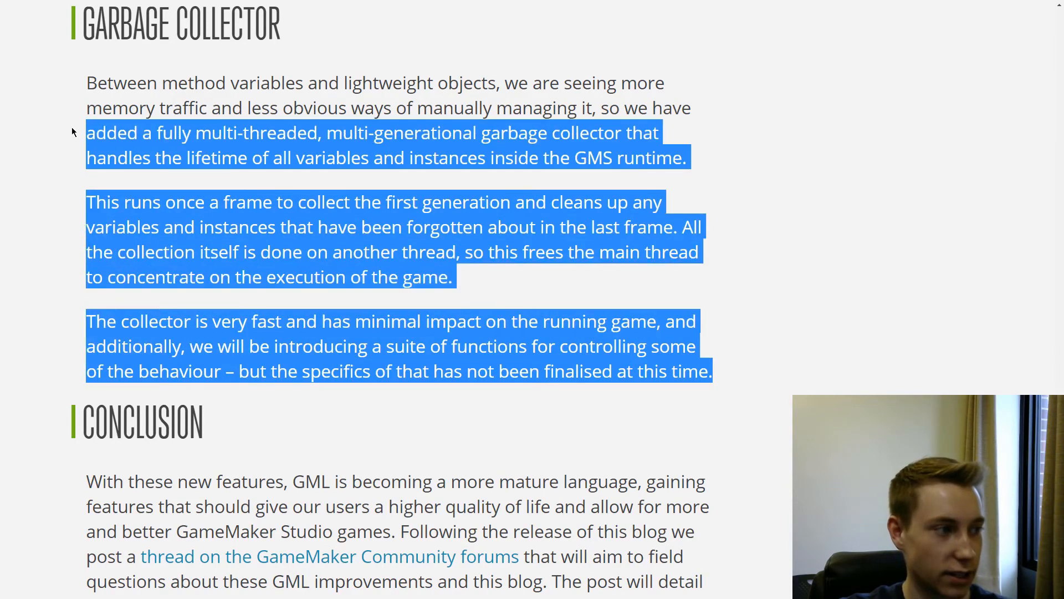
# Step: Clear the highlight on the Garbage Collector paragraphs and bring the Conclusion into view
pyautogui.click(754, 380)
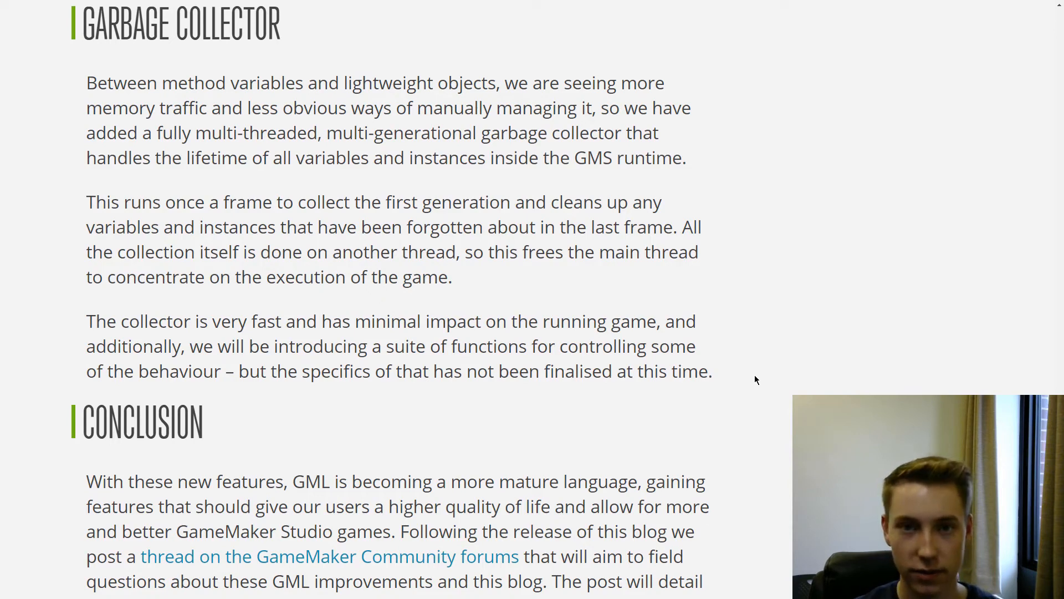
pyautogui.scroll(-3)
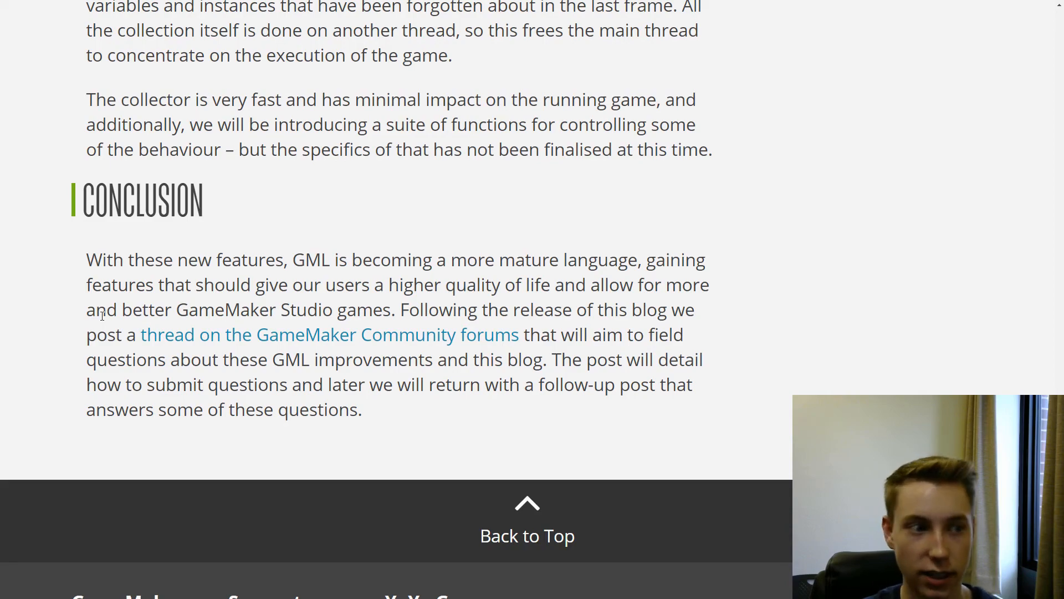
pyautogui.scroll(3)
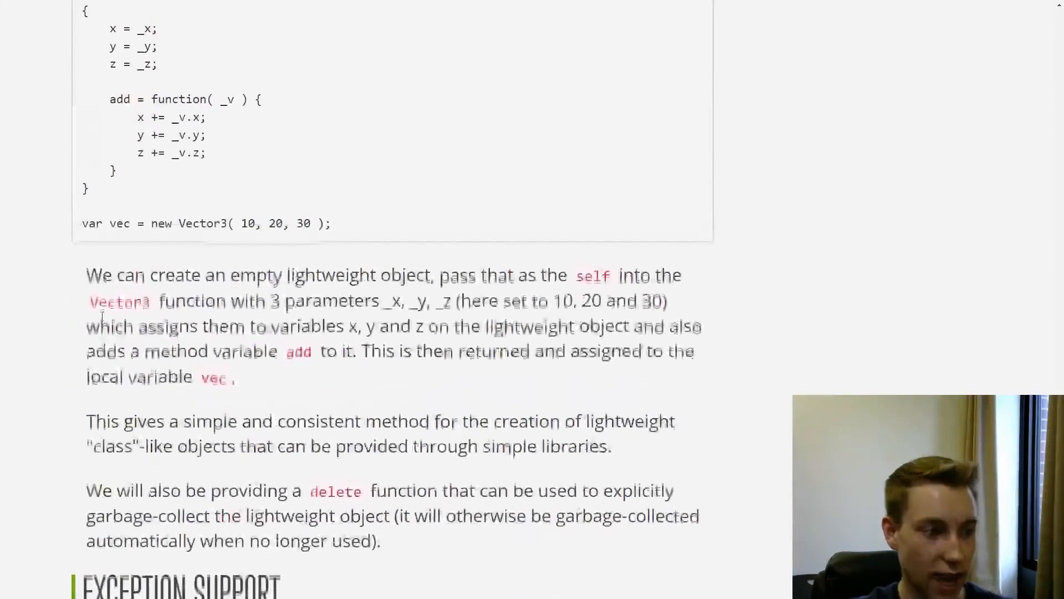
pyautogui.scroll(3)
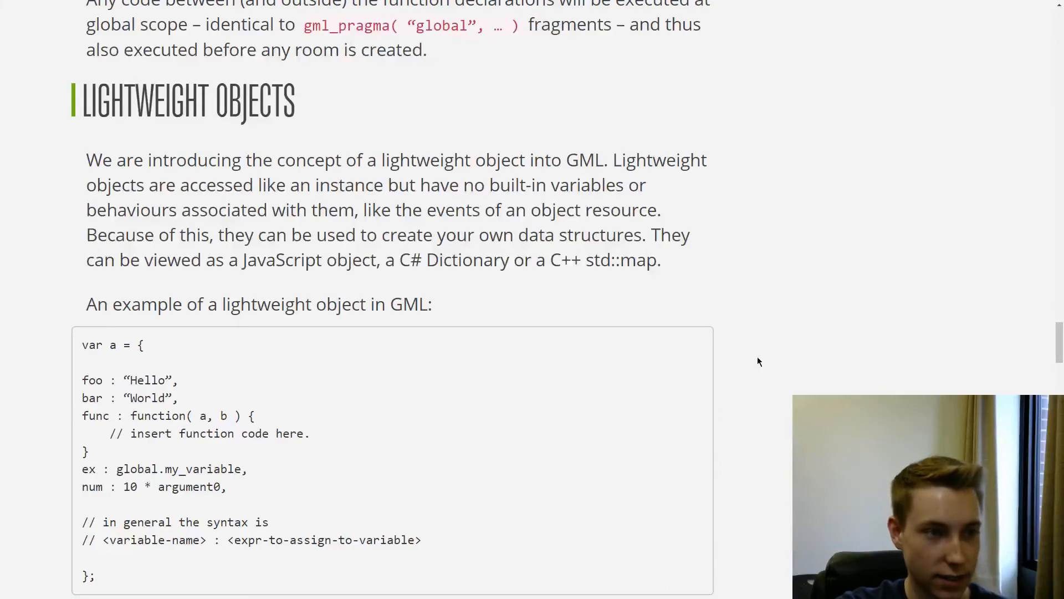
pyautogui.scroll(3)
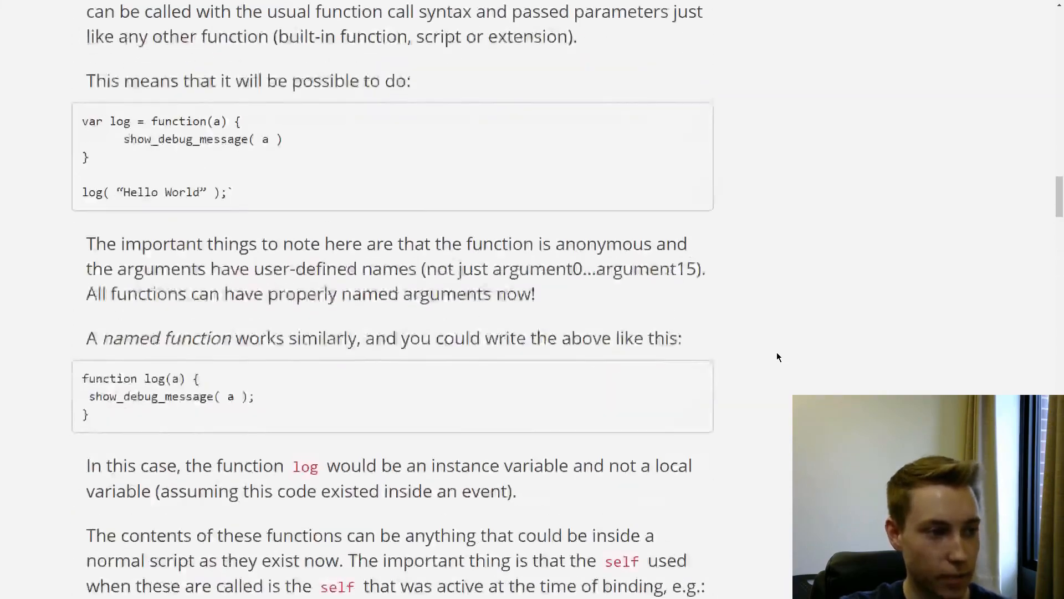
pyautogui.scroll(3)
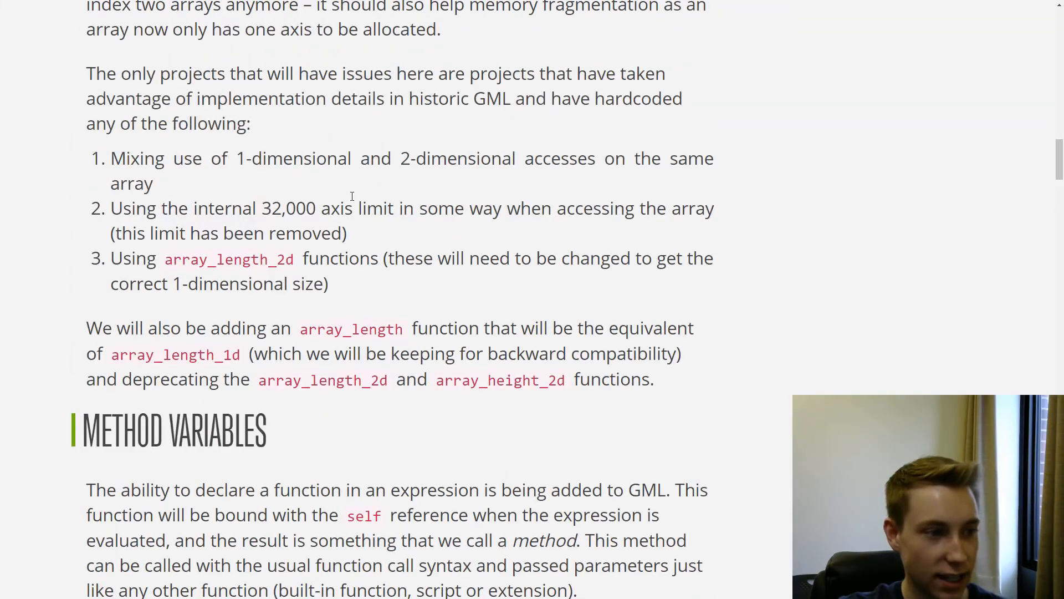
pyautogui.scroll(3)
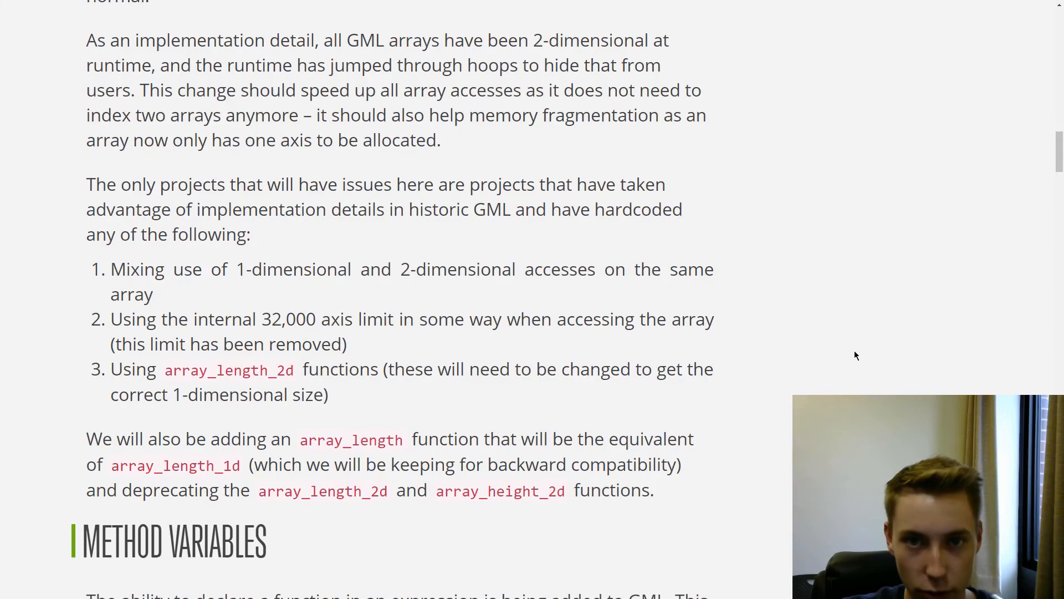
pyautogui.scroll(3)
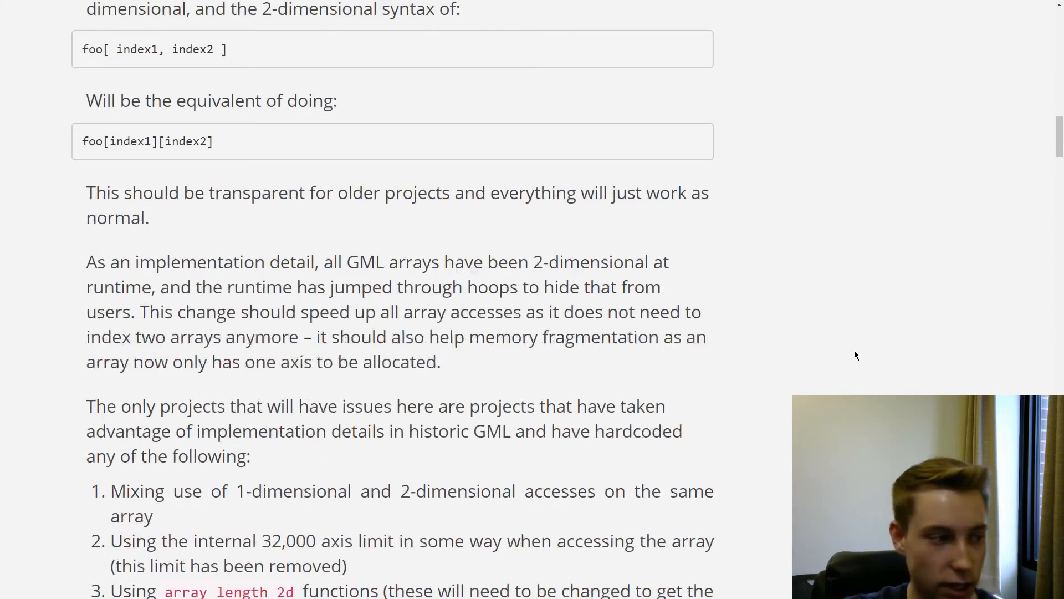
pyautogui.scroll(3)
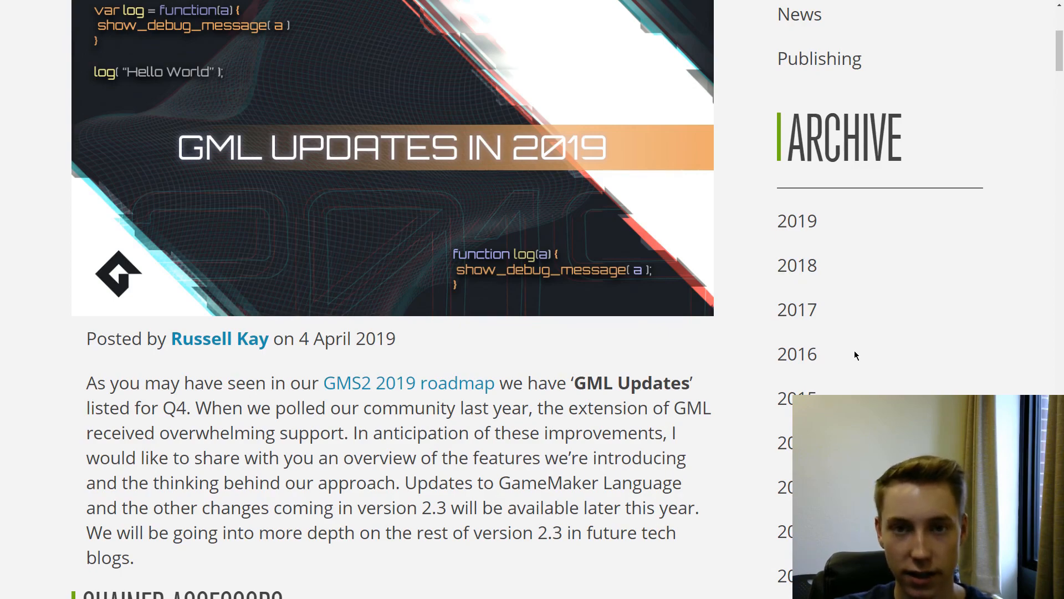
pyautogui.scroll(-3)
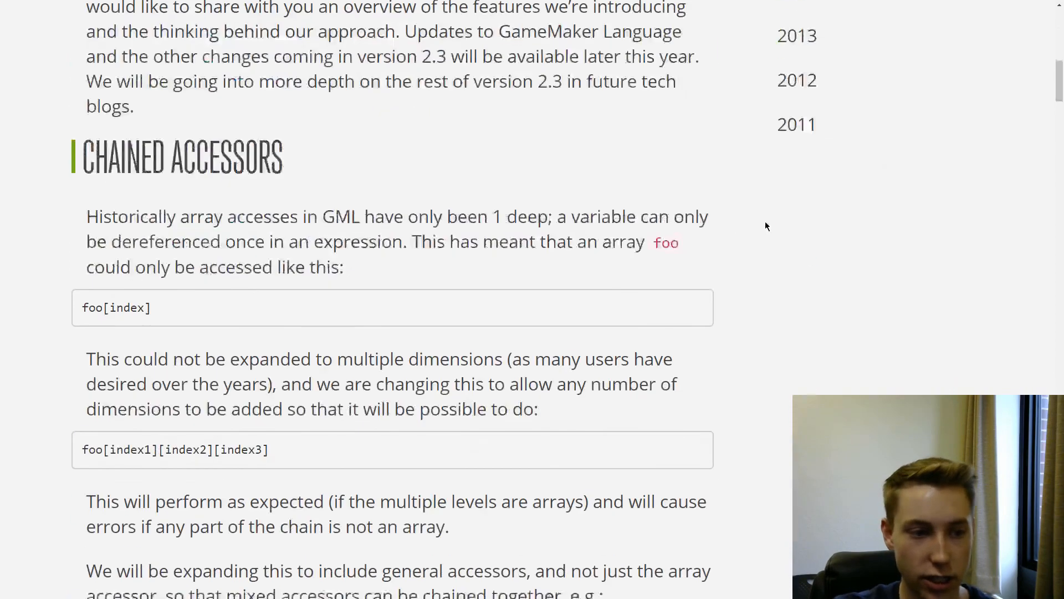
pyautogui.scroll(-3)
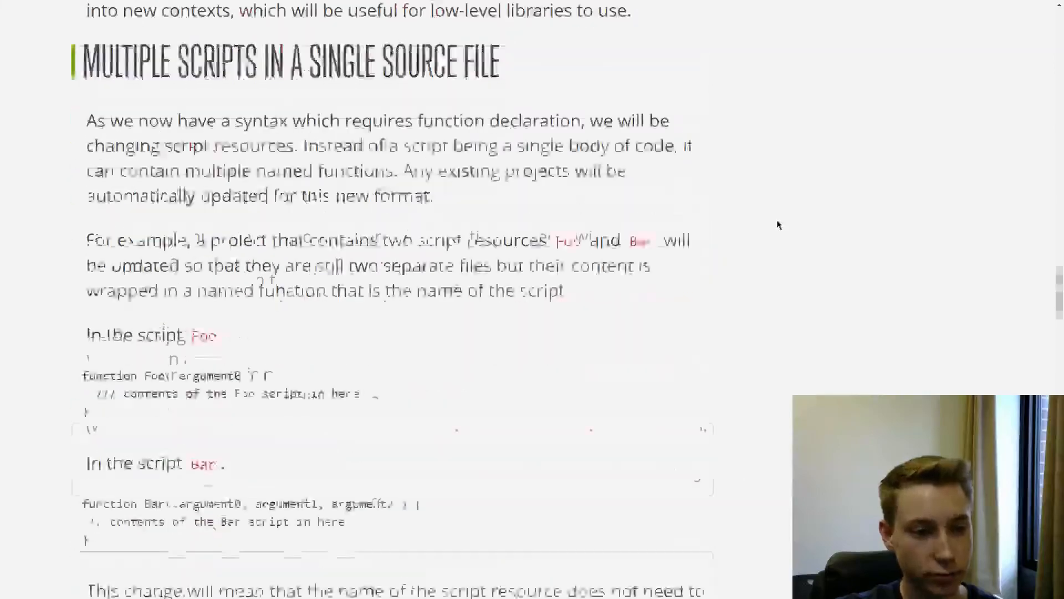
pyautogui.scroll(-3)
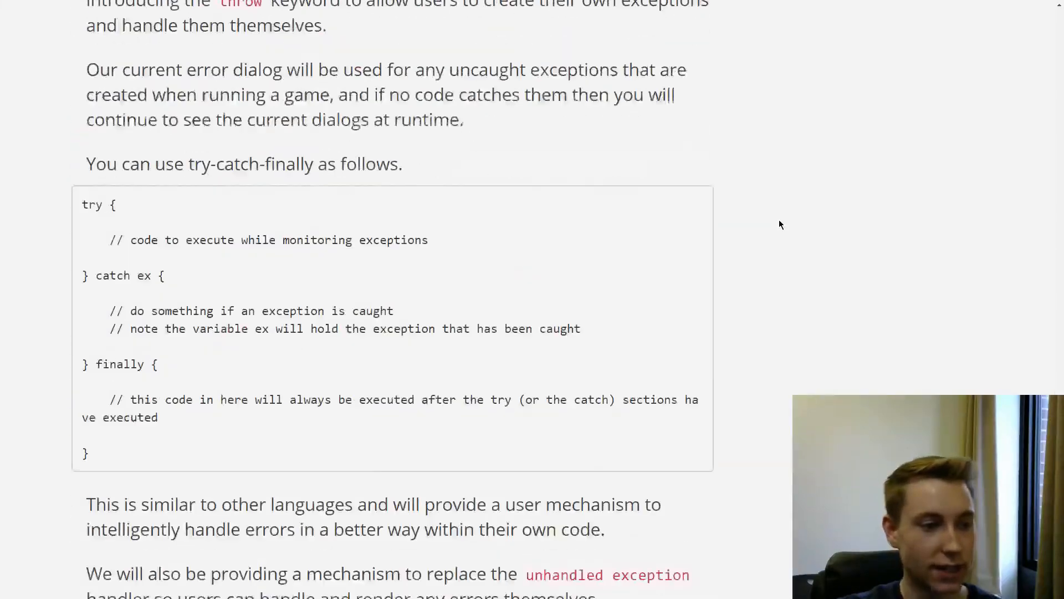
pyautogui.scroll(-3)
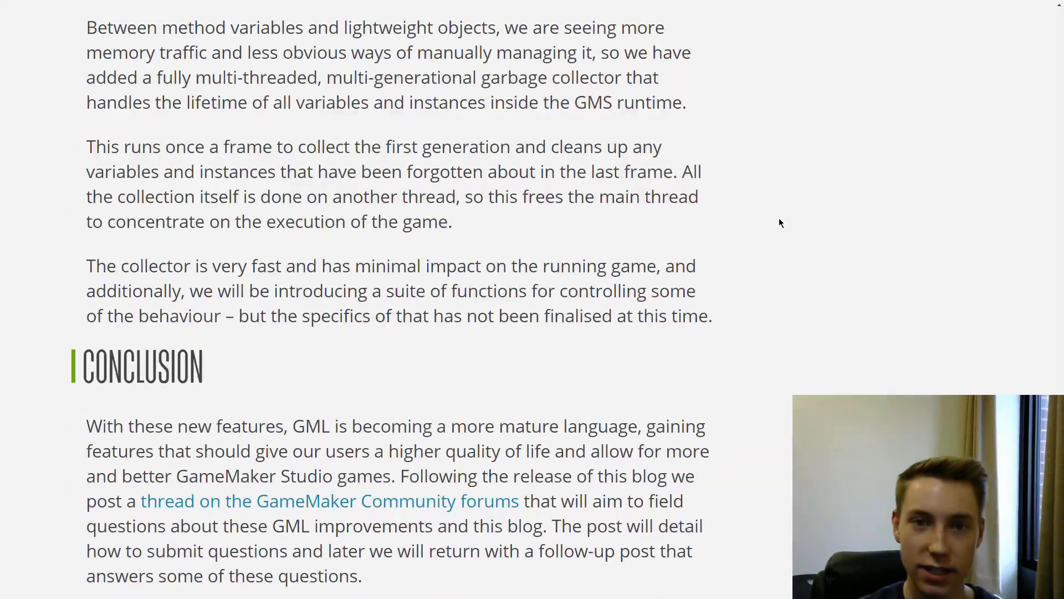